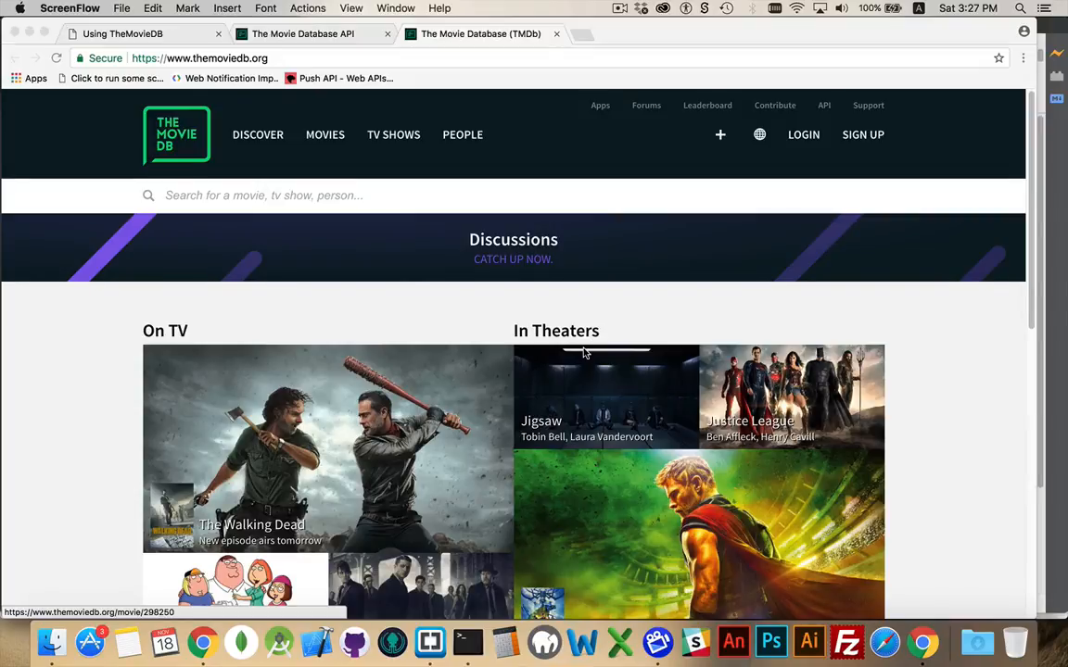
mouse_move(760, 210)
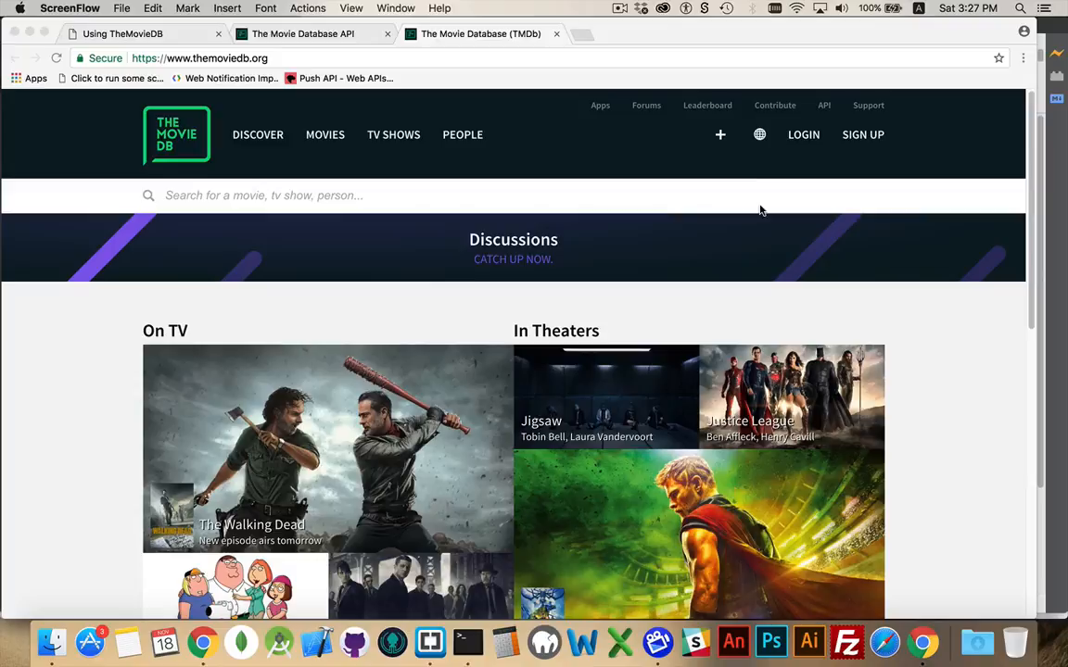
mouse_move(826, 102)
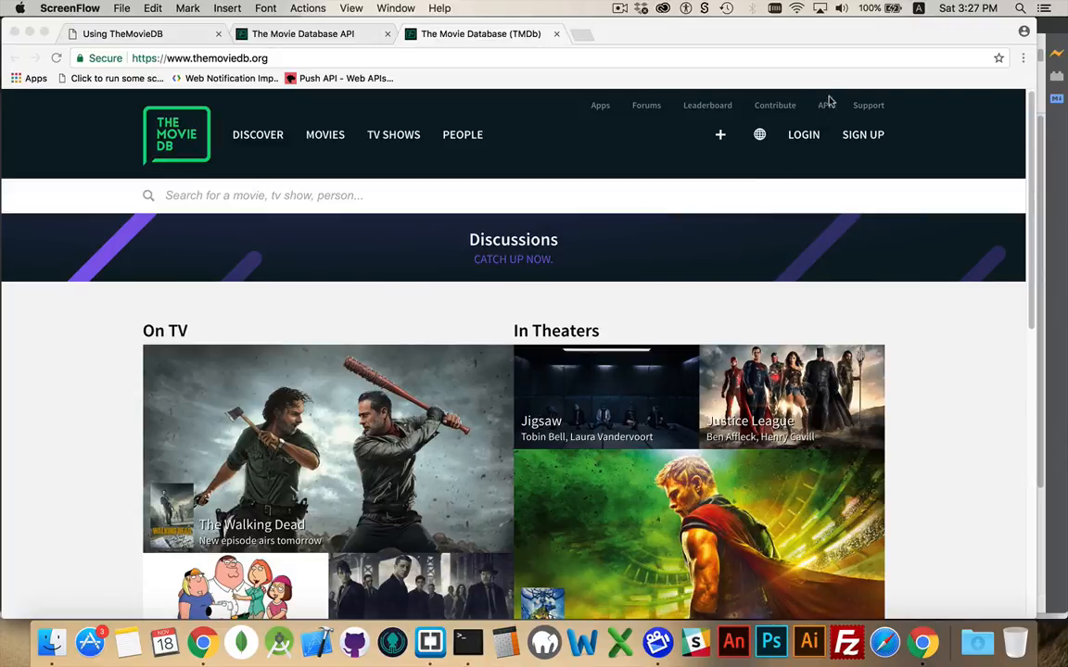
mouse_move(827, 110)
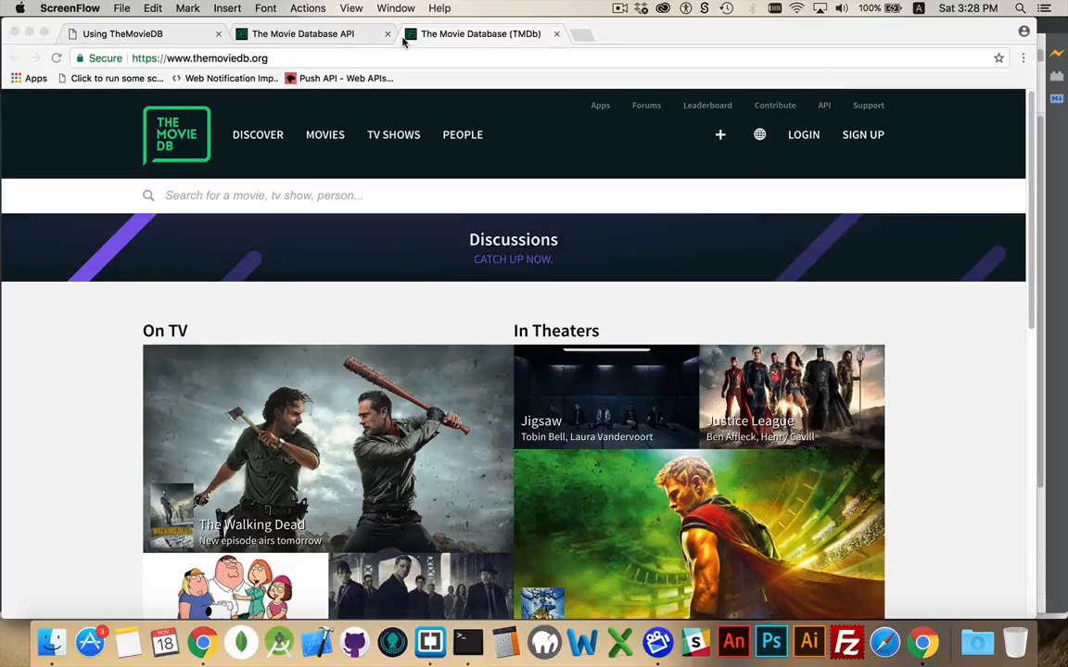
- Review the TMDb Get Details endpoint's query parameters and JSON response schema
left_click(302, 33)
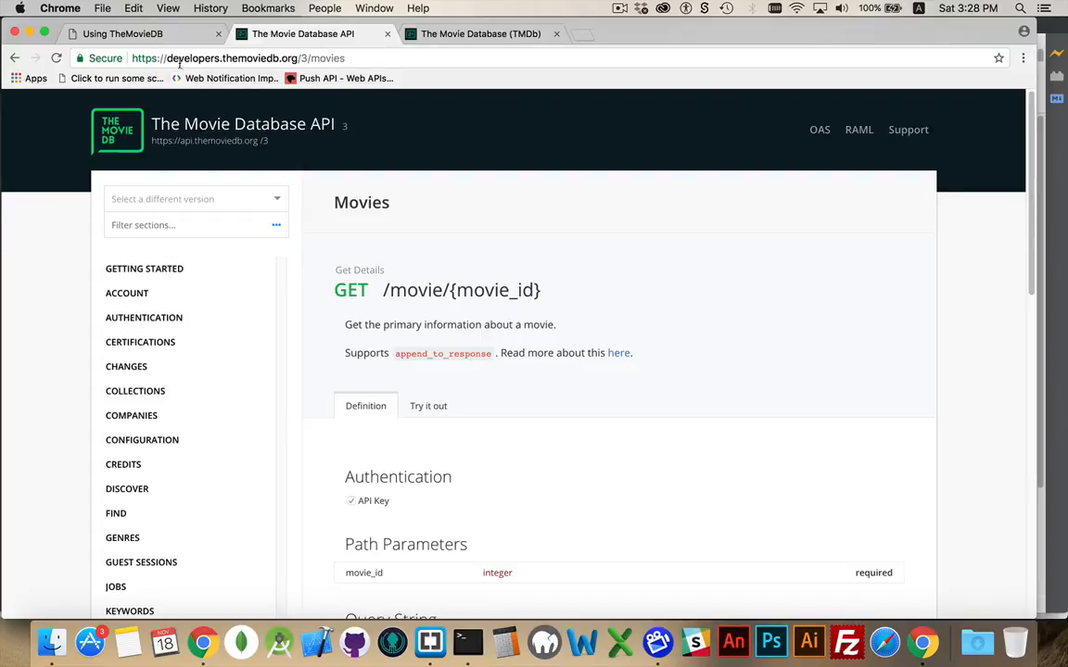
mouse_move(287, 72)
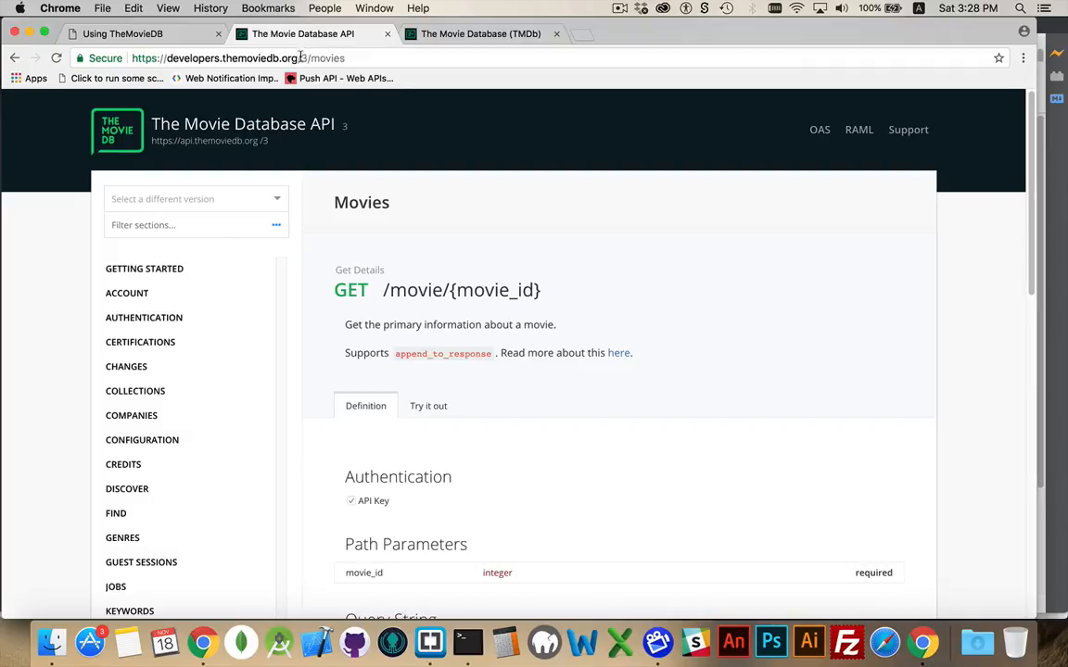
mouse_move(389, 224)
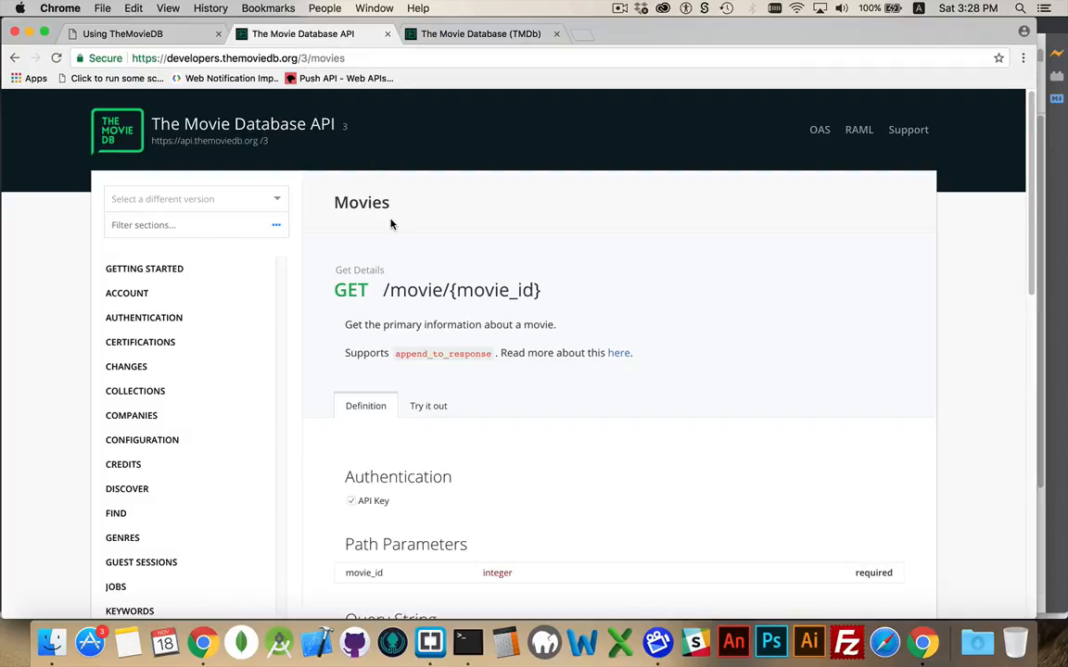
scroll("down", 3)
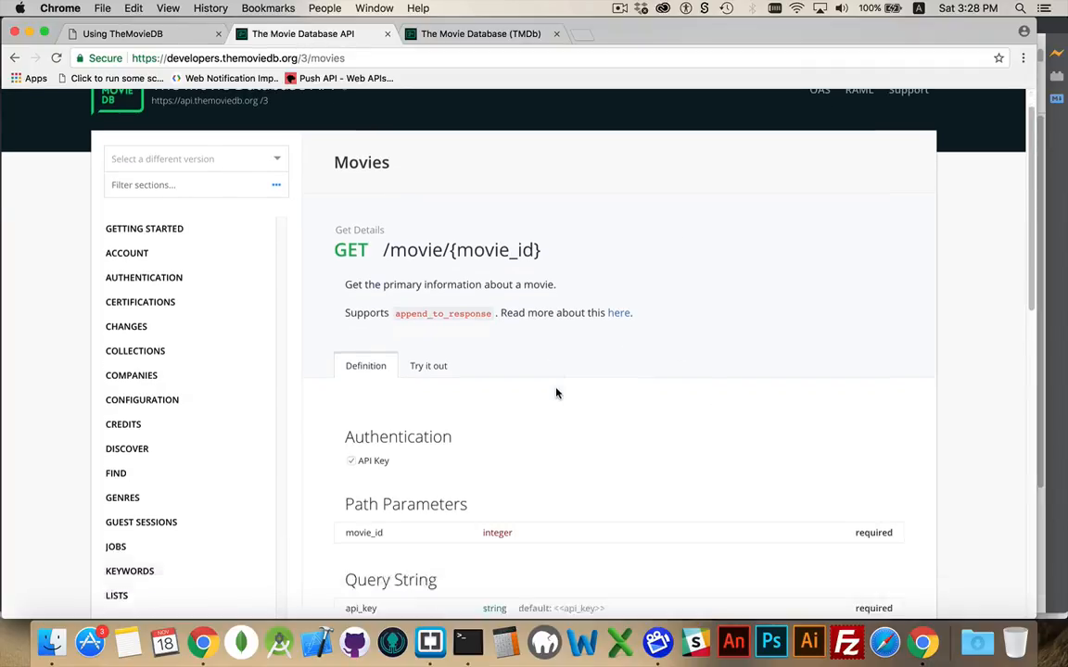
scroll("down", 3)
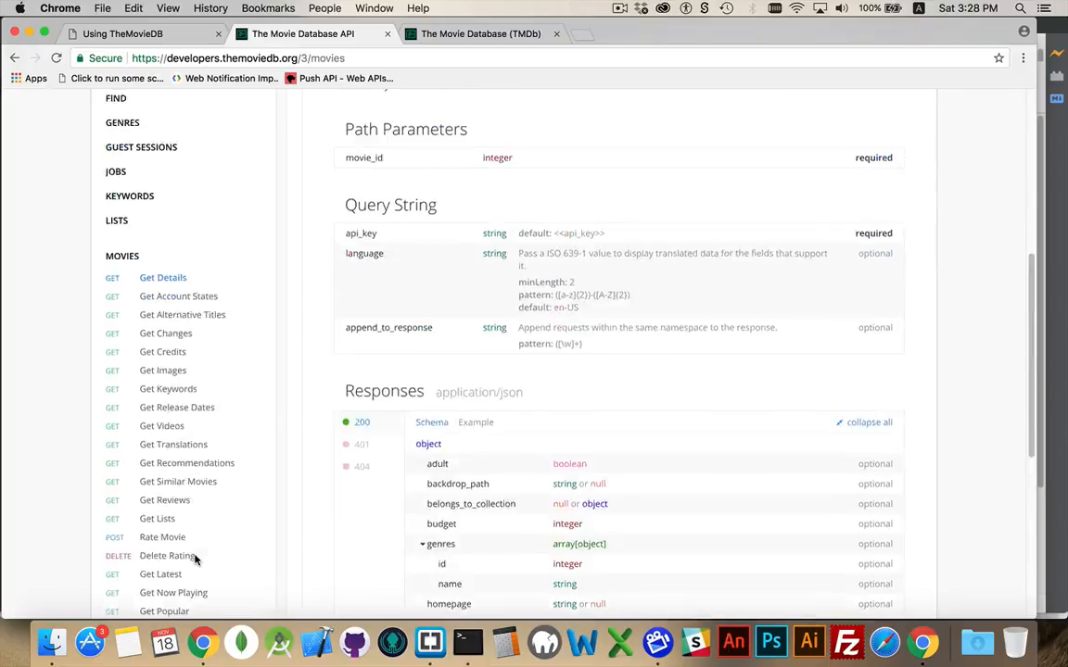
scroll("up", 3)
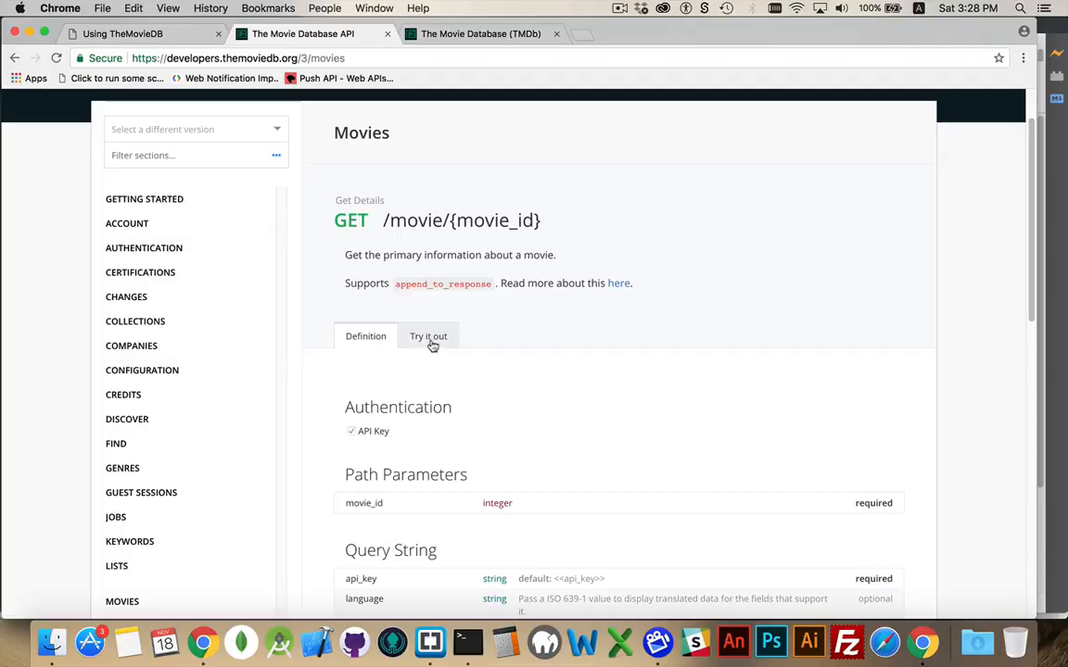
- Review the Try it out form for movie details: api_key, movie_id, language and the Send Request URL
left_click(428, 336)
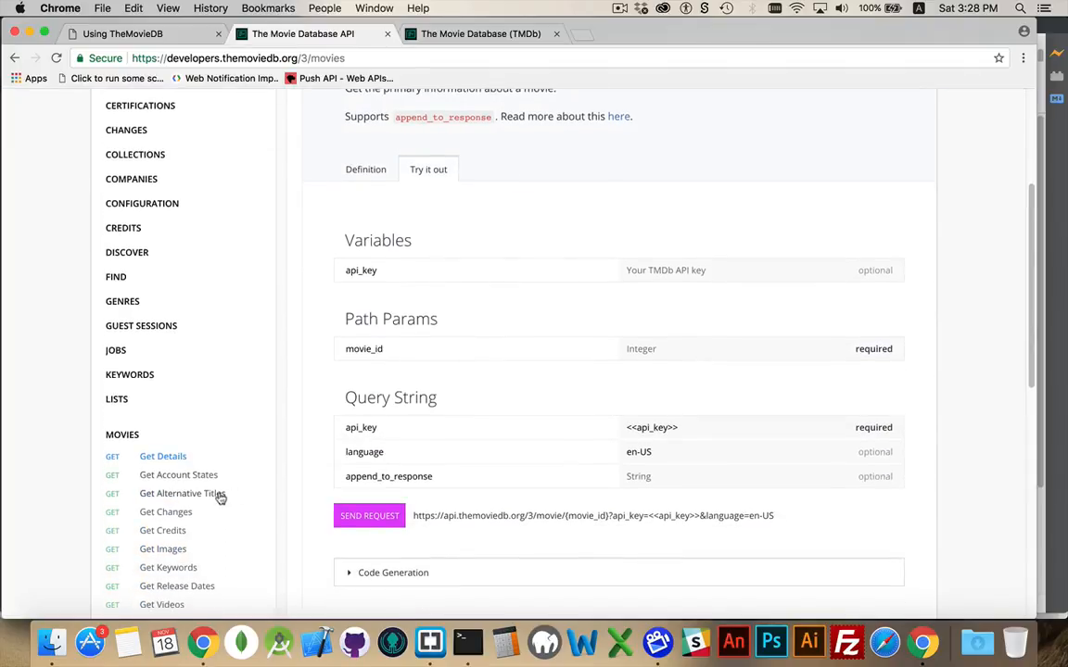
mouse_move(467, 315)
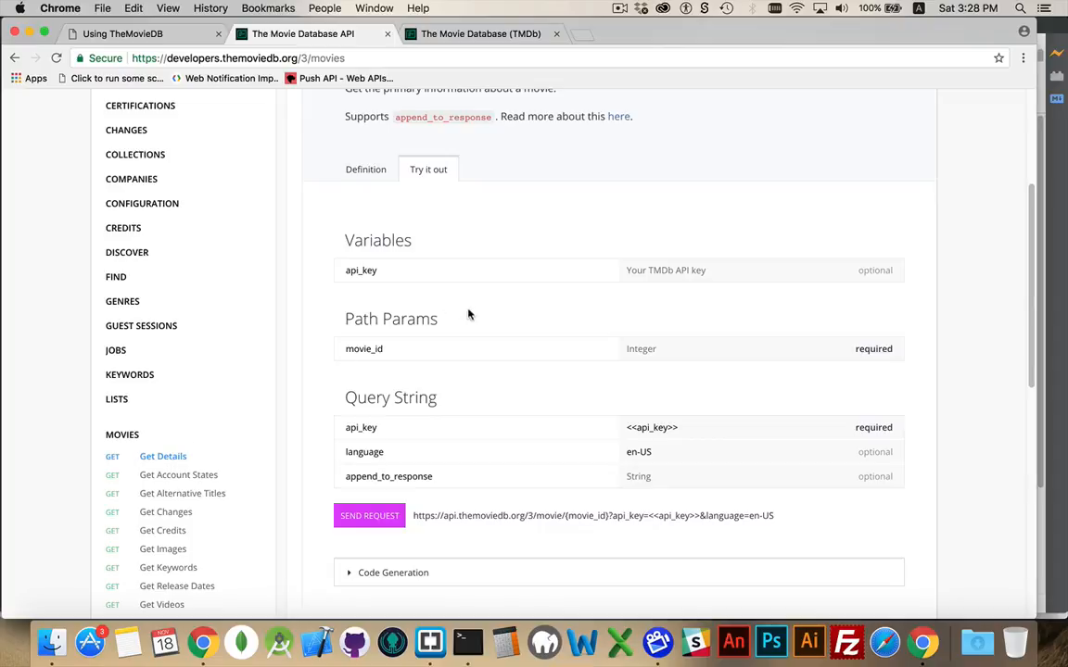
scroll("up", 3)
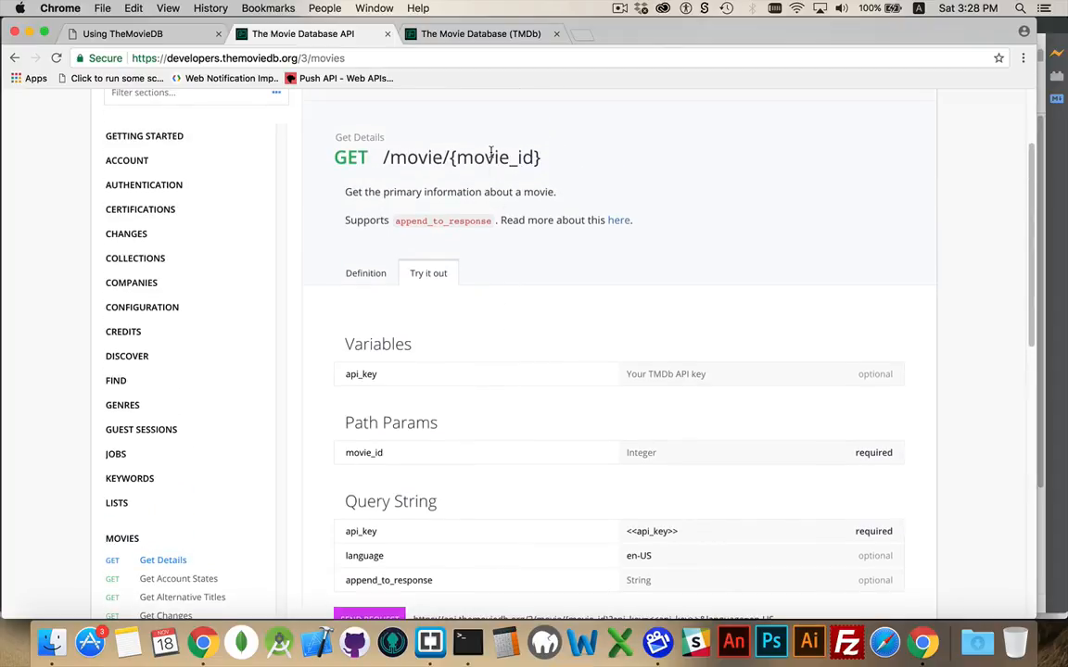
mouse_move(350, 181)
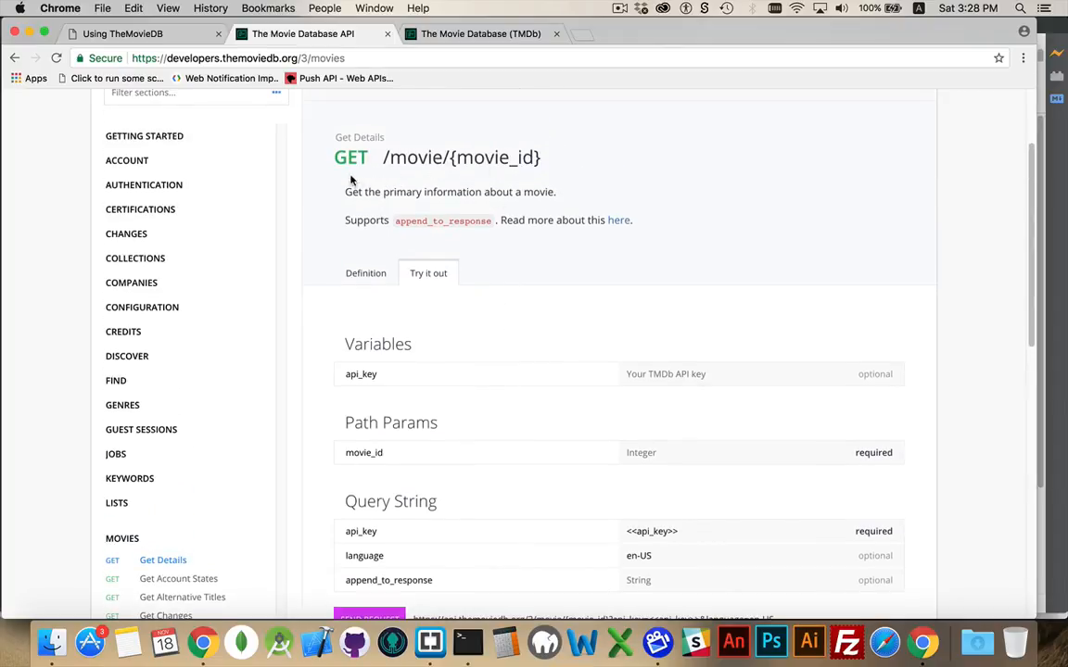
mouse_move(419, 160)
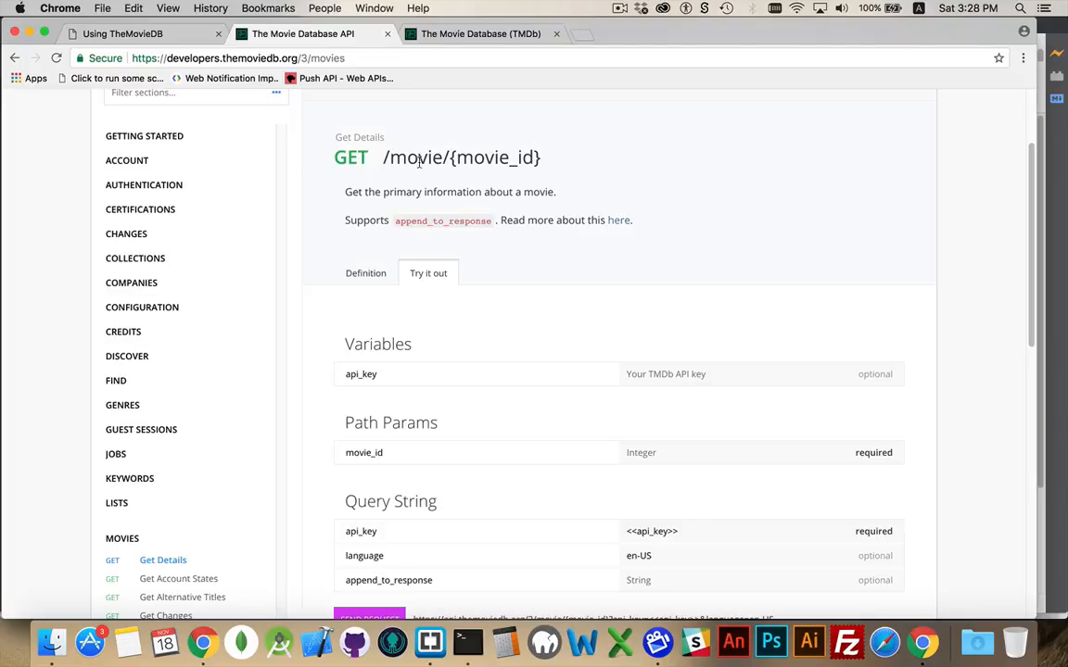
mouse_move(500, 139)
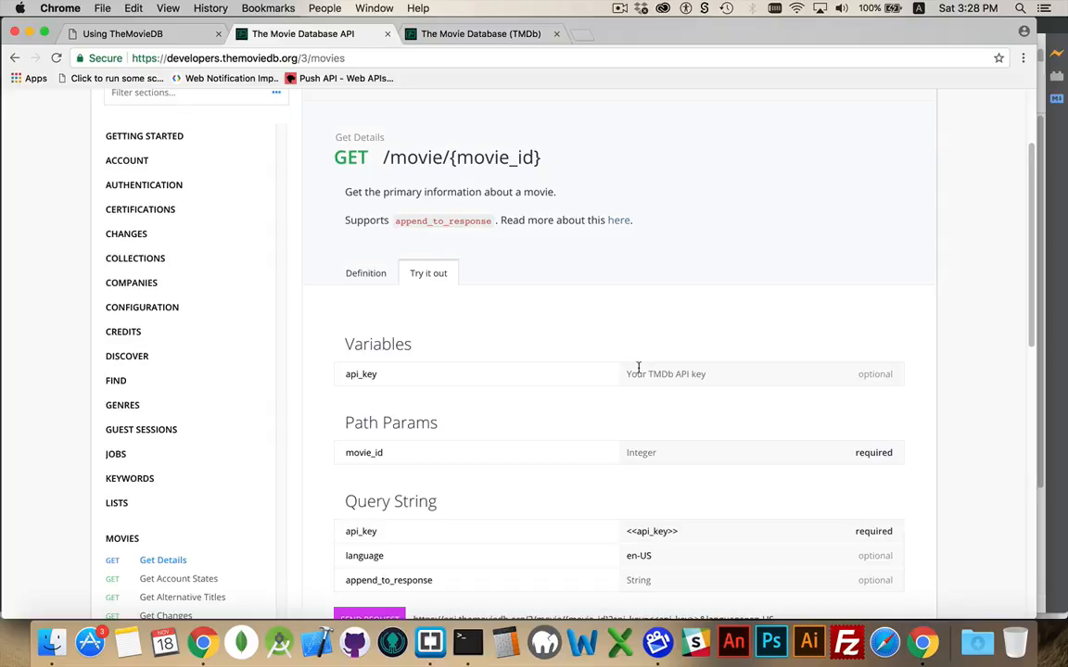
mouse_move(686, 371)
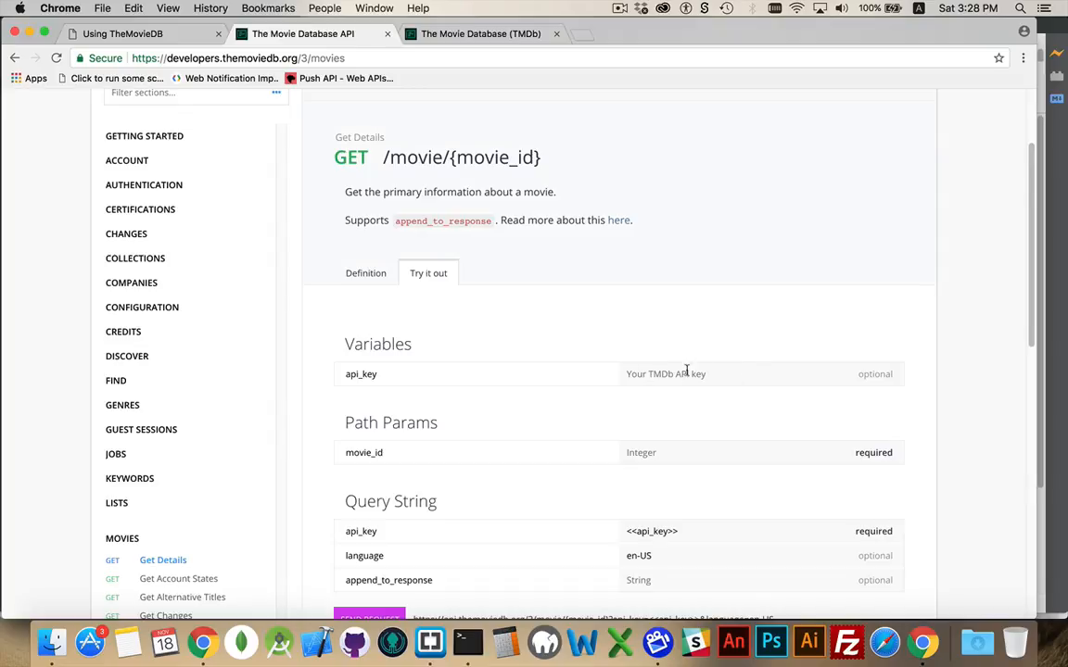
mouse_move(734, 374)
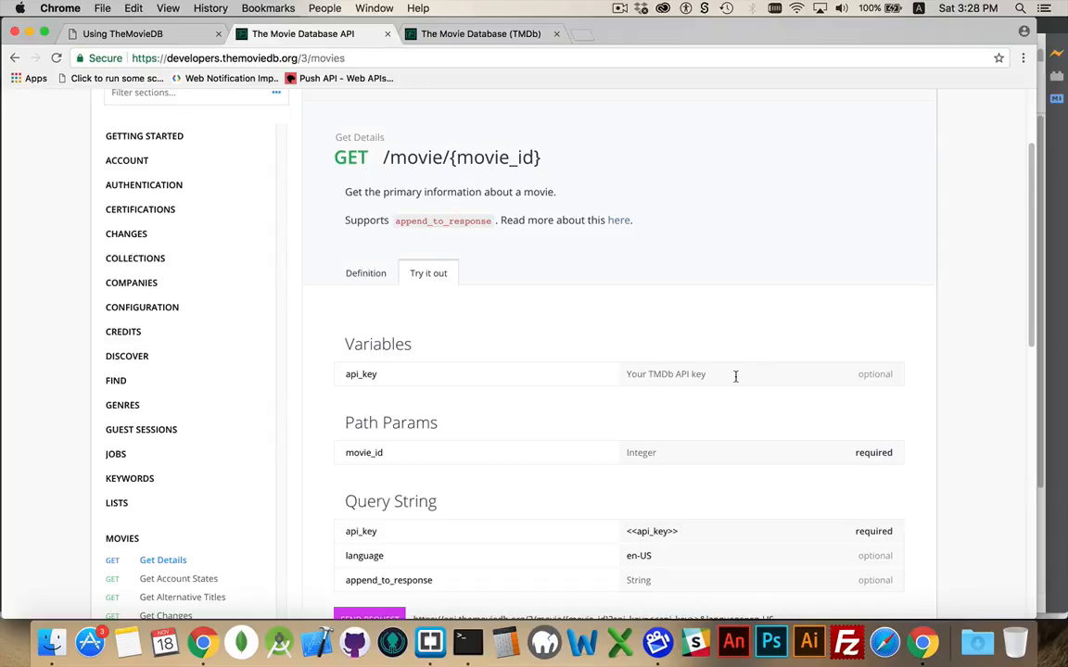
mouse_move(738, 343)
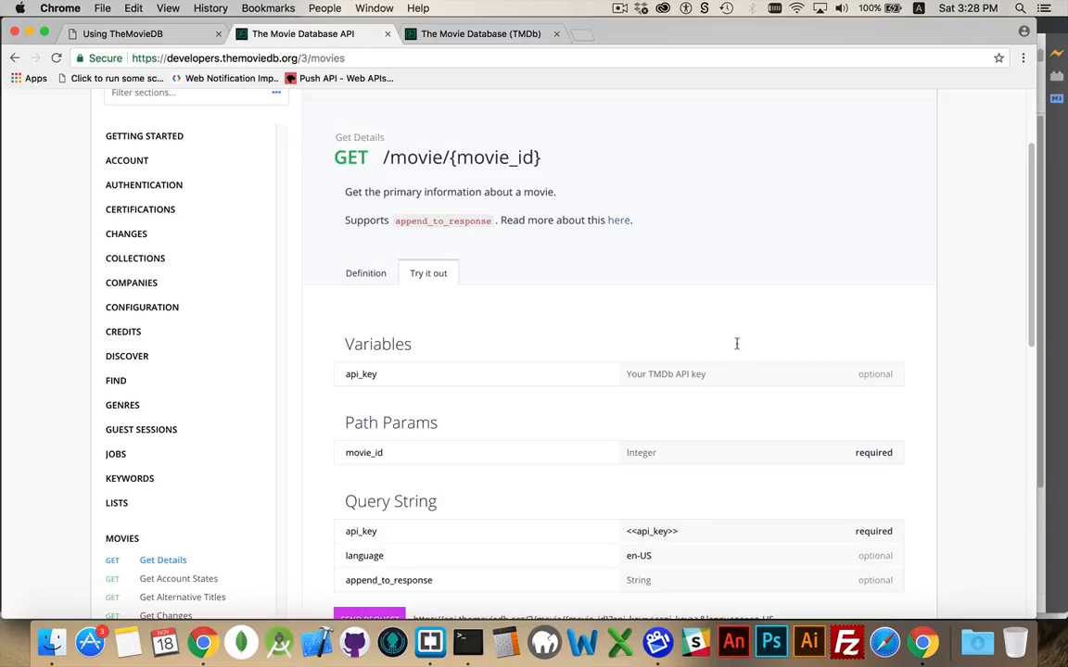
mouse_move(575, 400)
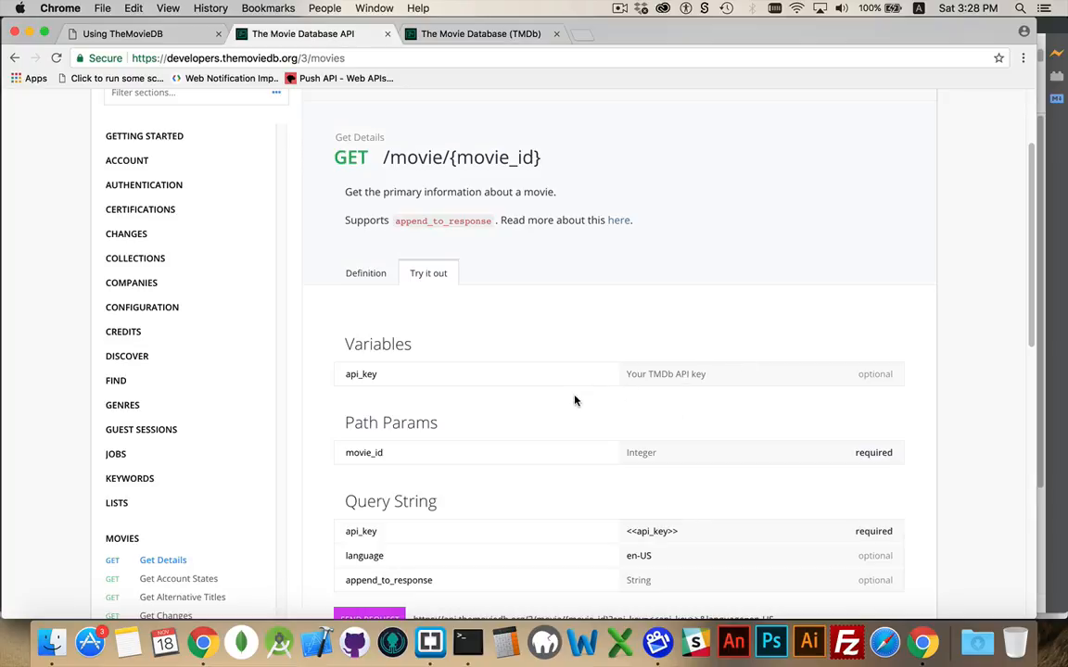
scroll("down", 3)
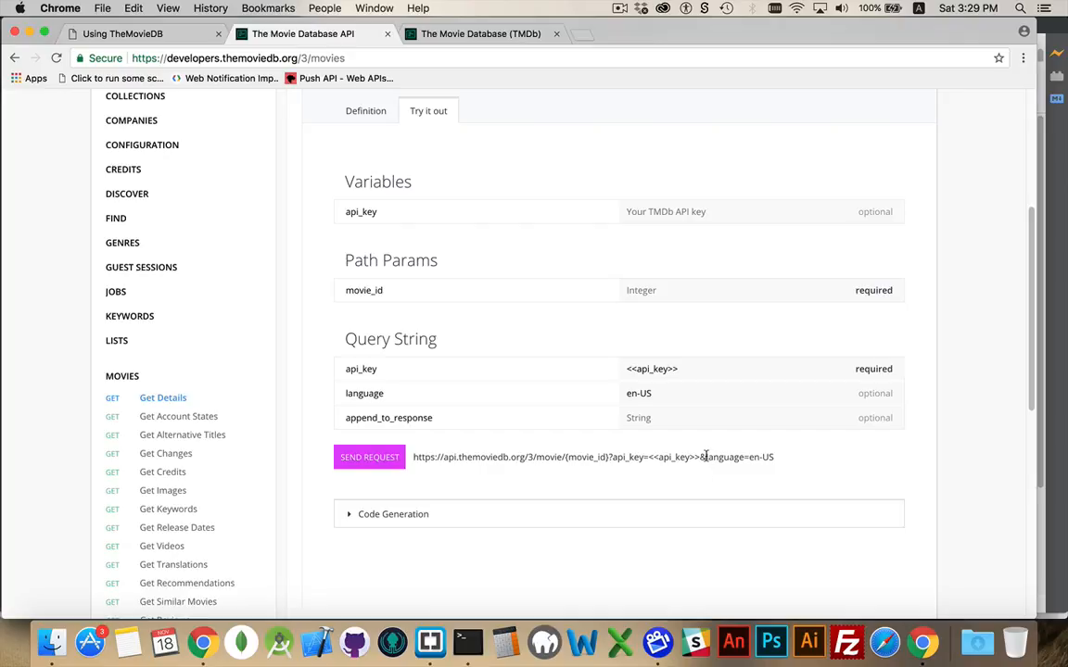
mouse_move(788, 464)
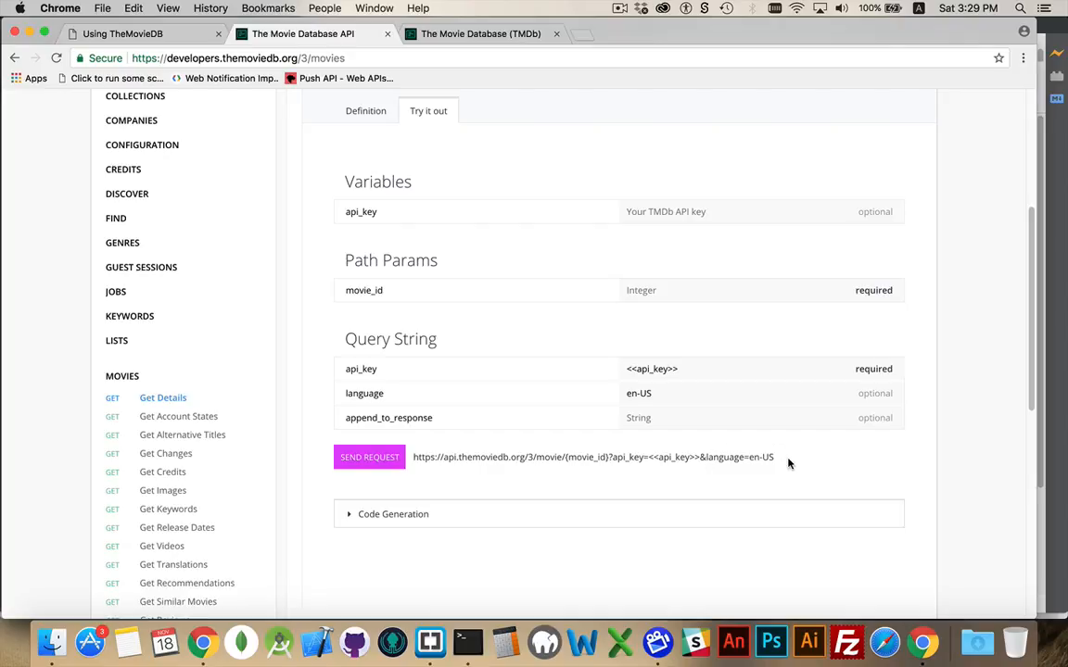
mouse_move(398, 488)
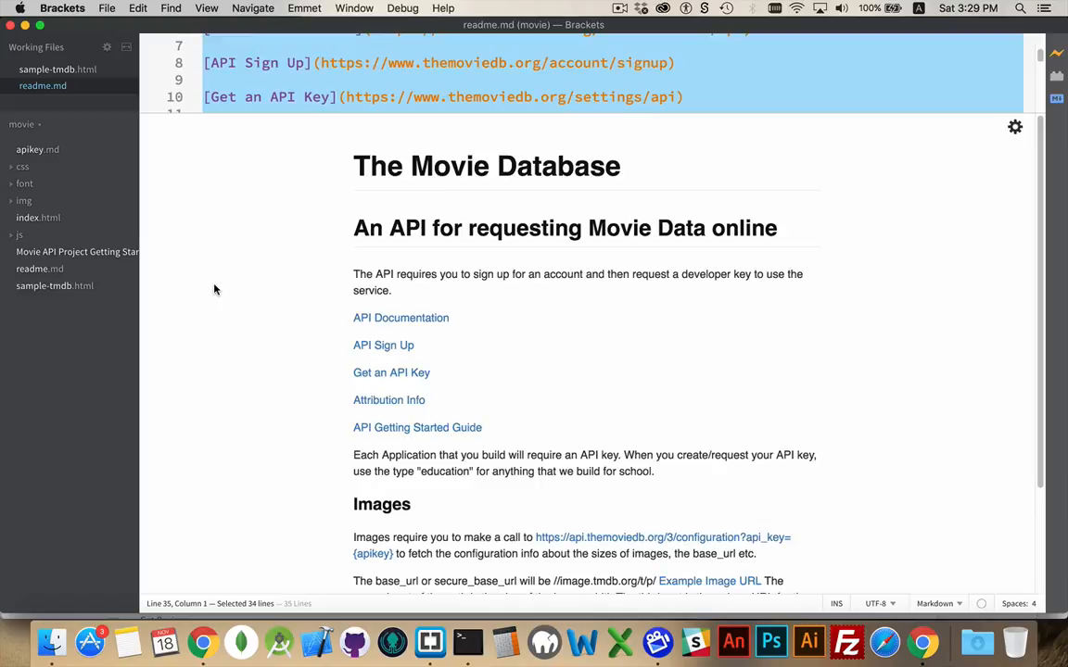
mouse_move(222, 288)
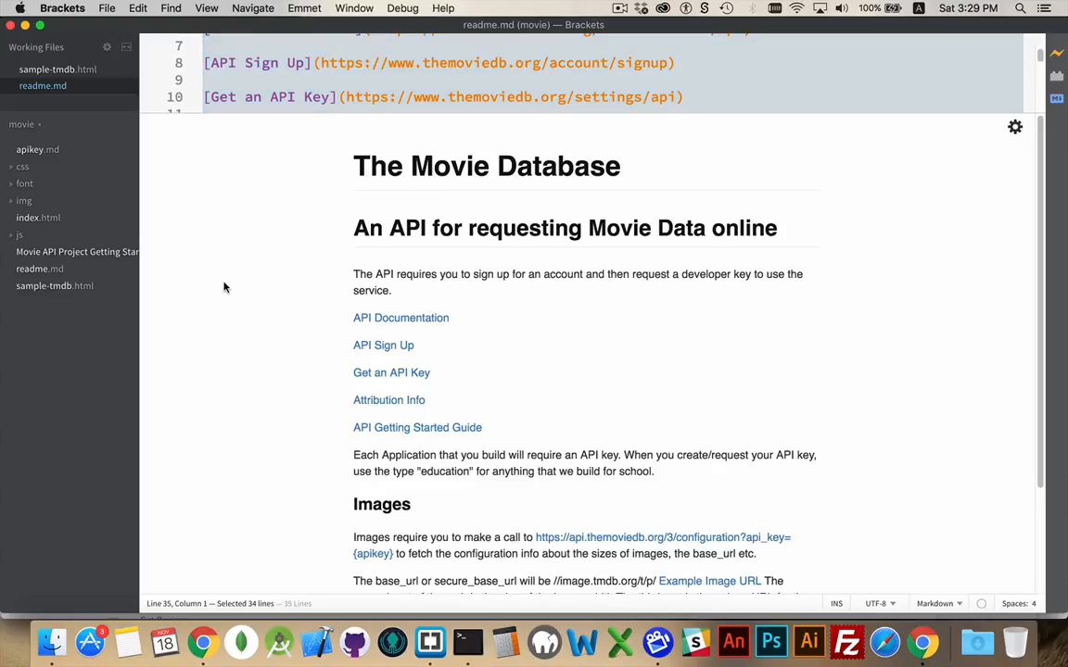
mouse_move(401, 319)
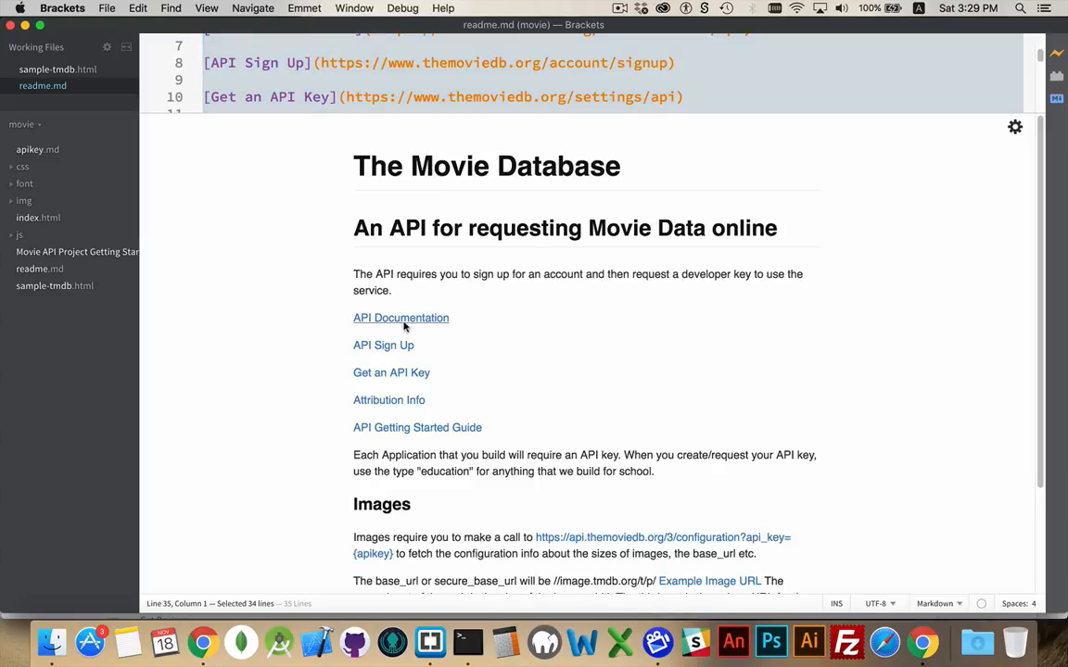
mouse_move(401, 318)
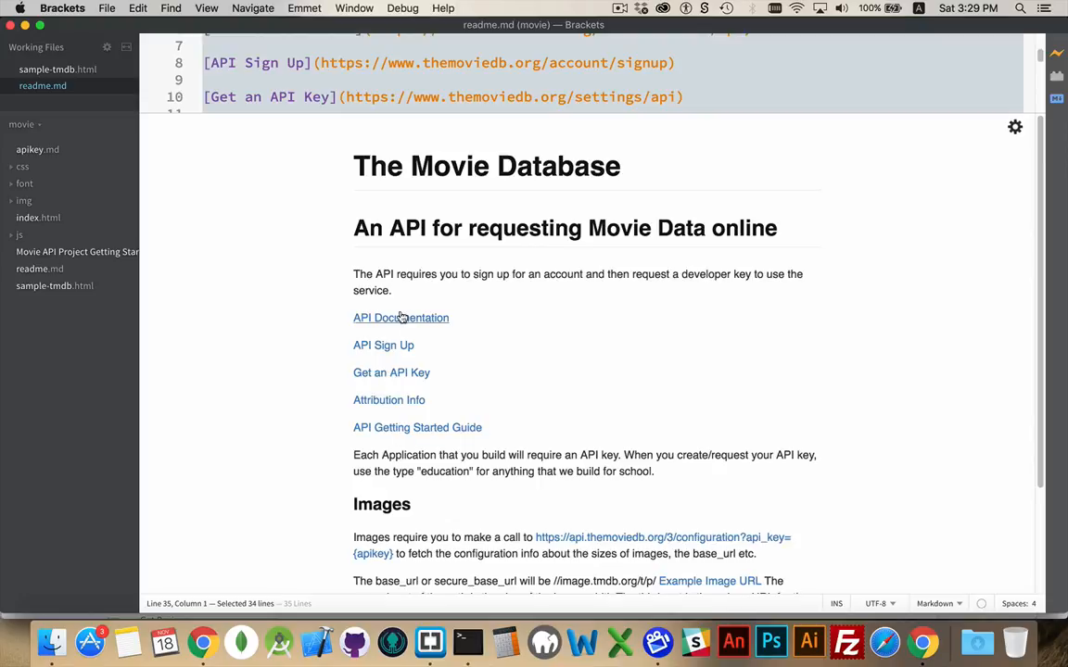
mouse_move(386, 376)
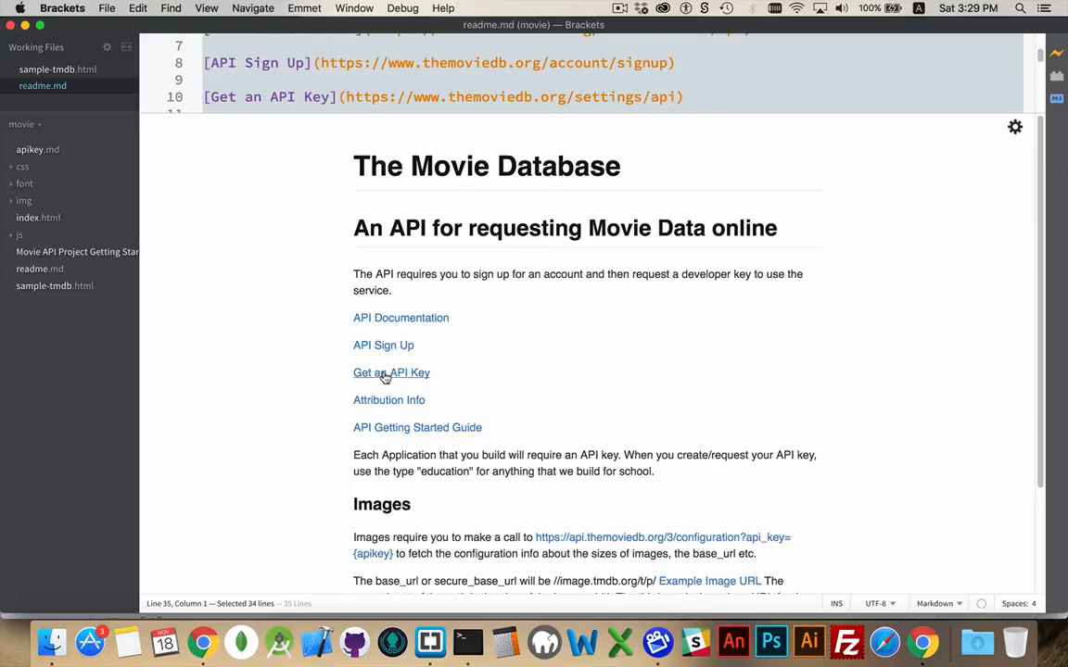
mouse_move(433, 402)
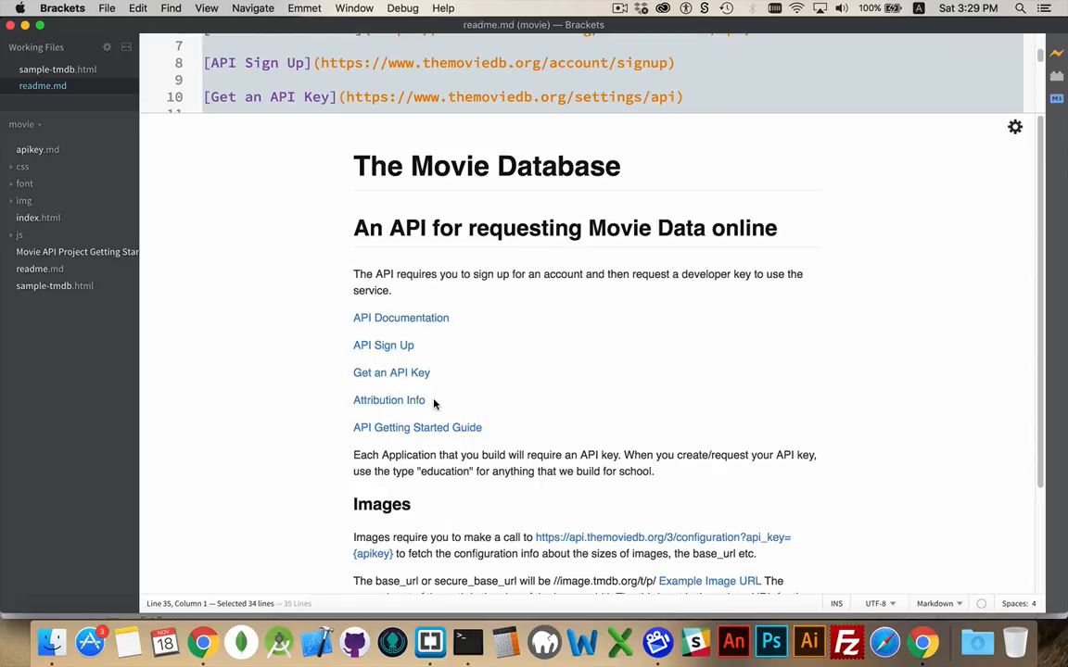
mouse_move(604, 301)
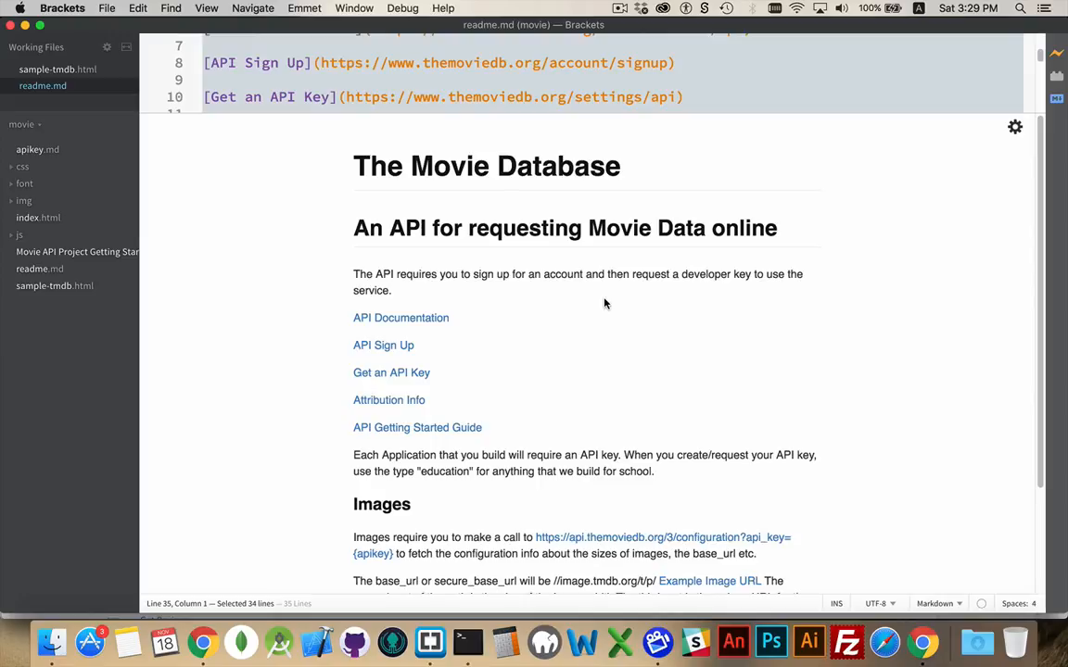
mouse_move(525, 408)
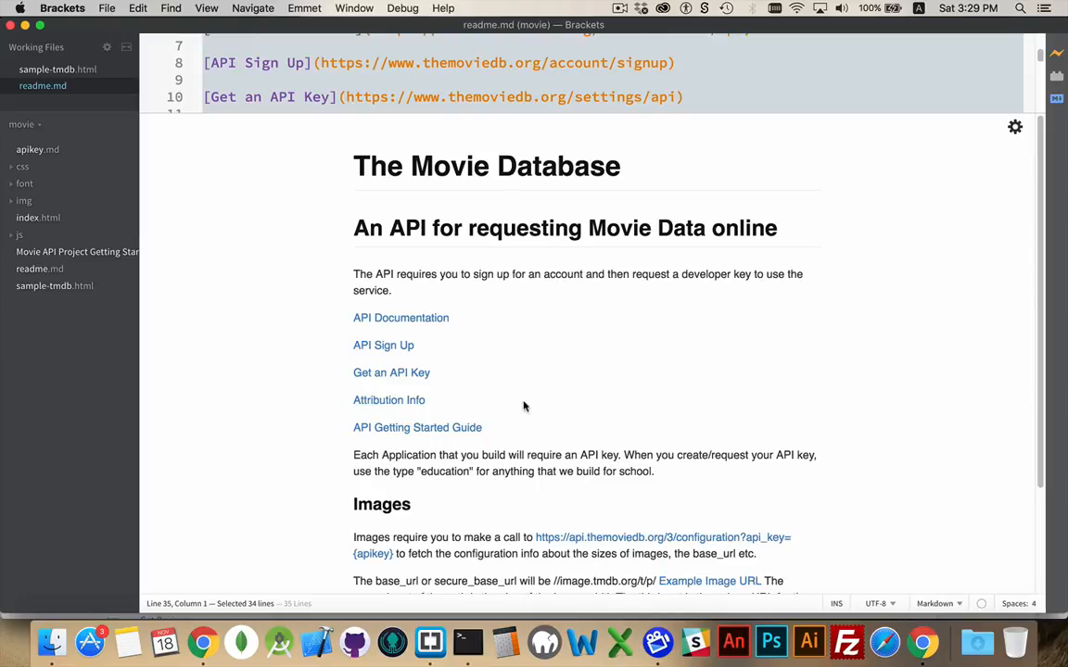
mouse_move(547, 391)
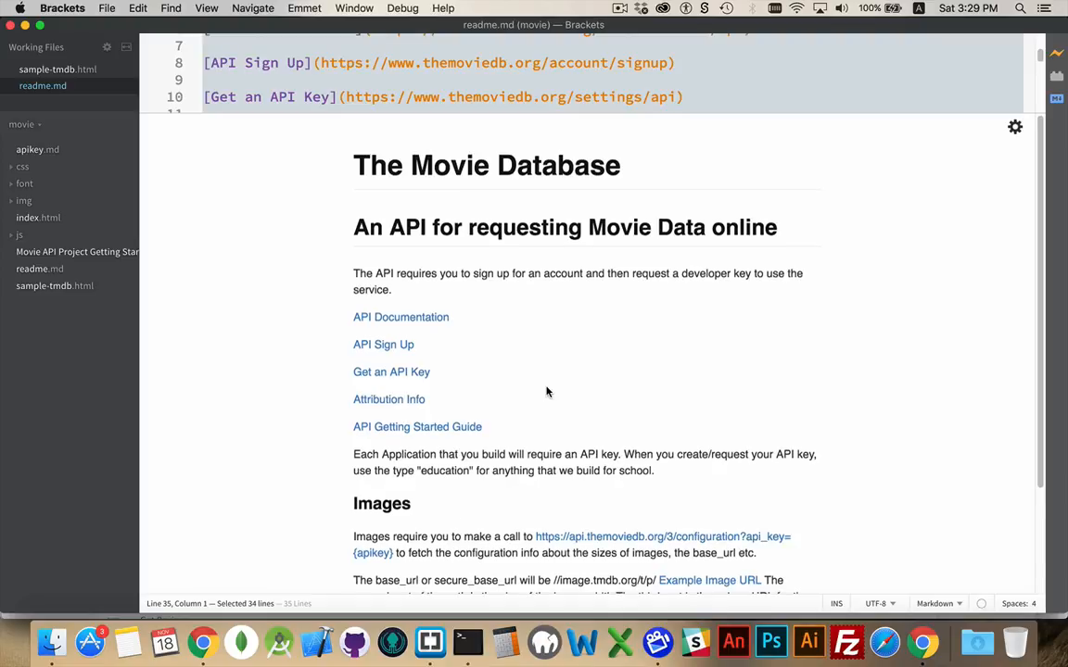
scroll("down", 3)
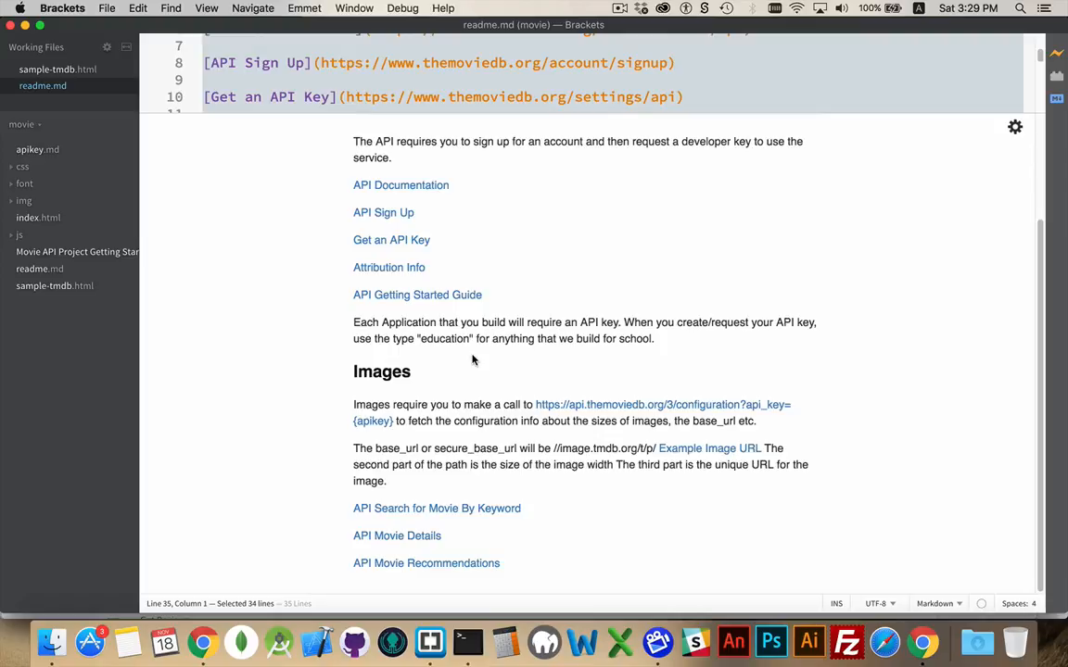
mouse_move(541, 332)
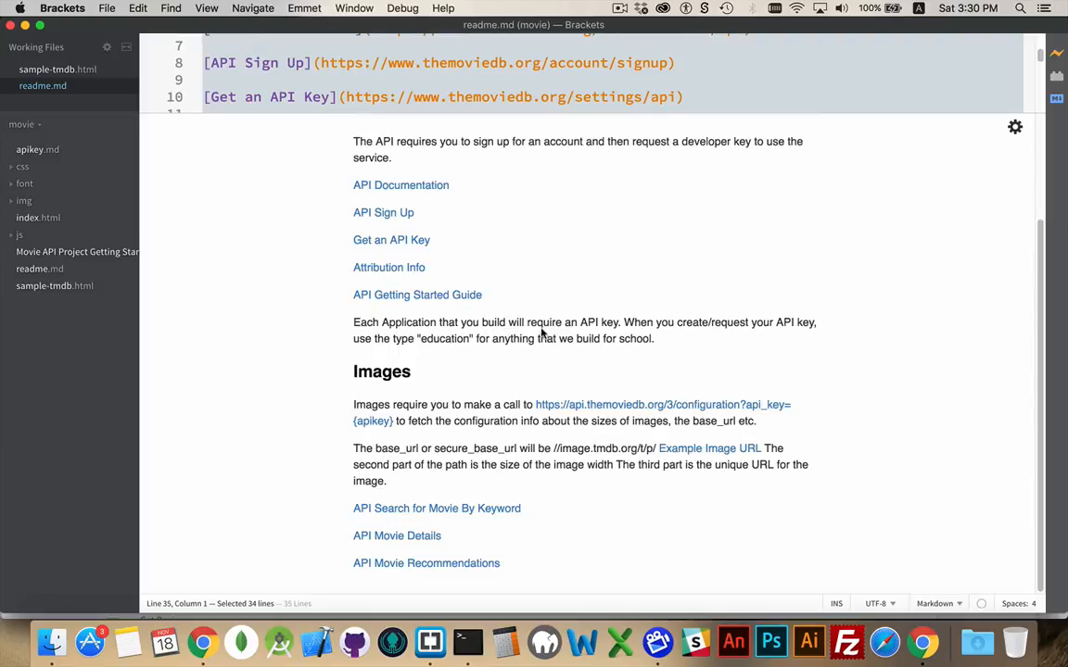
mouse_move(788, 417)
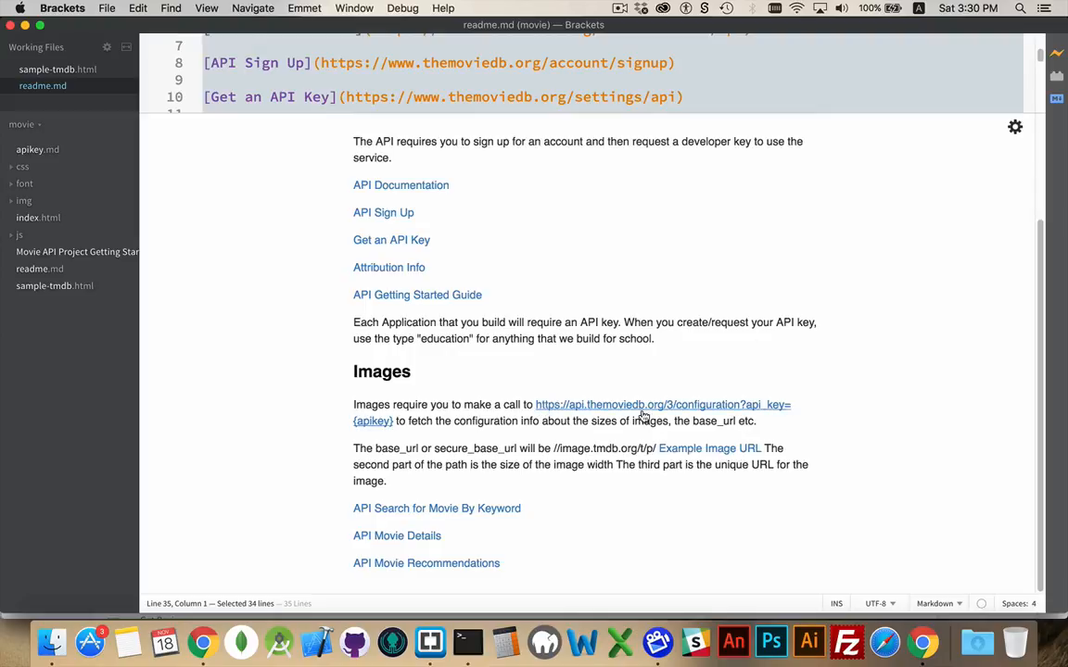
mouse_move(697, 414)
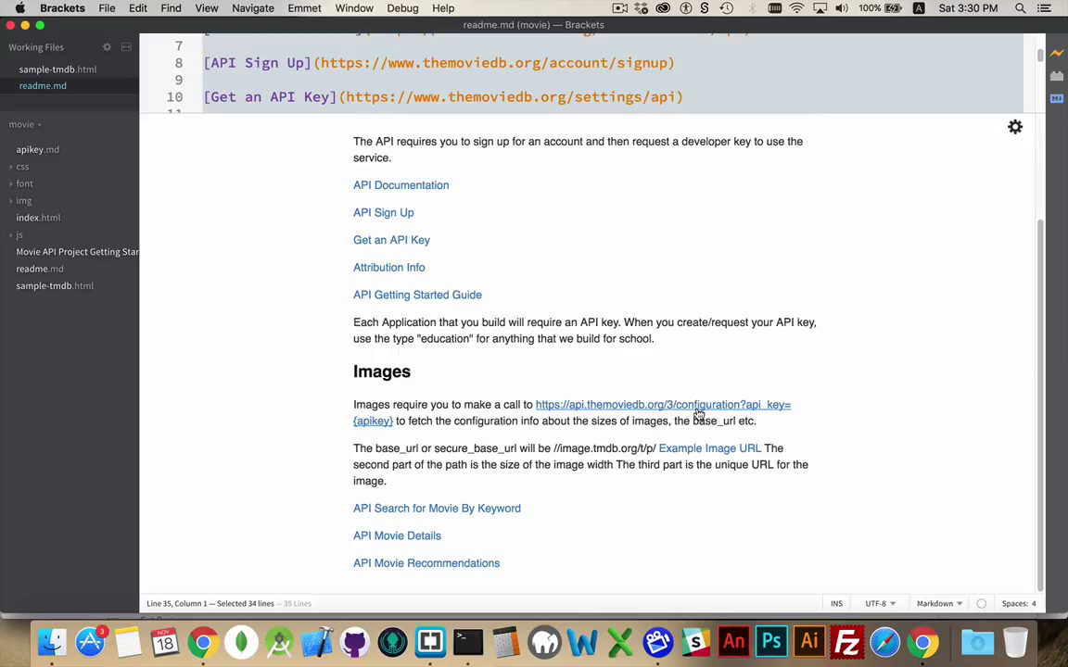
mouse_move(763, 415)
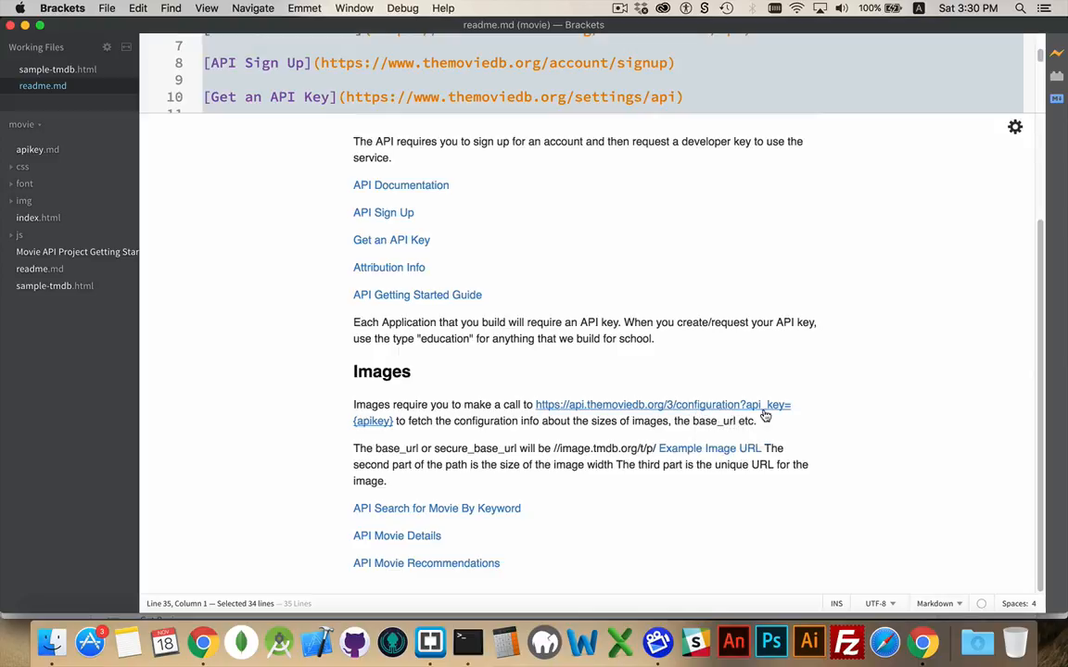
mouse_move(786, 428)
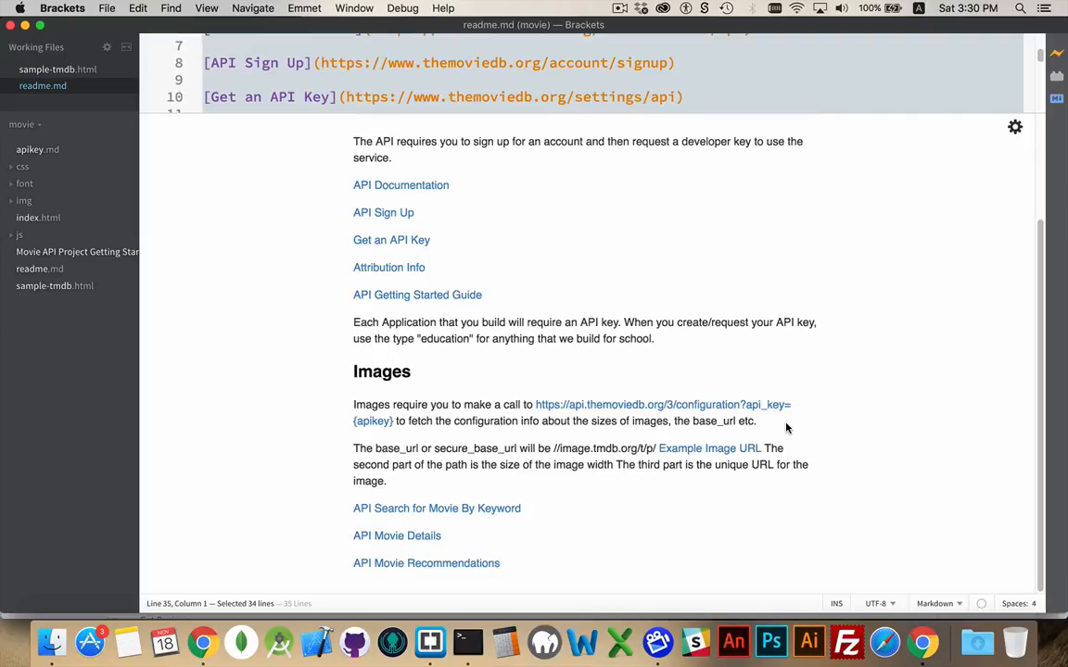
mouse_move(627, 217)
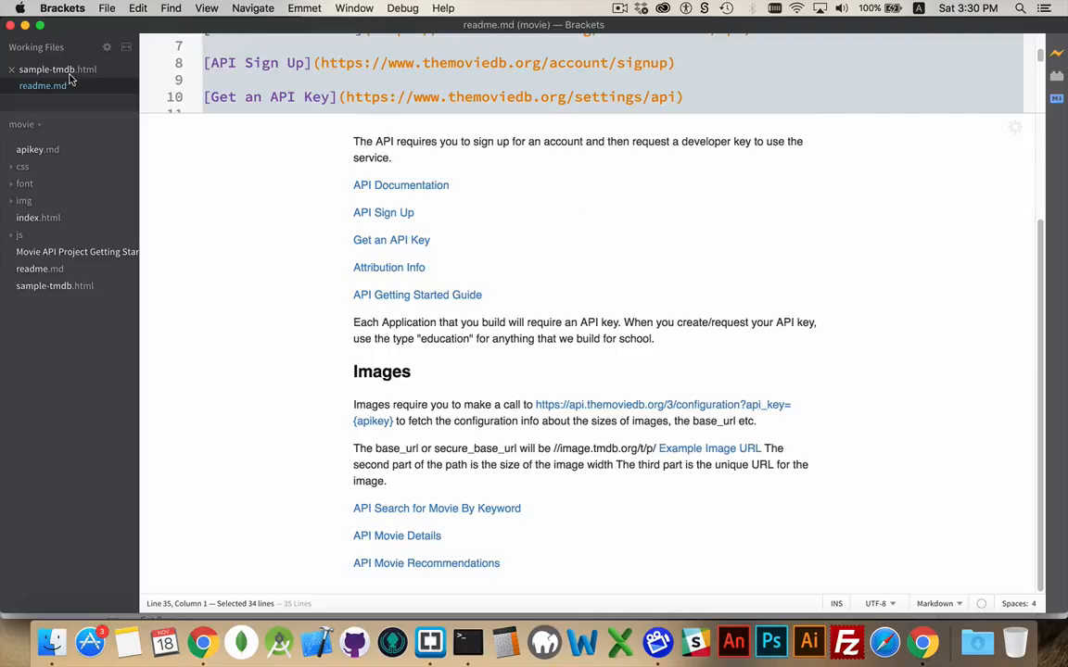
- Show sample-tmdb.html with the head's API comment folded and APIKEY selected on line 32
left_click(58, 68)
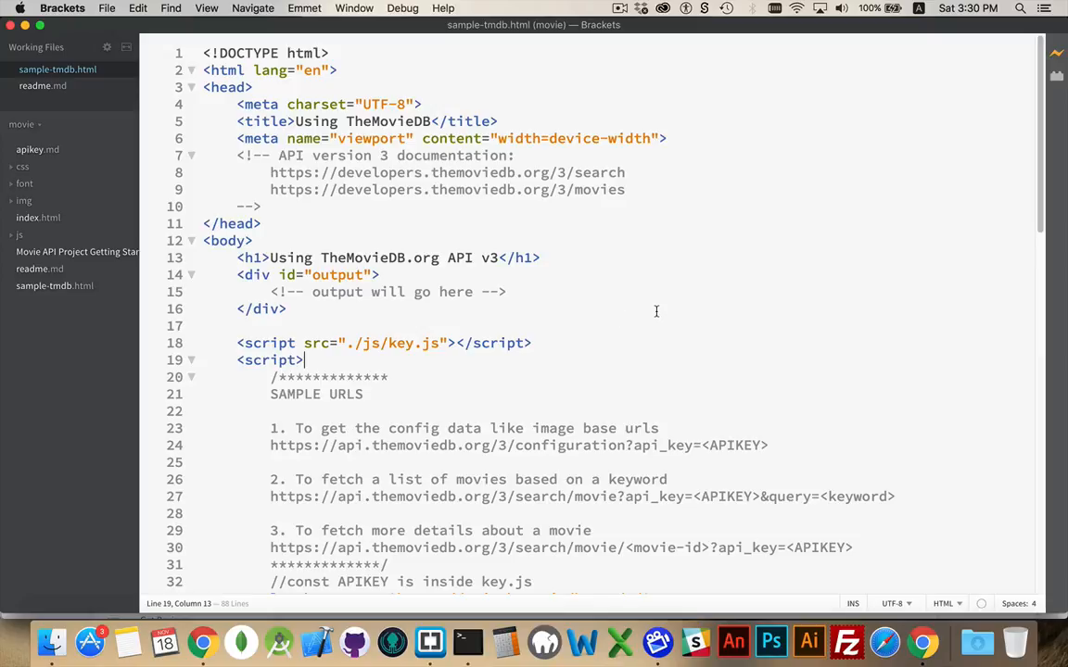
left_click(191, 156)
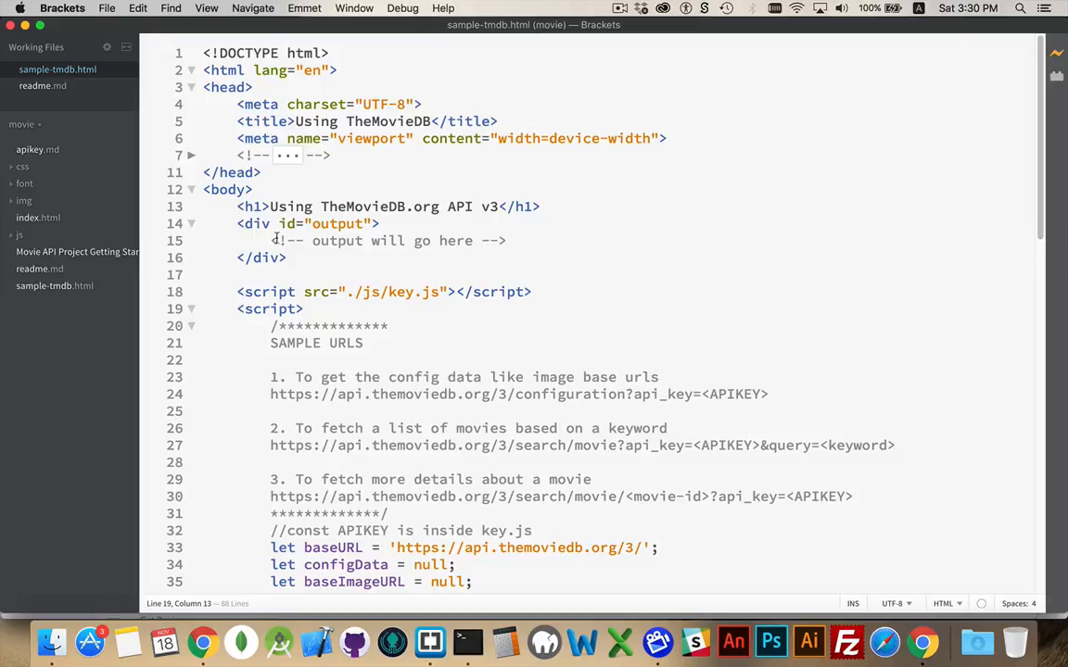
mouse_move(582, 236)
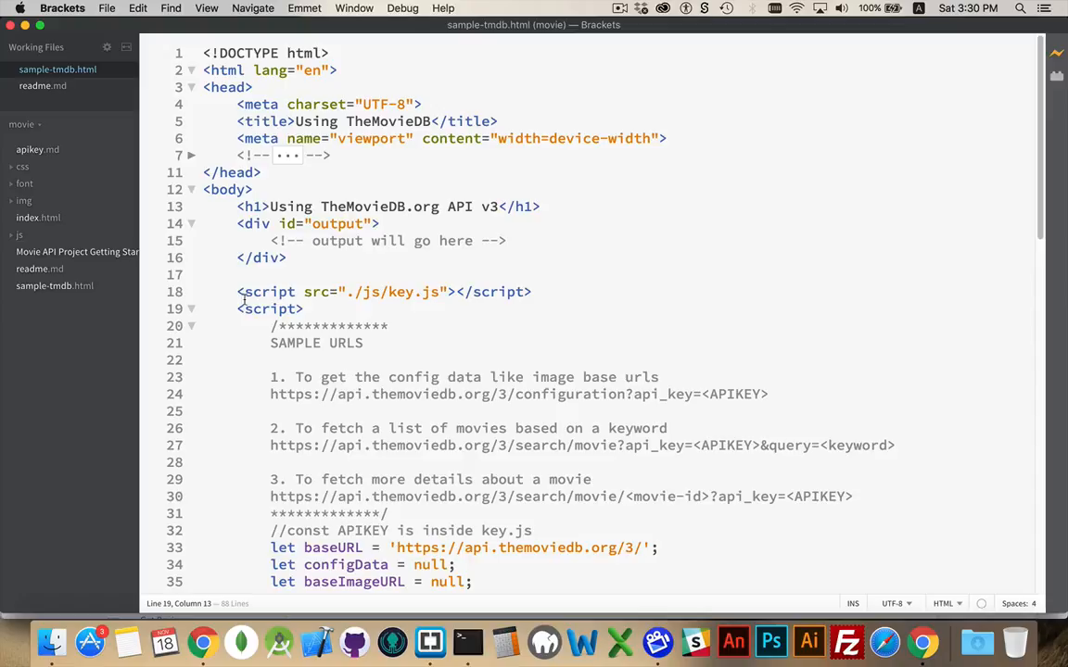
mouse_move(407, 285)
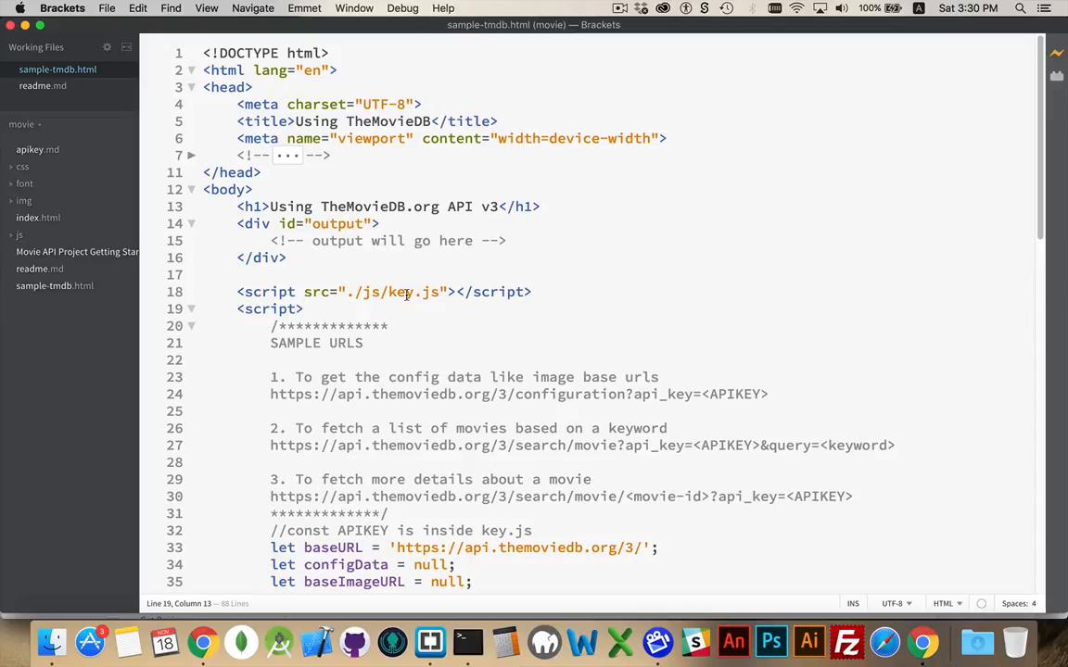
double_click(364, 530)
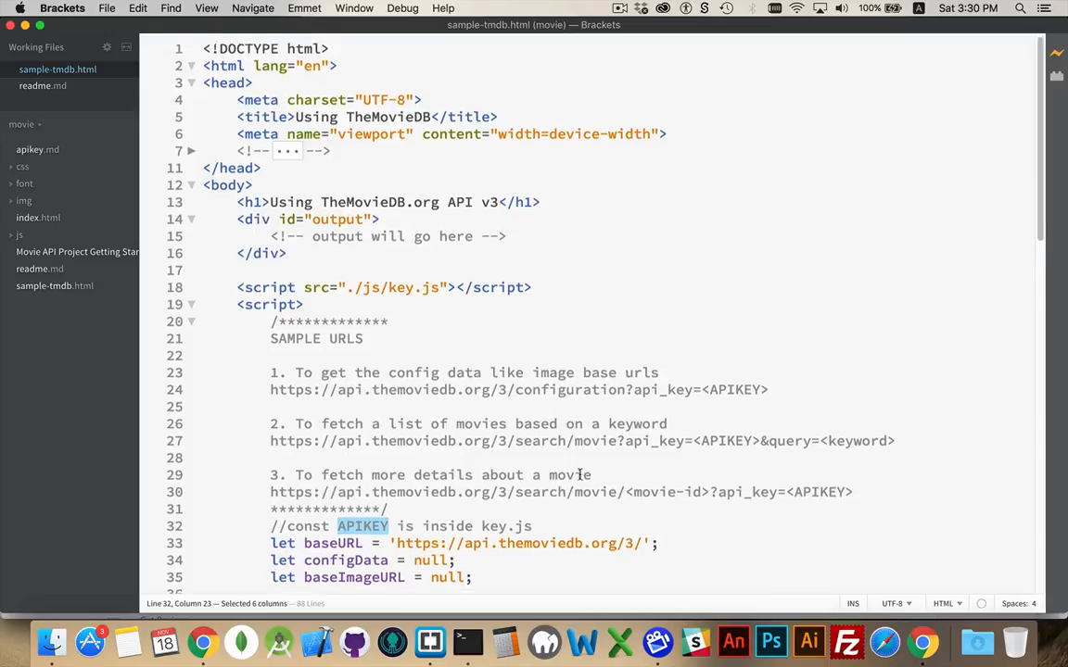
scroll("down", 3)
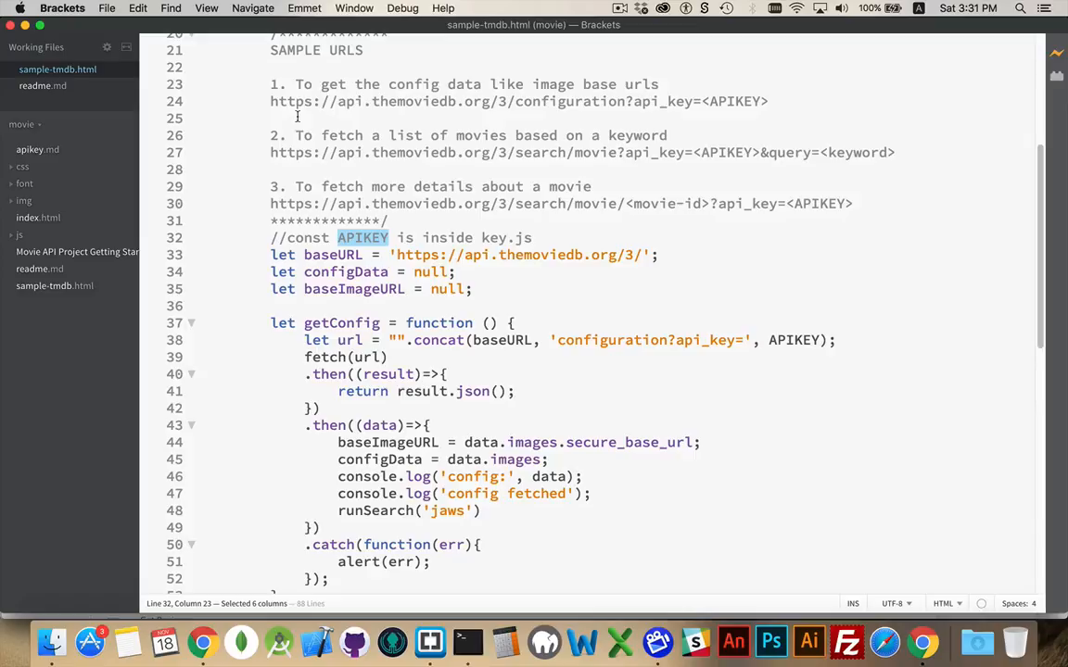
mouse_move(626, 104)
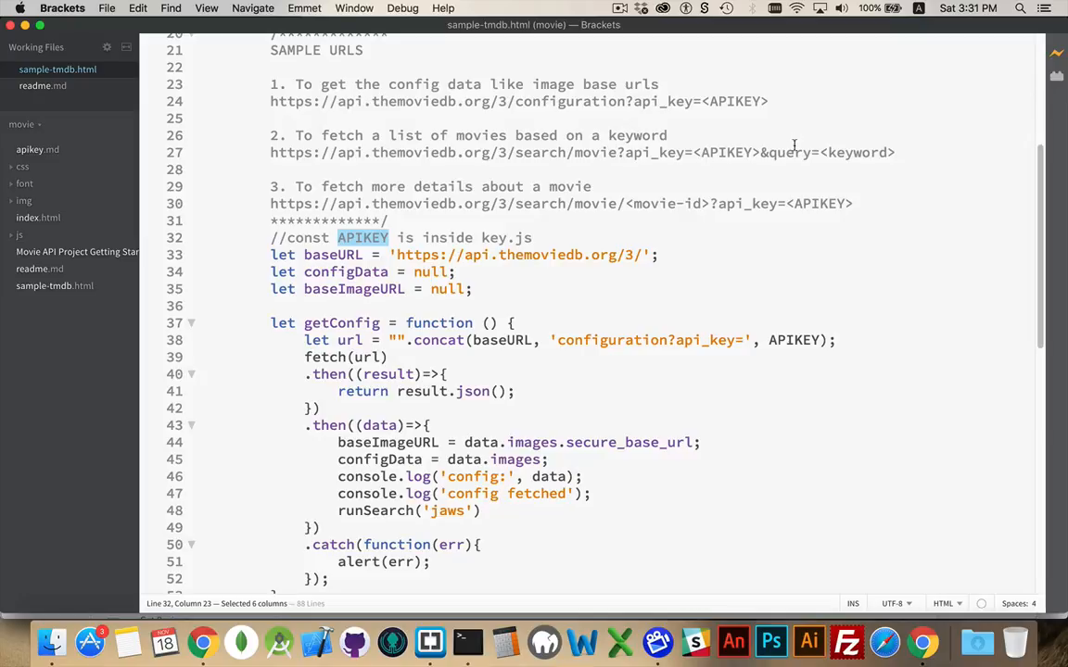
mouse_move(862, 152)
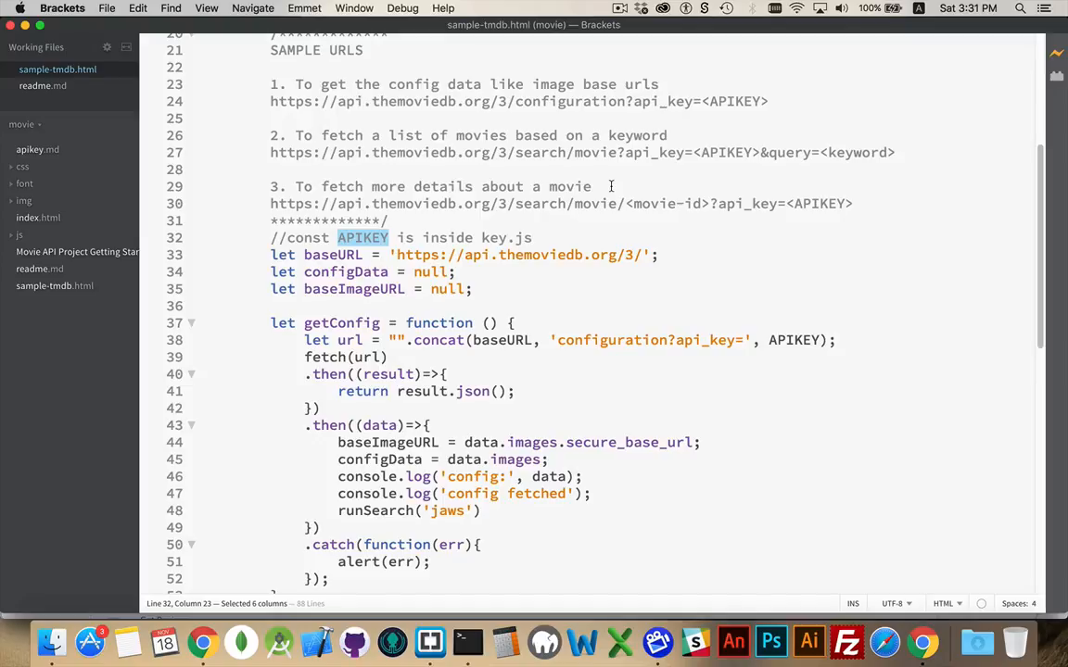
mouse_move(582, 203)
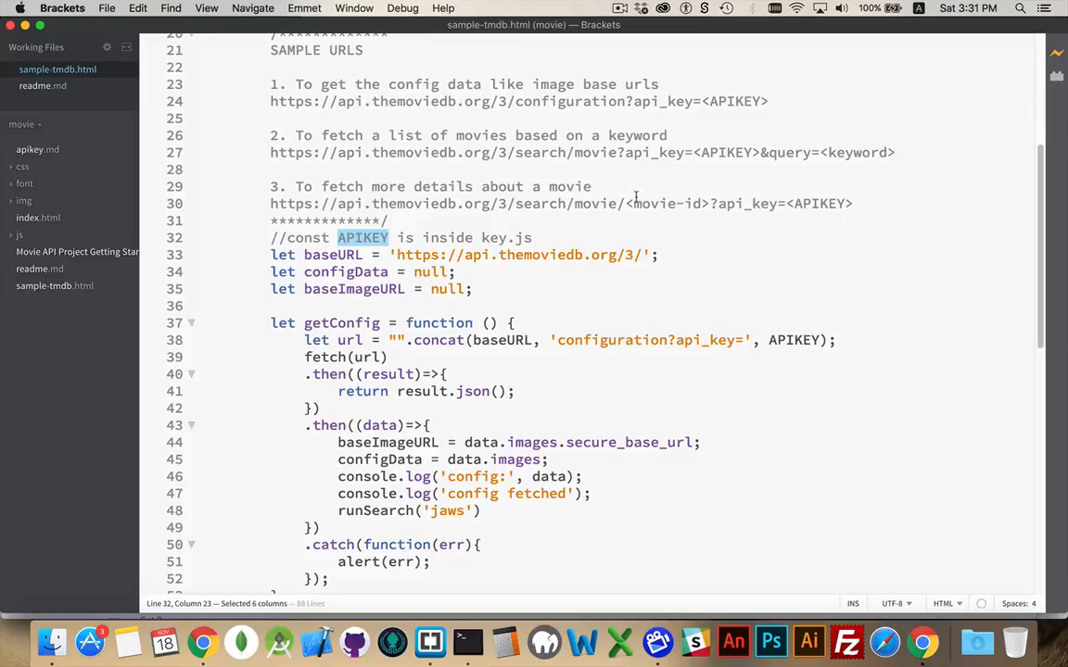
mouse_move(723, 185)
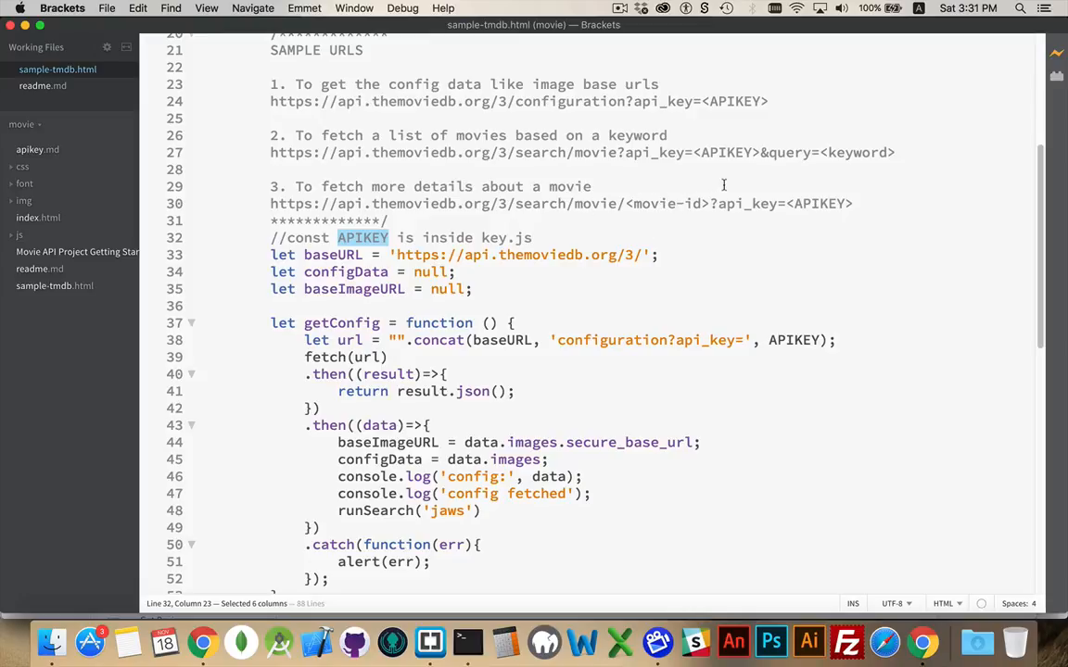
mouse_move(842, 204)
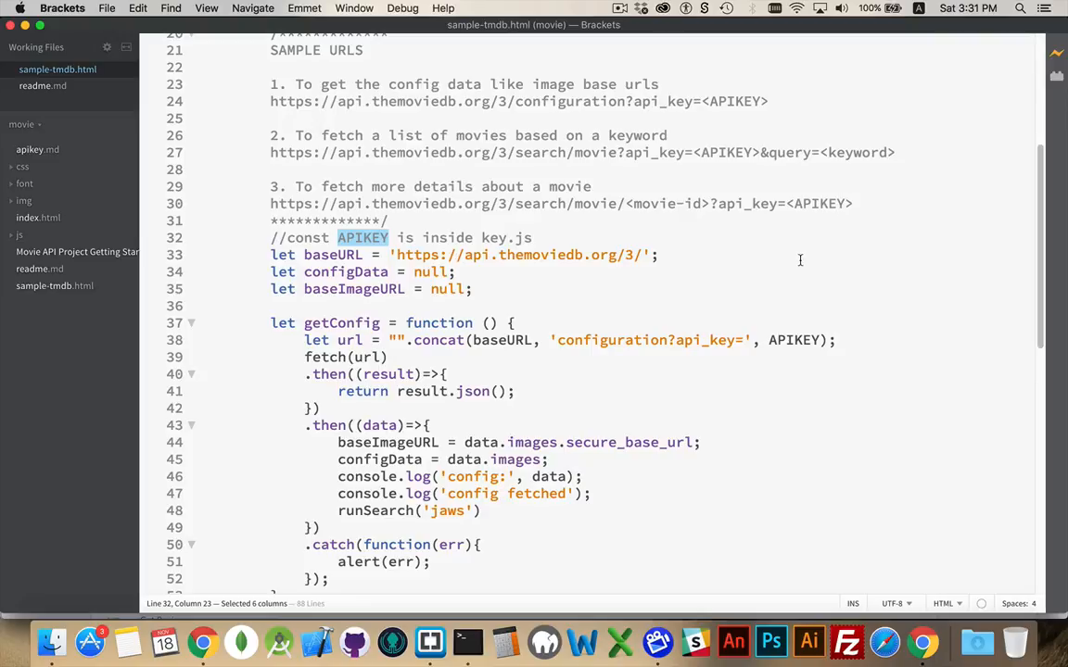
scroll("down", 3)
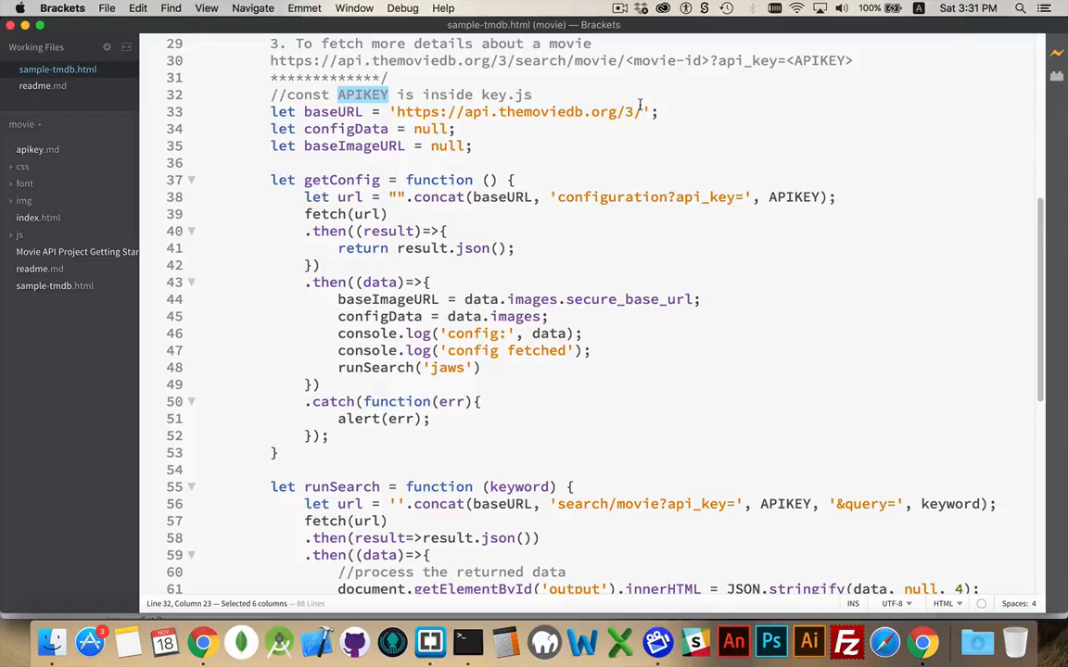
scroll("up", 3)
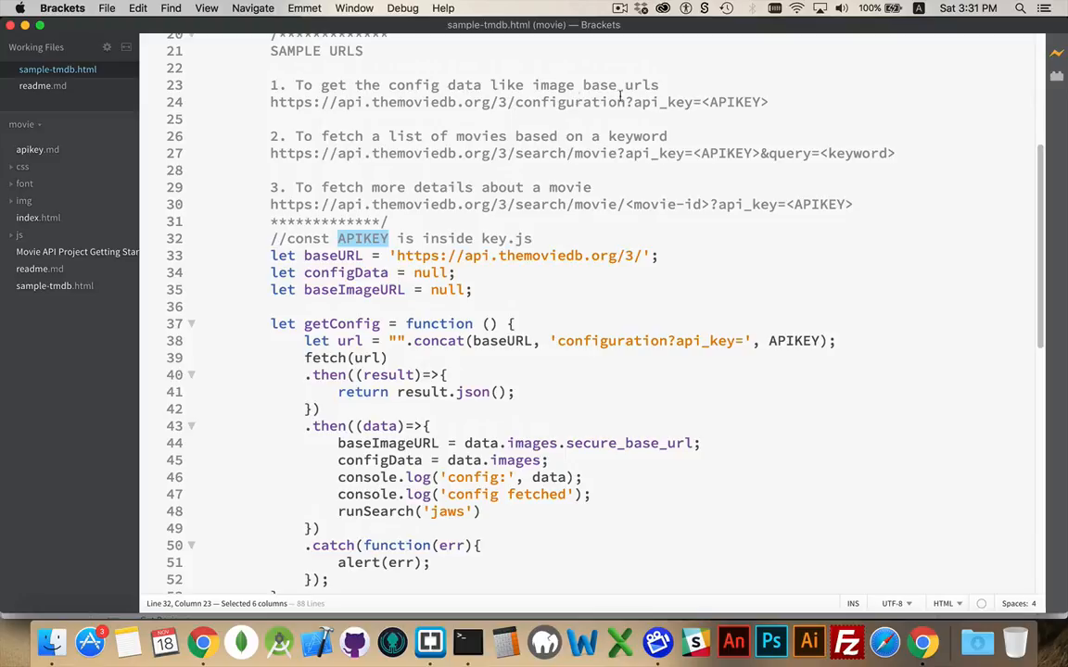
mouse_move(538, 158)
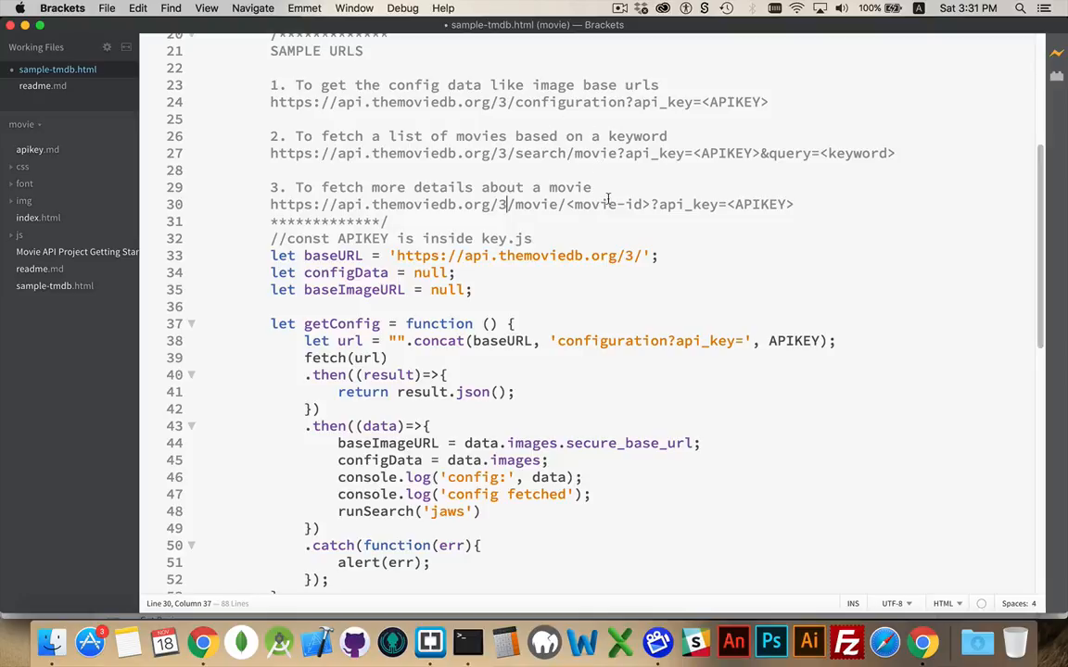
scroll("down", 3)
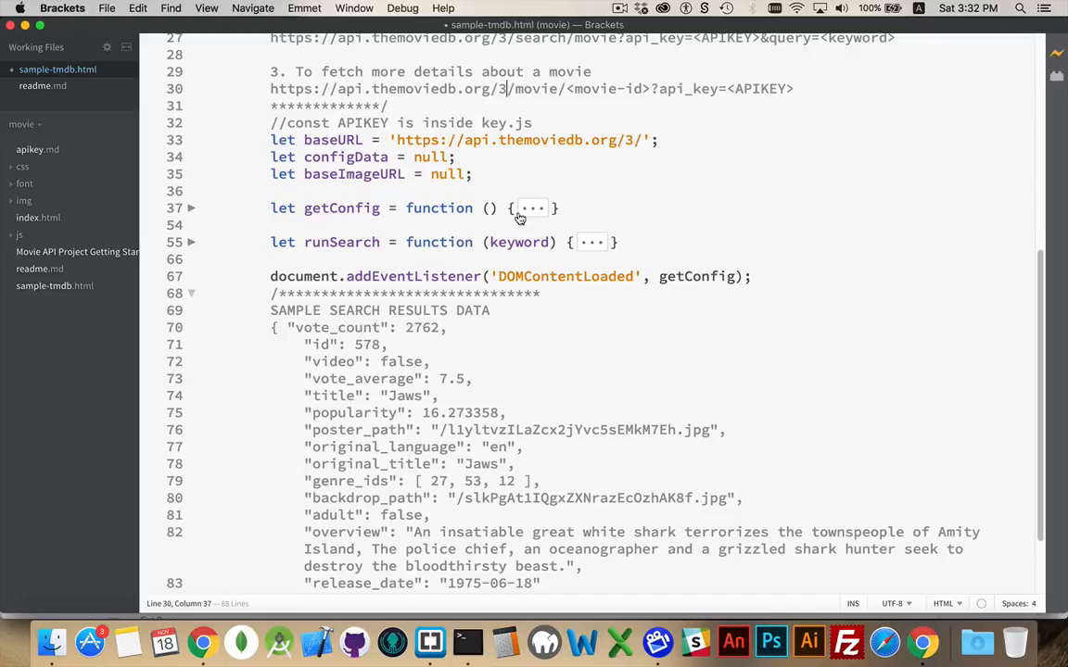
scroll("up", 3)
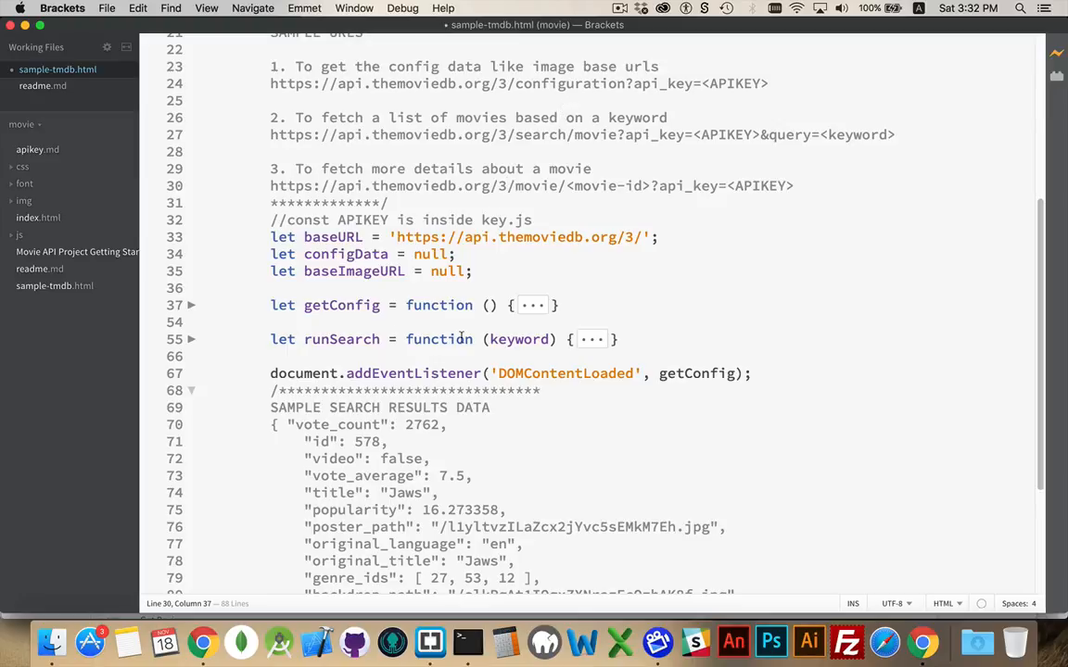
left_click(191, 304)
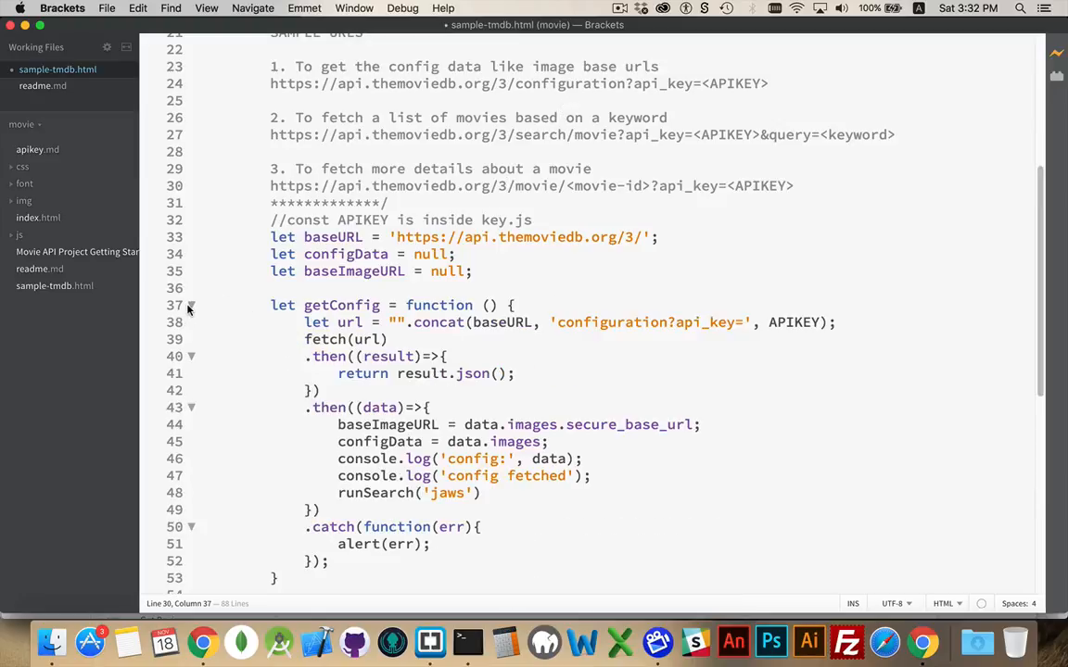
scroll("down", 3)
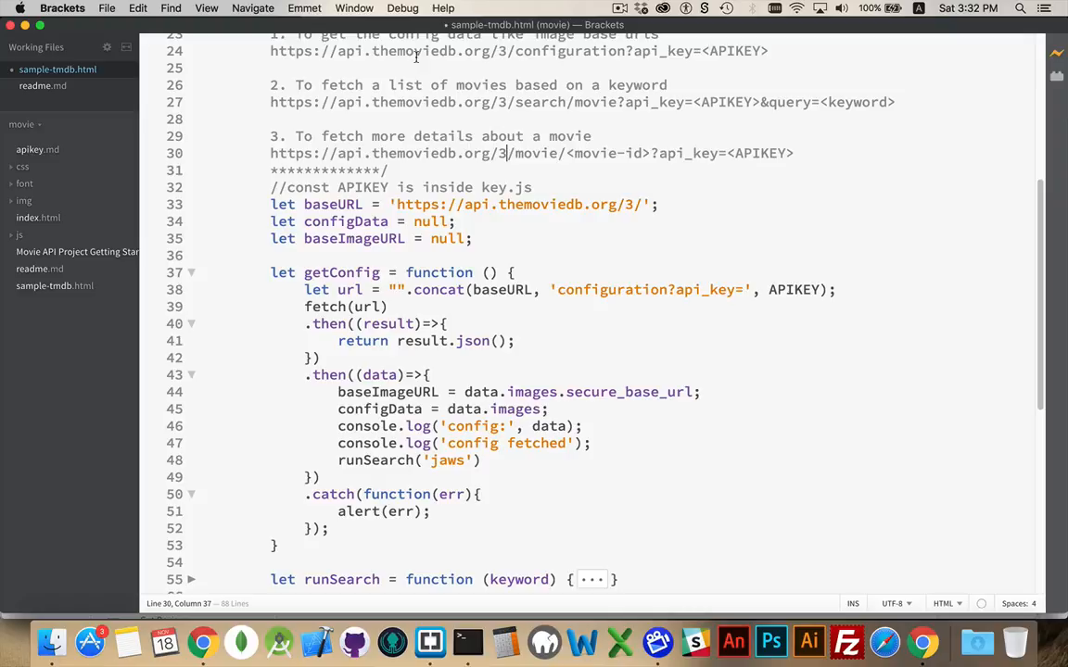
mouse_move(501, 285)
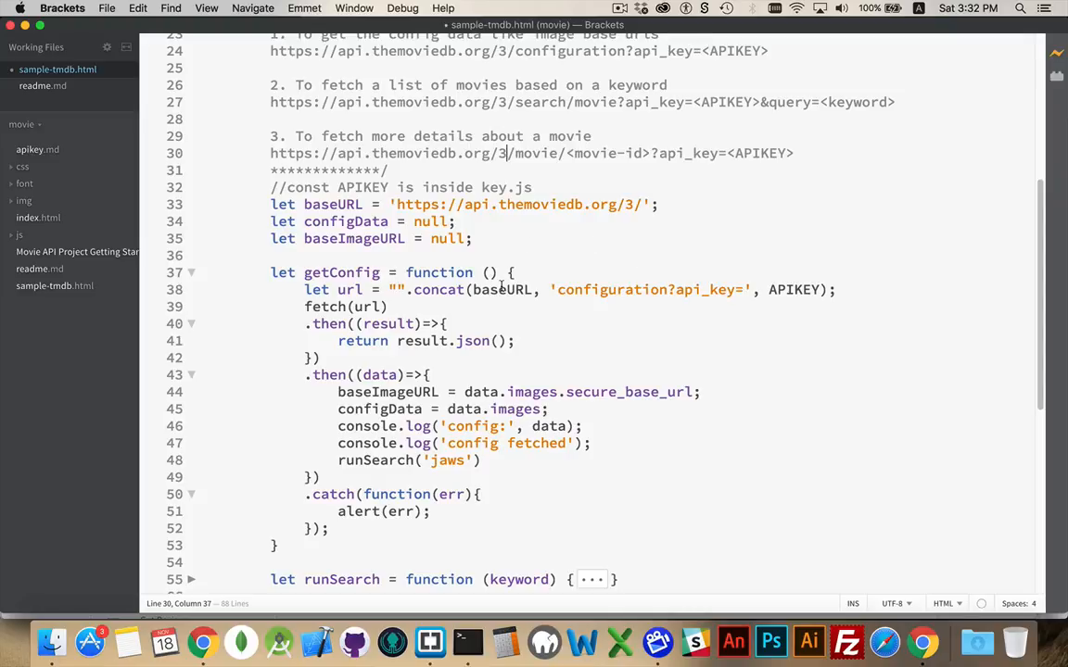
mouse_move(613, 278)
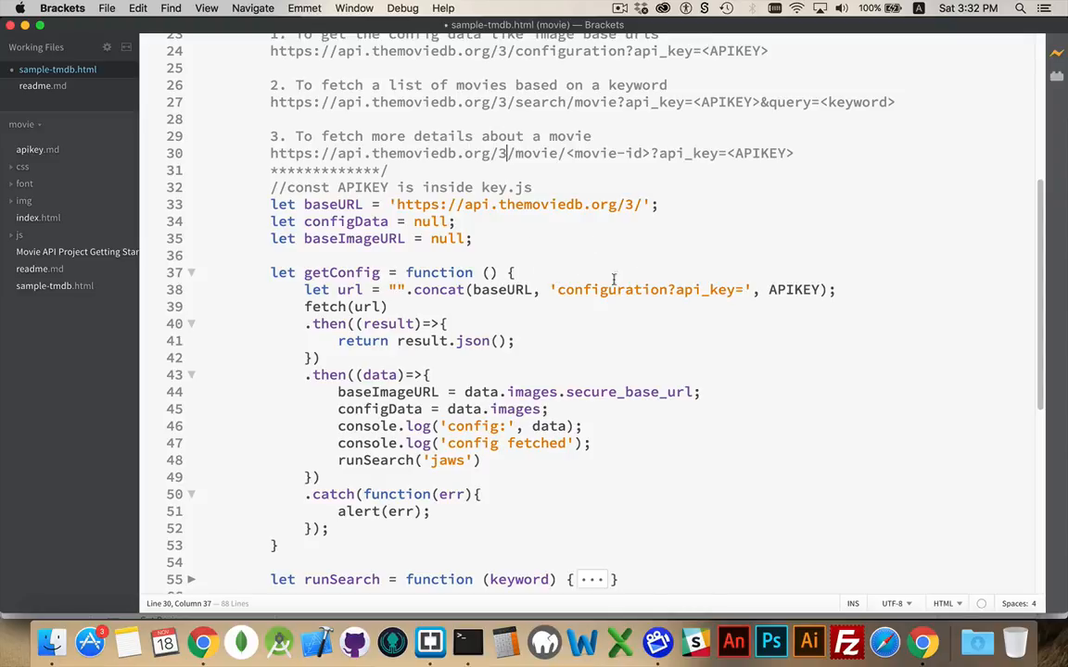
mouse_move(775, 234)
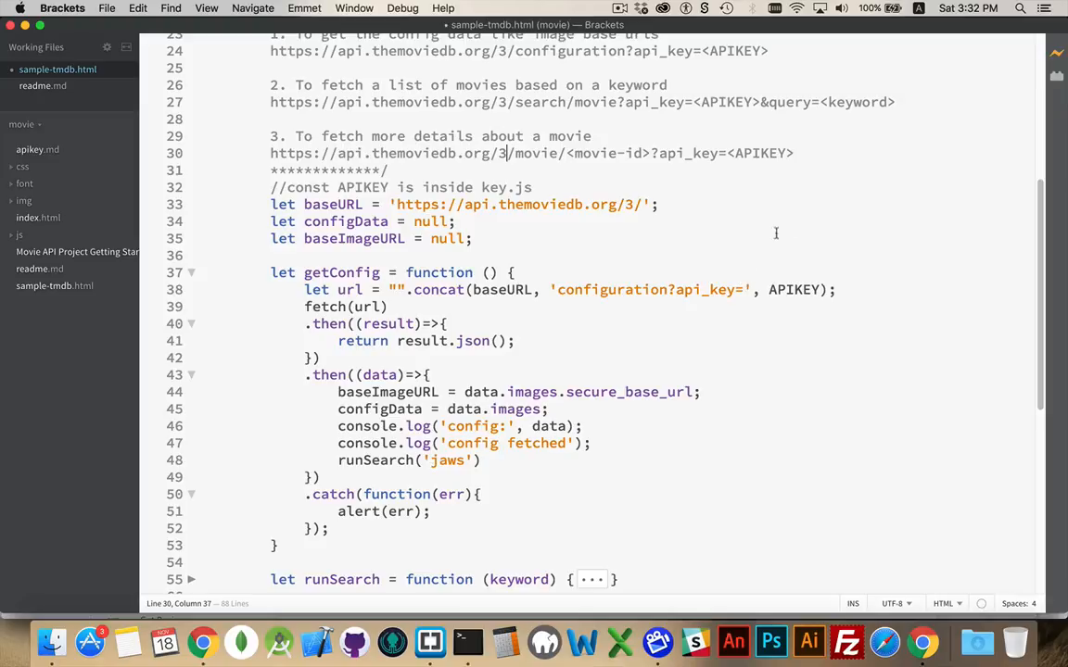
mouse_move(462, 309)
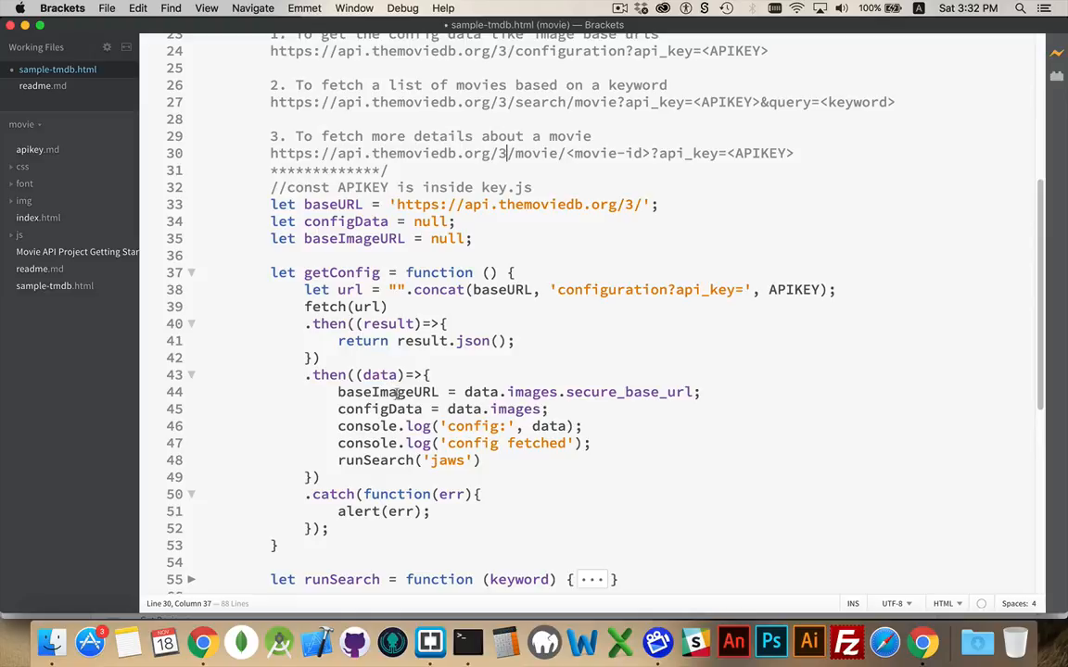
mouse_move(552, 423)
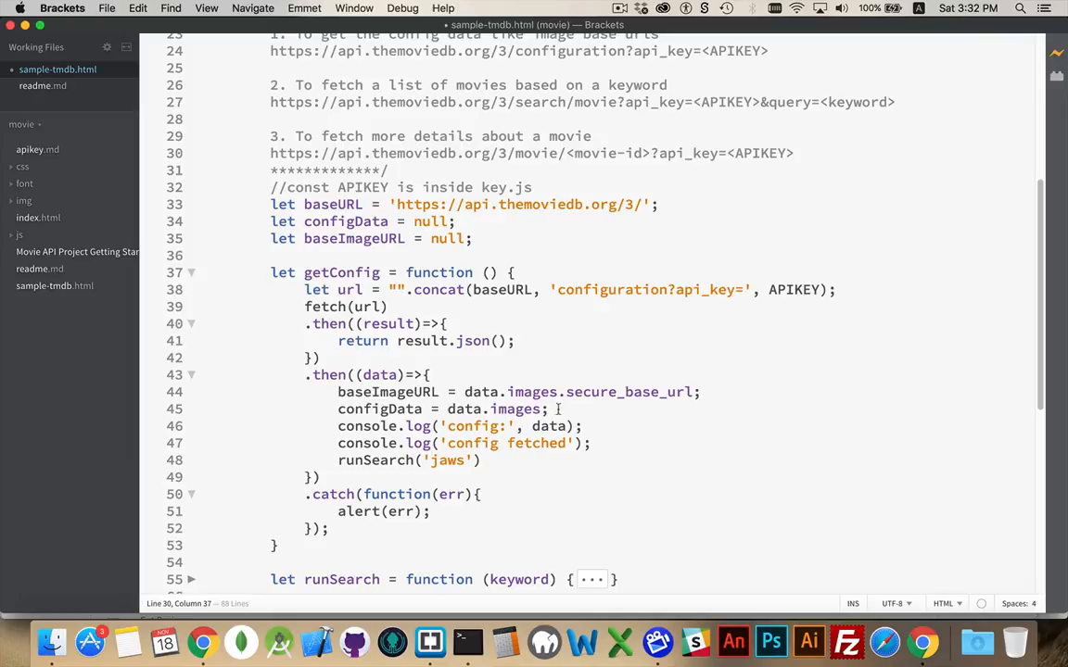
left_click(338, 460)
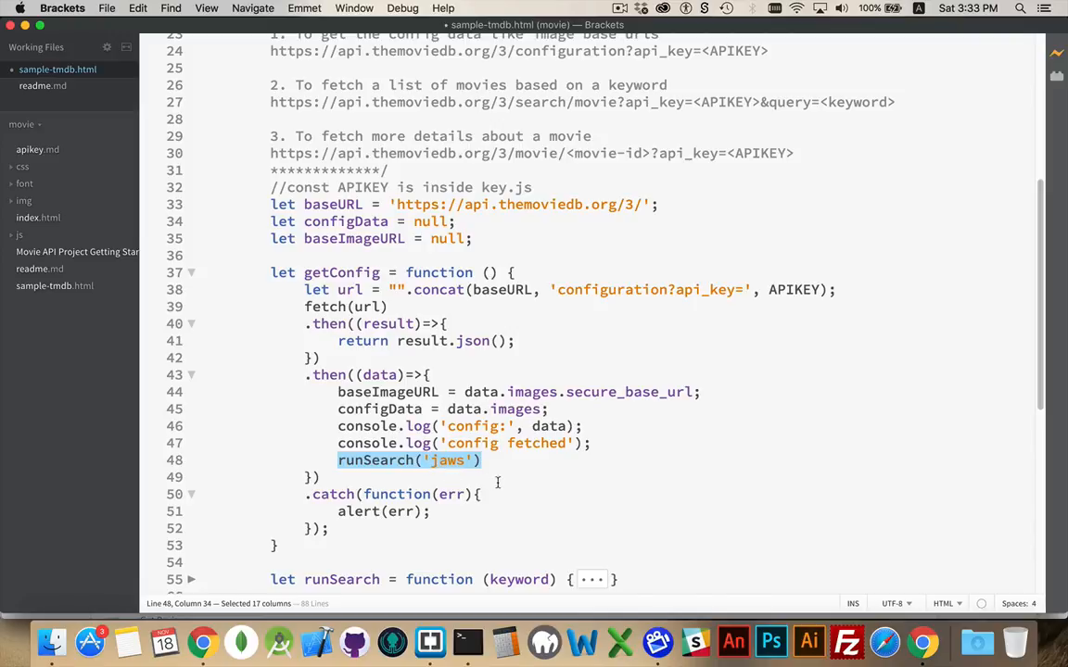
- Expand the runSearch function on line 55 and highlight its keyword parameter
scroll("down", 3)
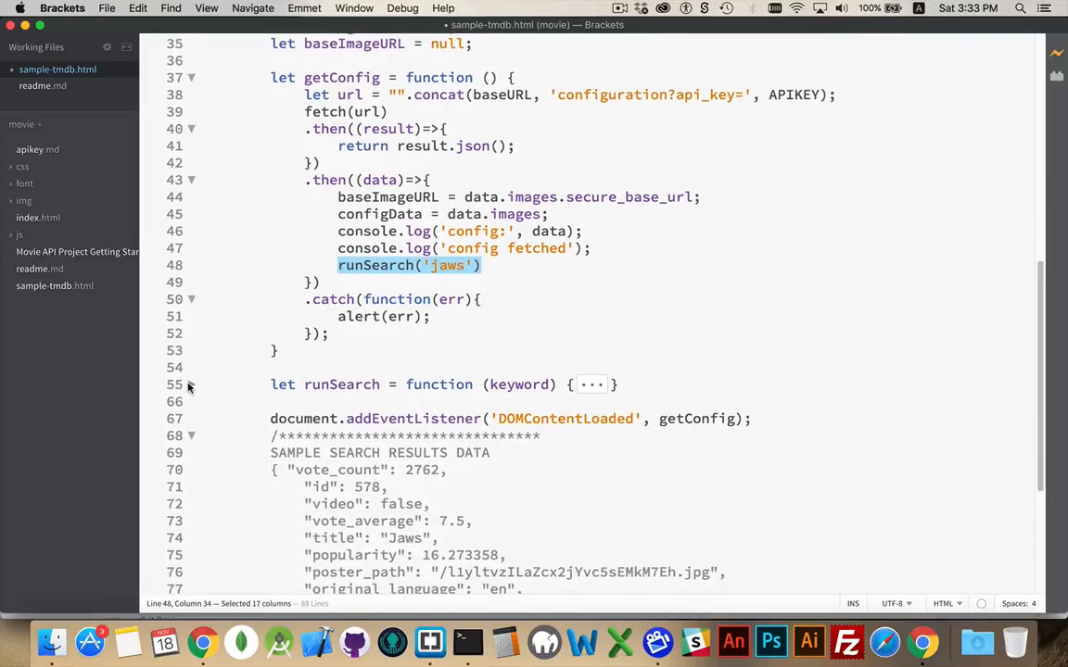
left_click(193, 384)
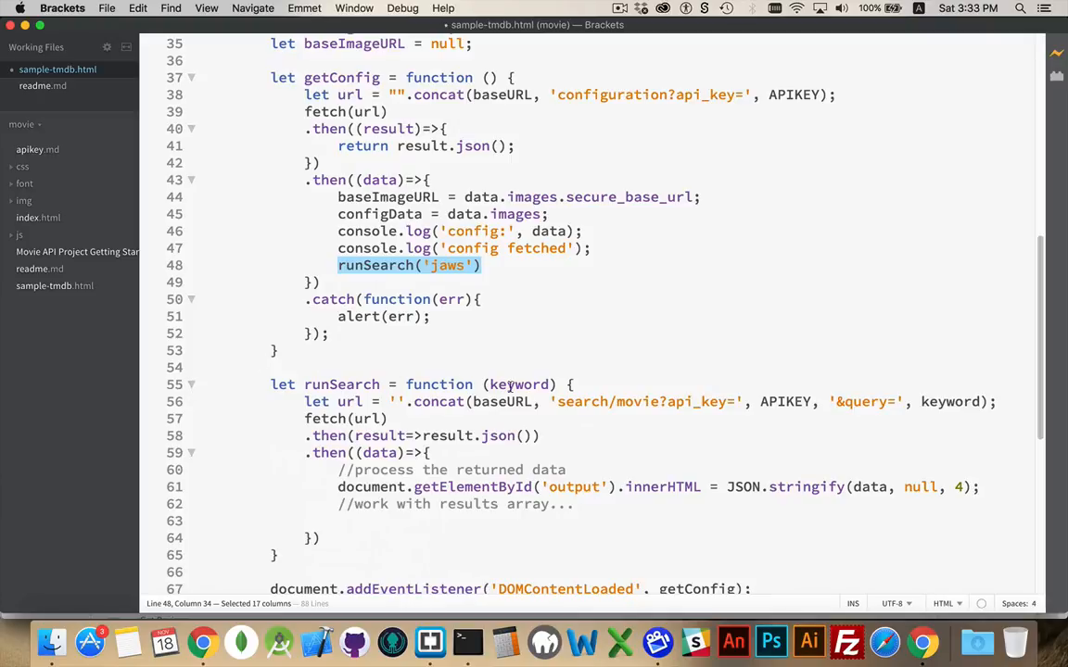
double_click(519, 383)
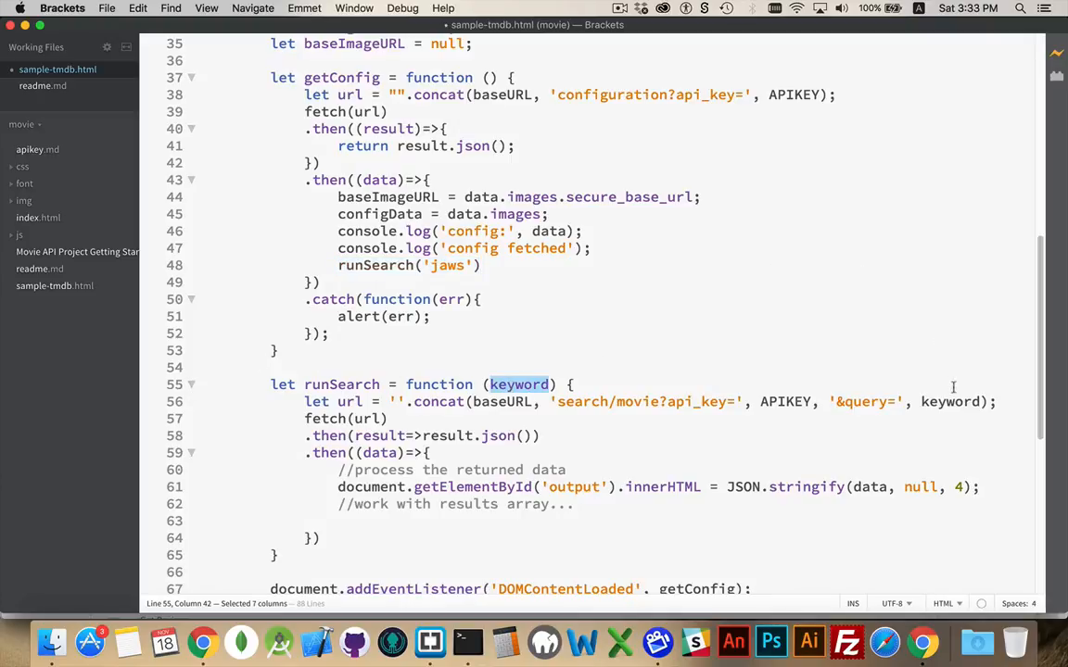
mouse_move(504, 419)
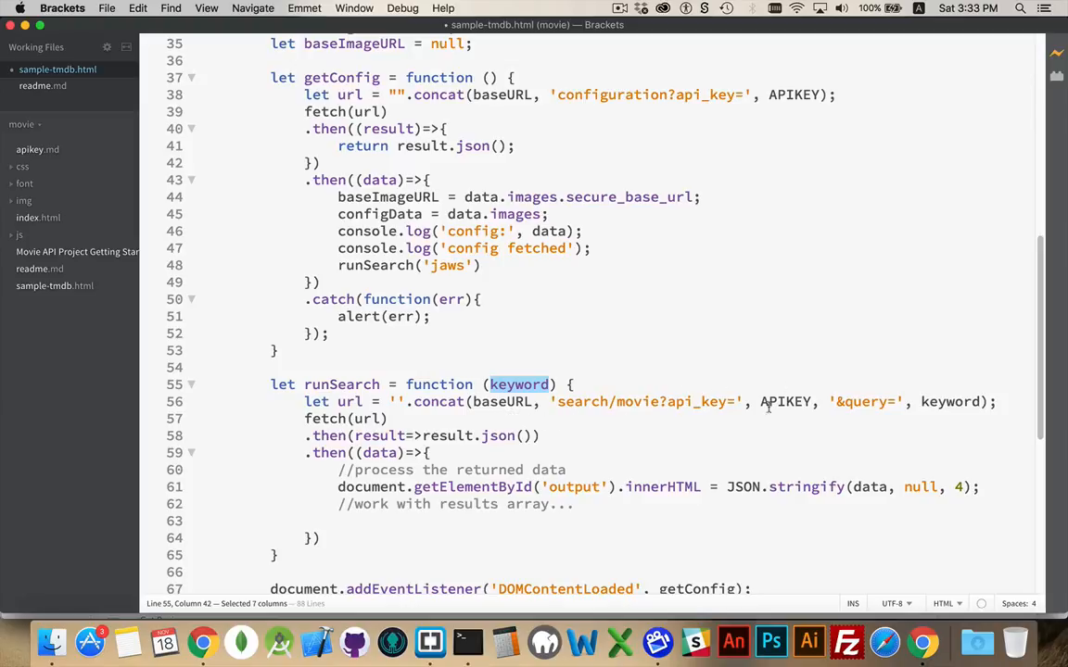
mouse_move(934, 384)
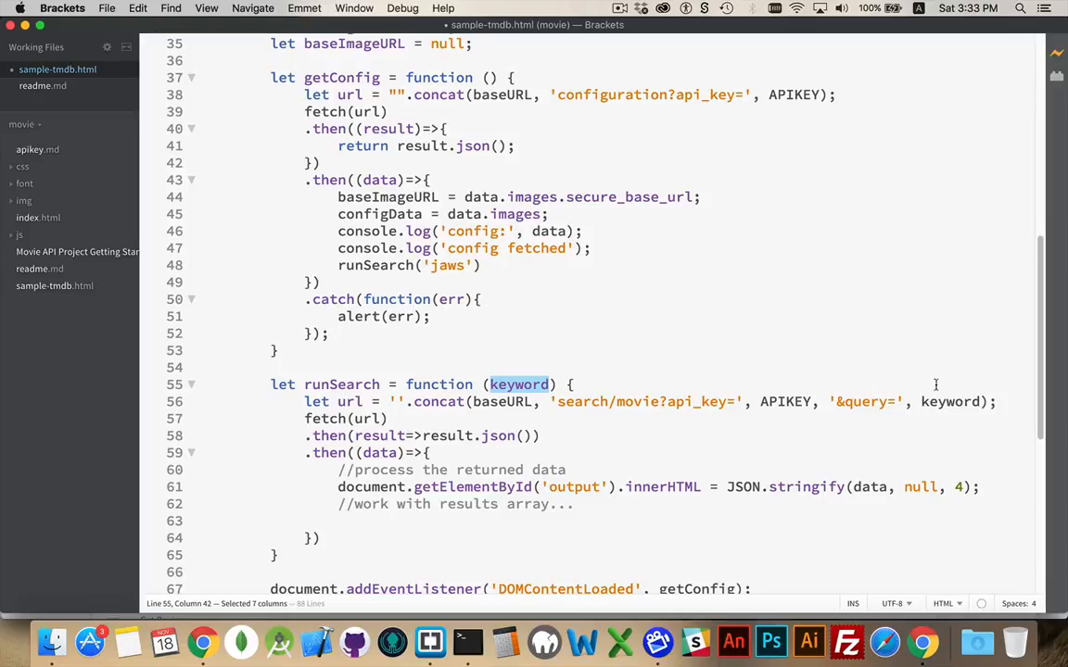
mouse_move(819, 430)
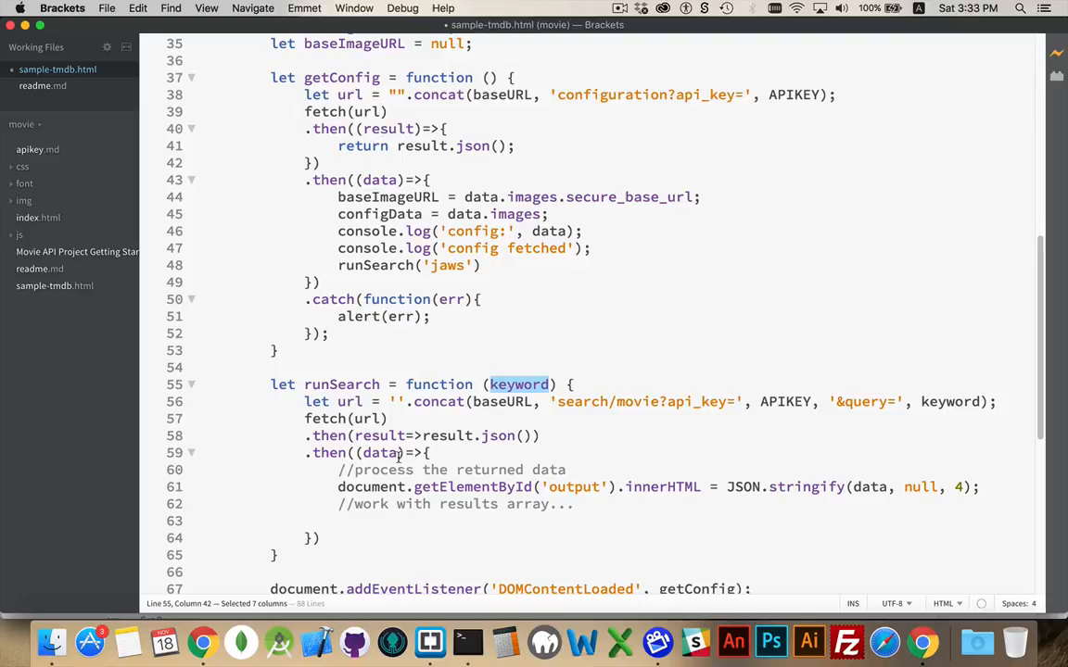
mouse_move(779, 530)
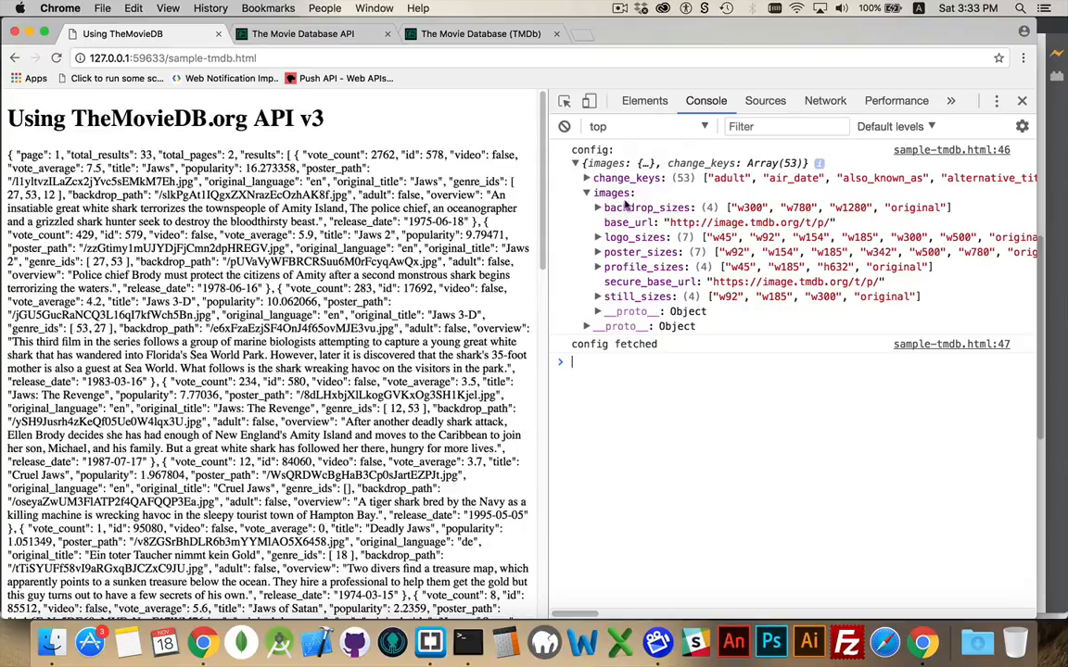
mouse_move(613, 193)
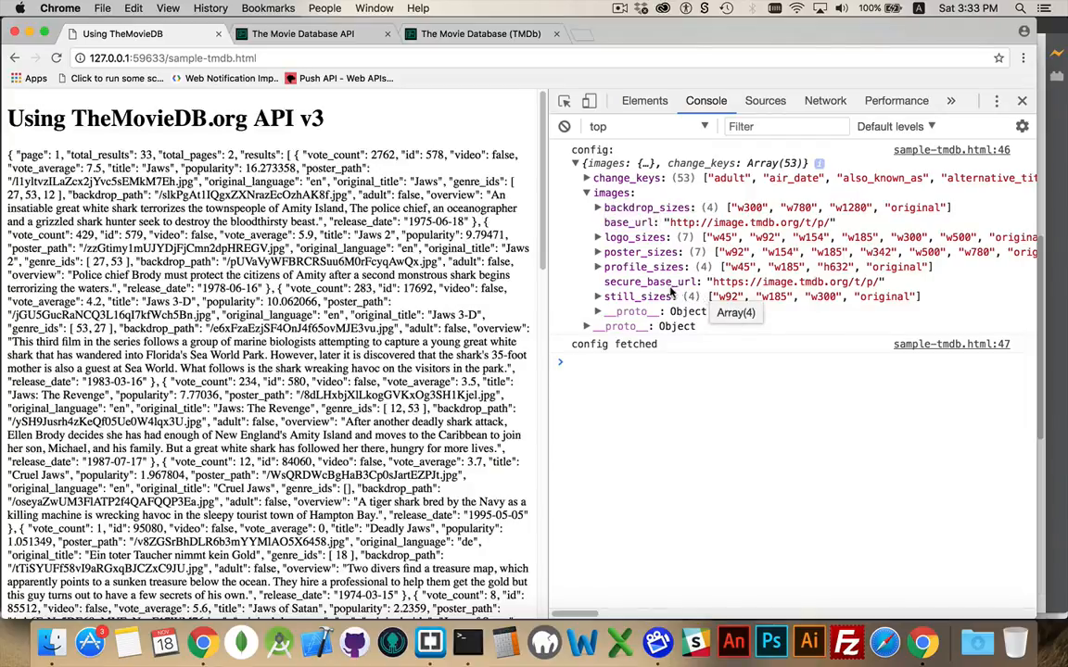
mouse_move(641, 266)
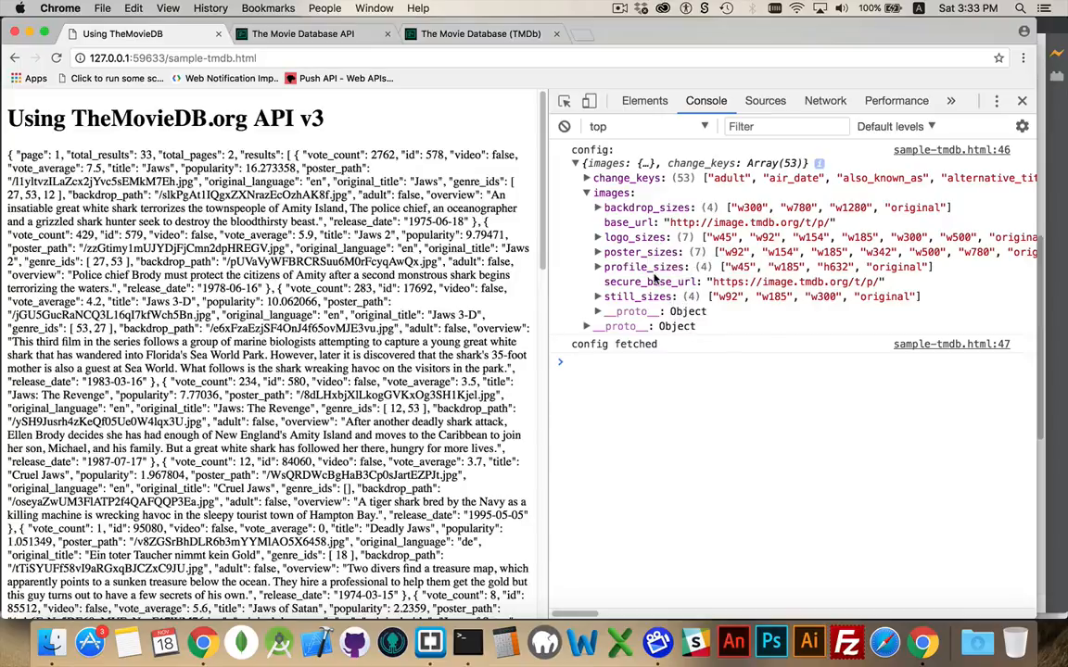
- Expand poster_sizes (w92 to original) in the logged config and highlight the first search result
left_click(599, 252)
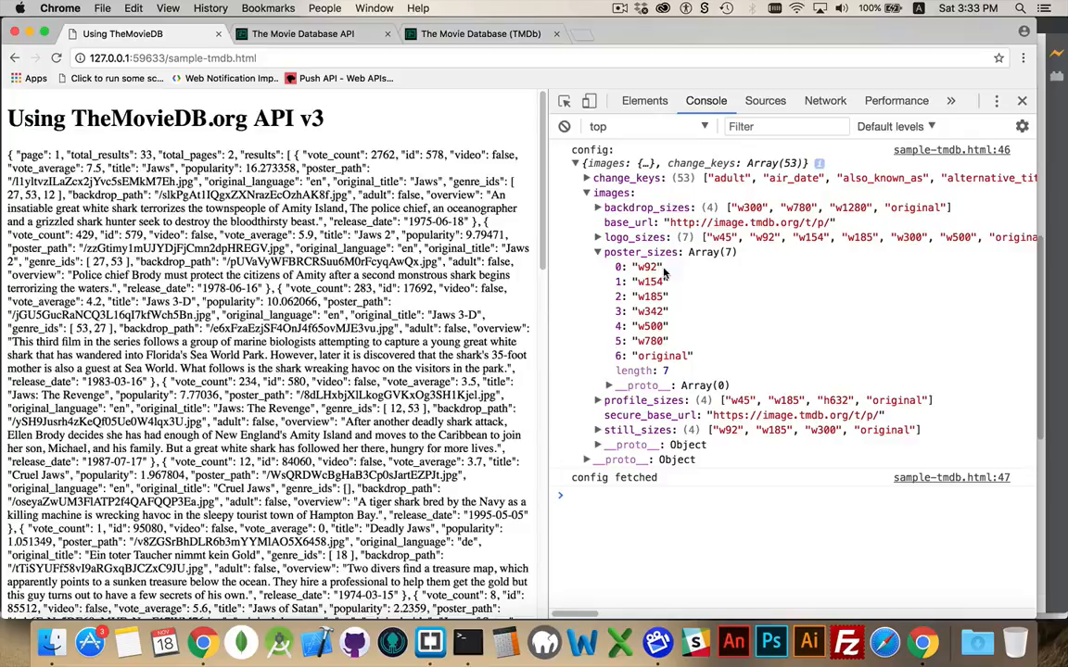
mouse_move(652, 341)
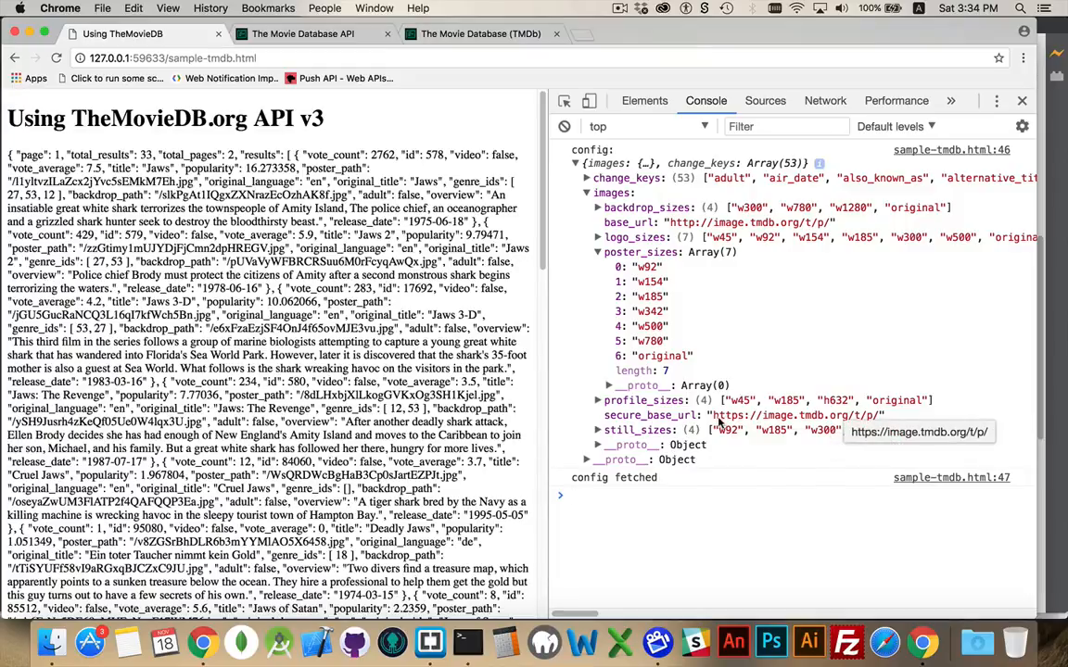
mouse_move(888, 419)
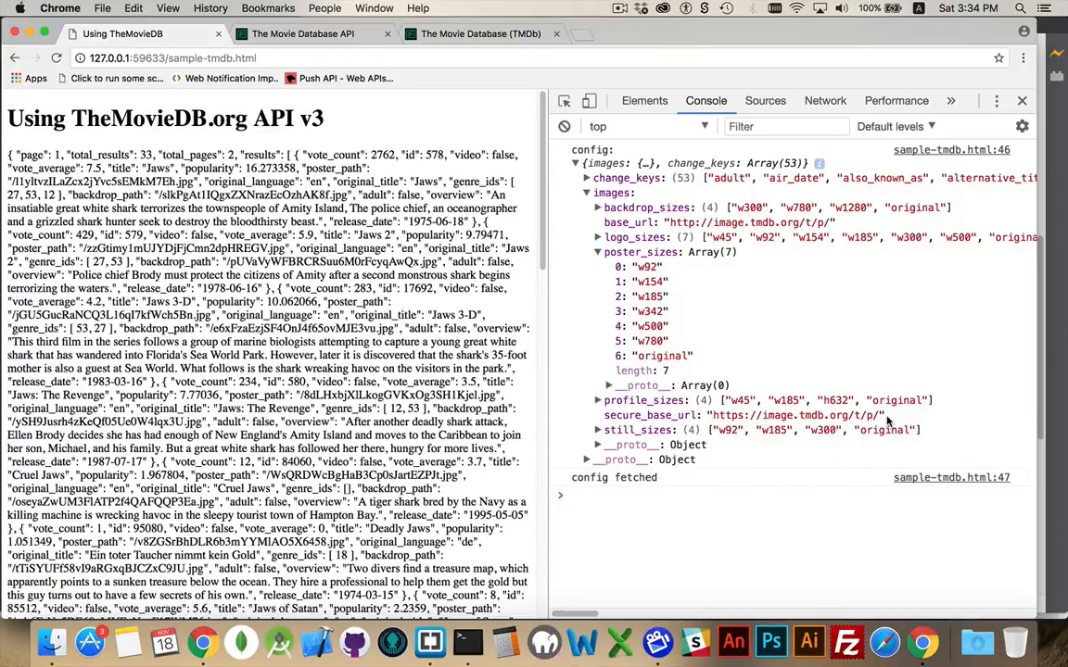
mouse_move(695, 260)
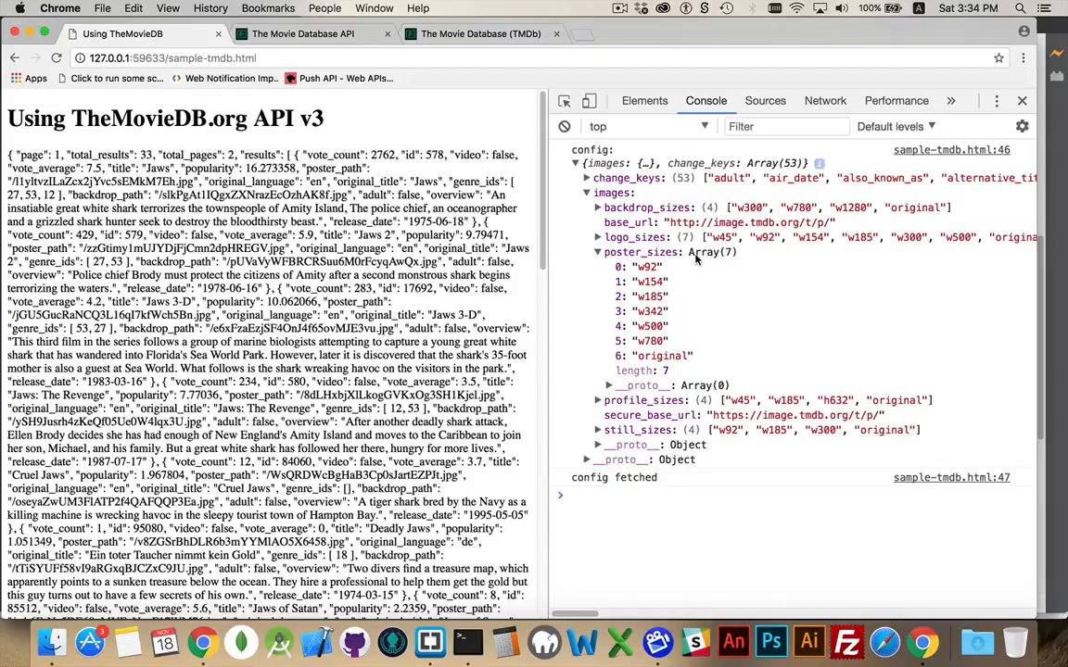
mouse_move(652, 341)
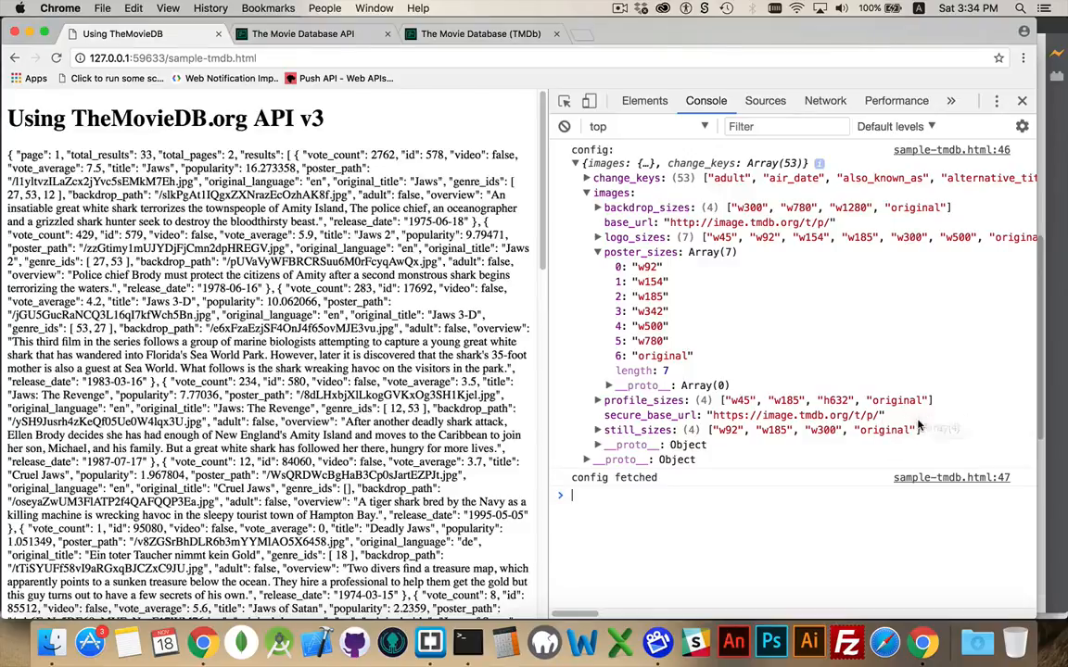
mouse_move(956, 419)
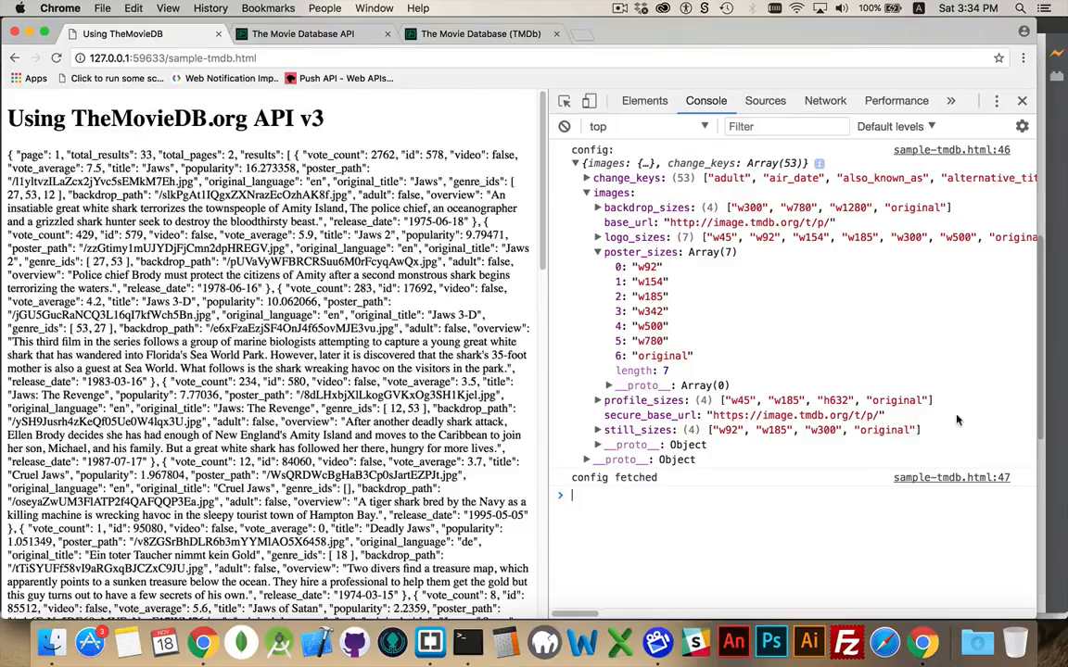
mouse_move(1008, 426)
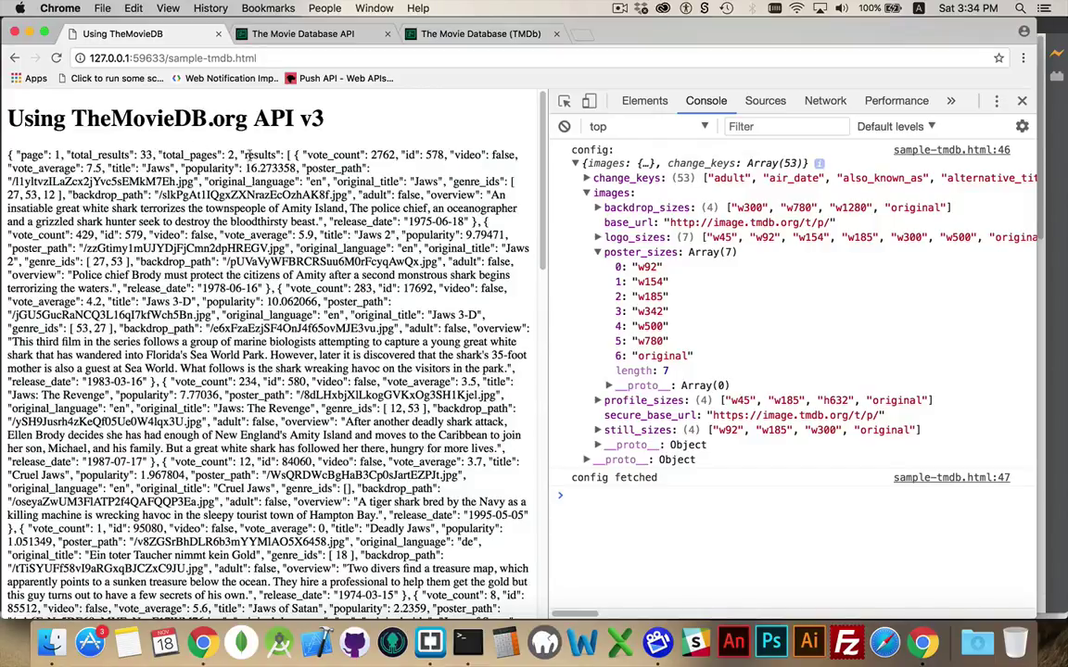
double_click(260, 156)
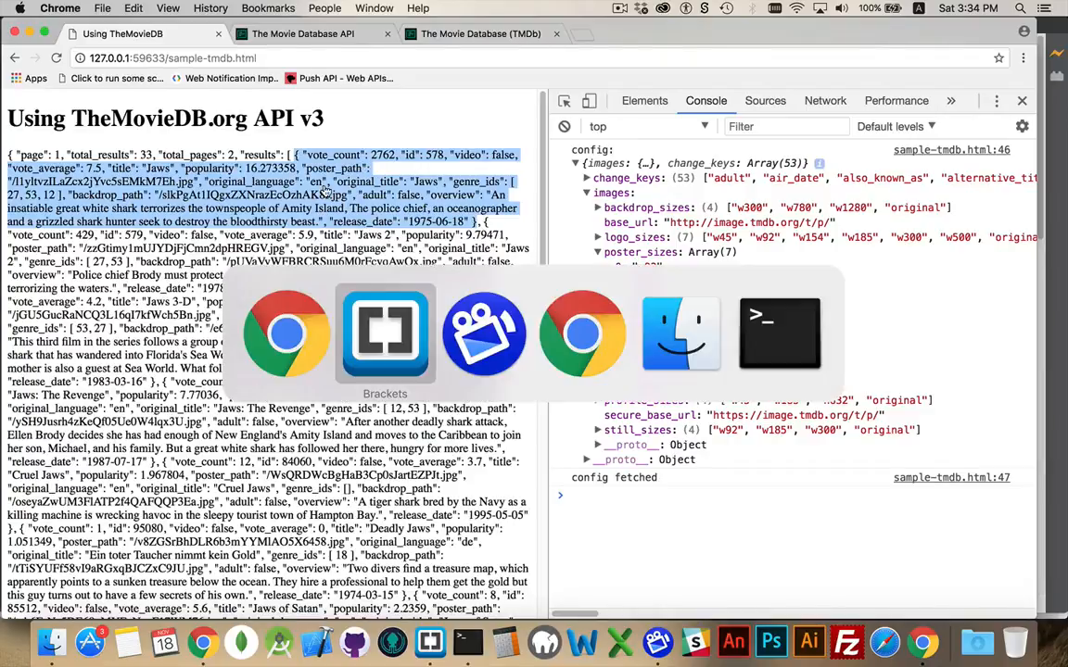
- Return to sample-tmdb.html in Brackets, check the sample poster_path, then go back to the top
left_click(386, 334)
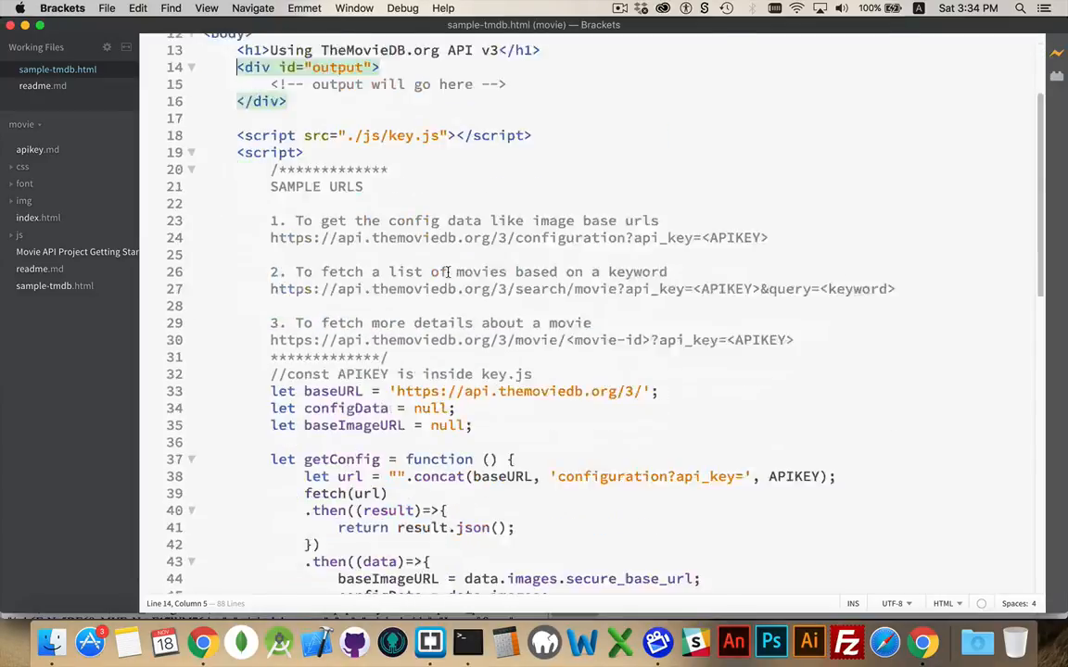
scroll("down", 3)
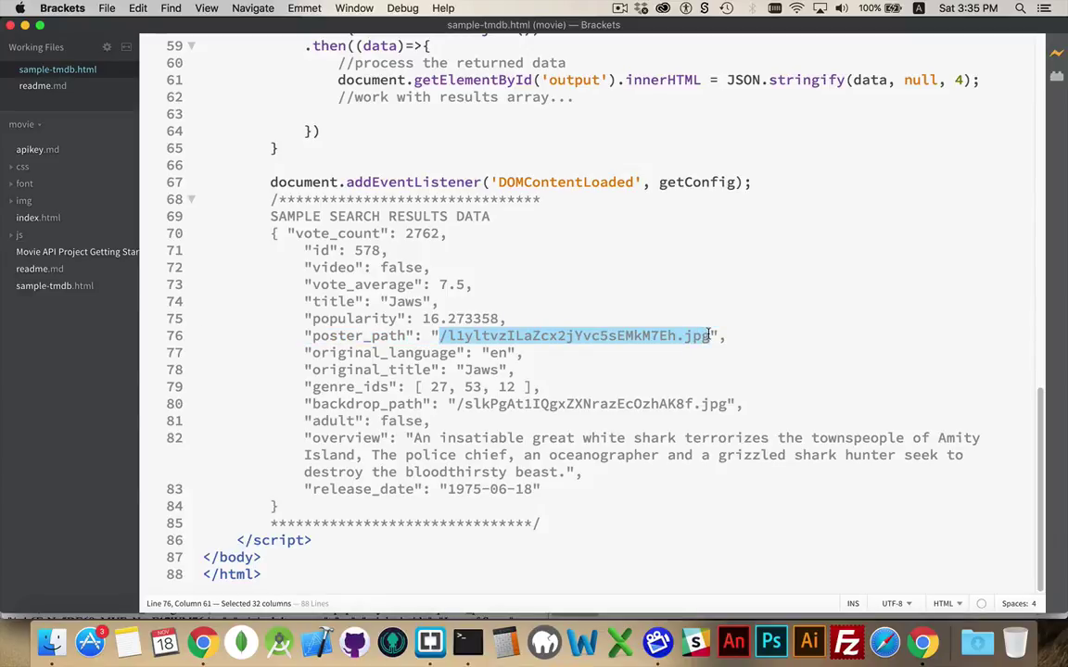
scroll("up", 3)
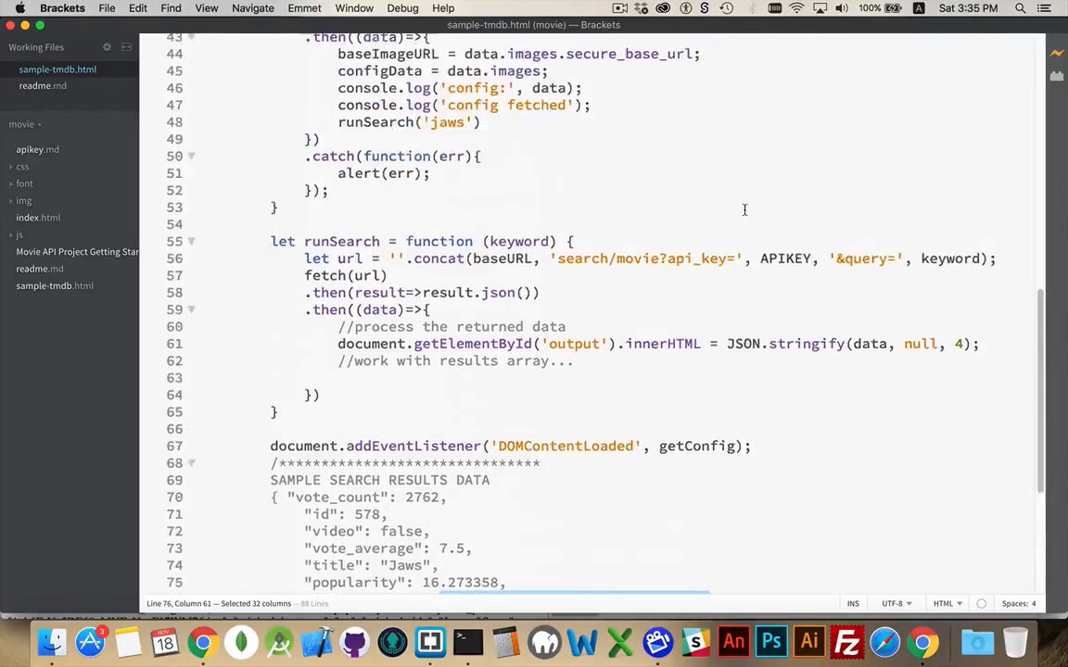
scroll("up", 3)
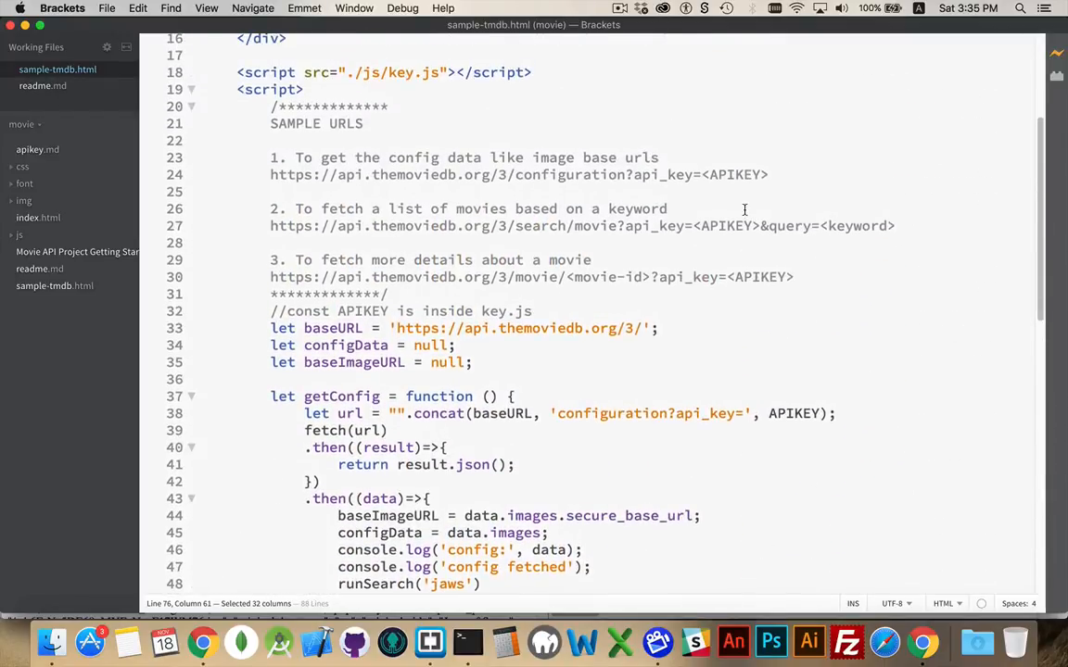
scroll("up", 3)
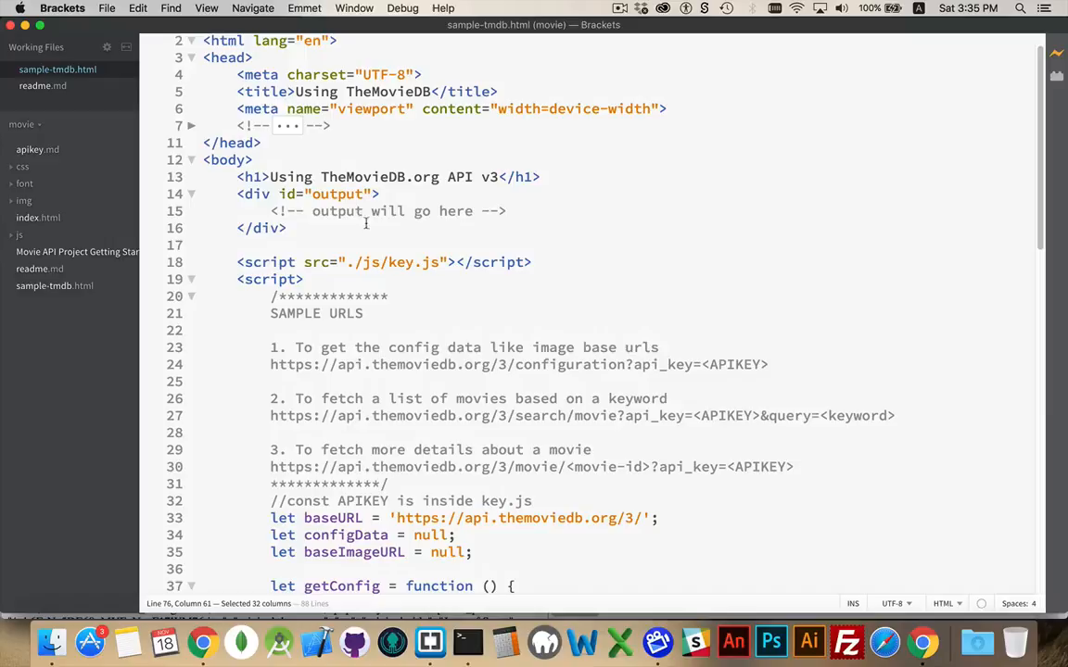
- Add <img src="/l1yltvzILaZcx2jYvc5sEMkM7Eh.jpg" alt="Jaws"/> inside the line-14 paragraph and check it in Chrome
type("<p><img</p>")
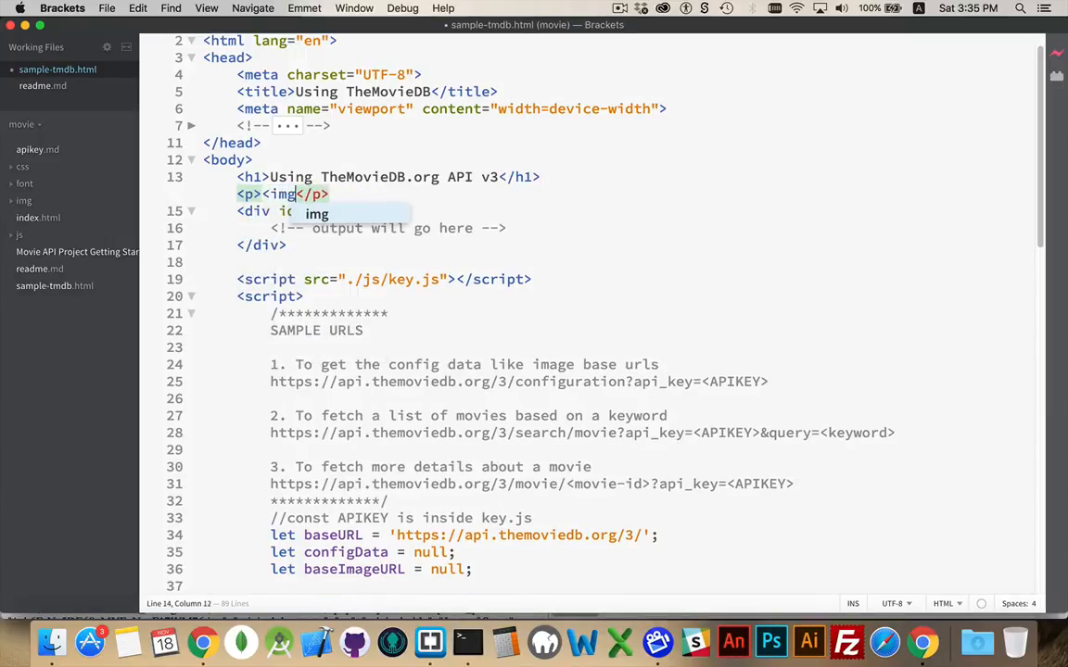
type("src=\"\" />")
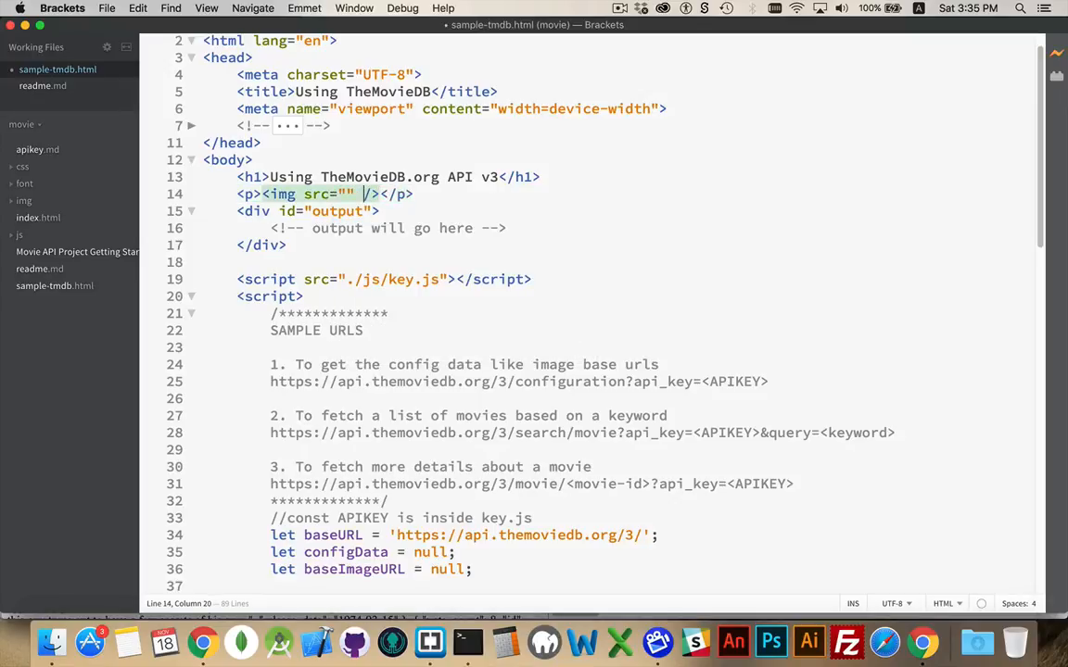
type("alt=\"Jaws")
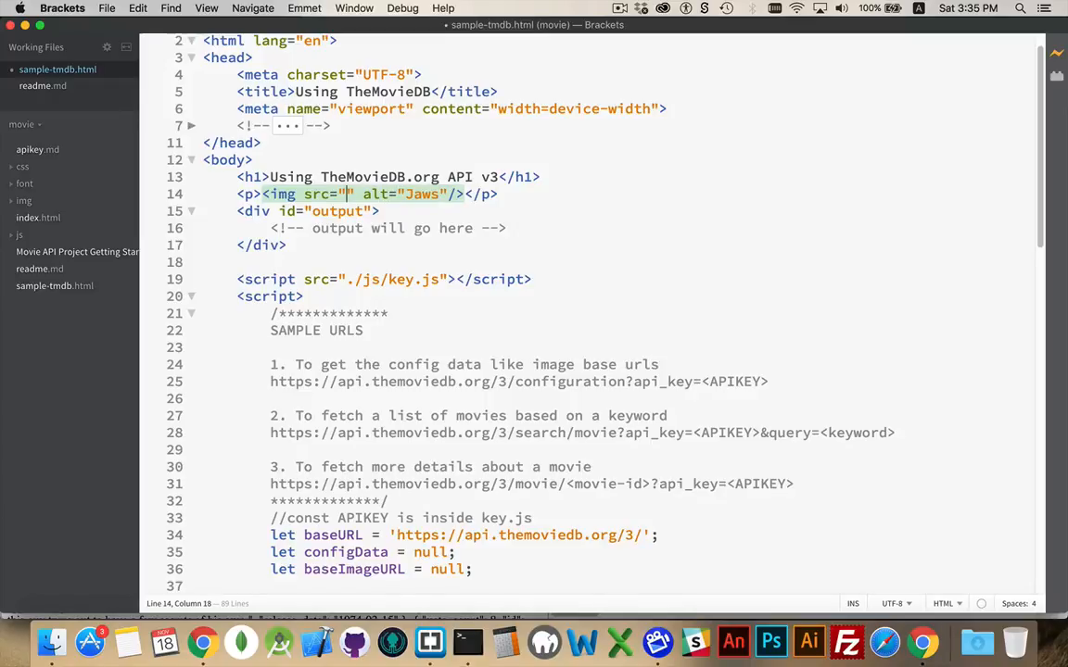
type("l1yltvzILaZcx2jYvc5sEMkM7Eh.jpg")
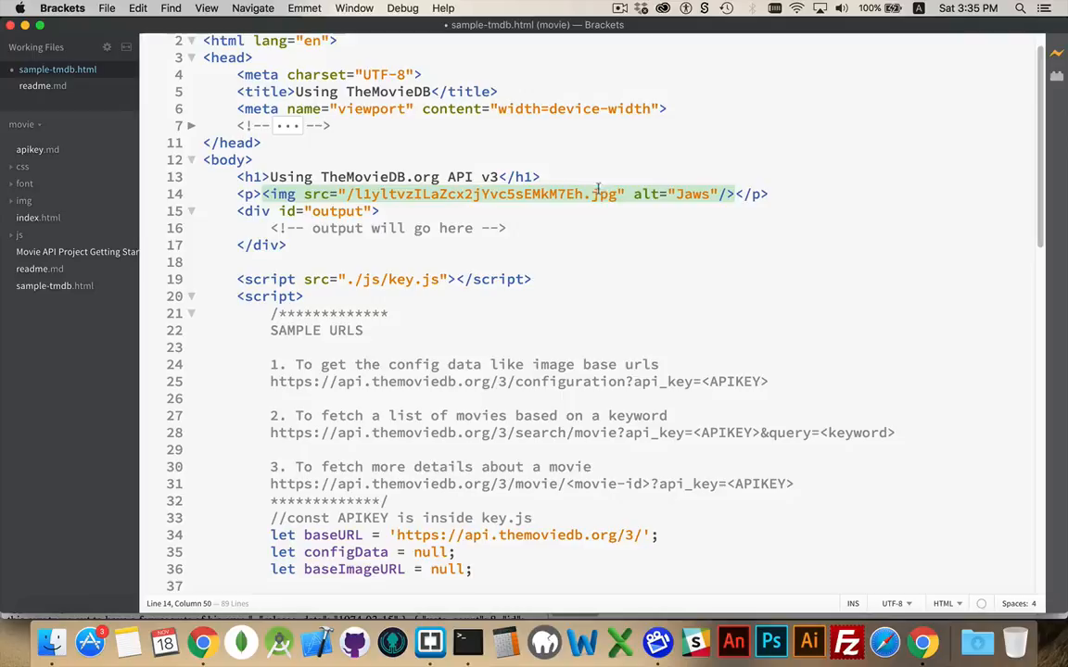
left_click(200, 641)
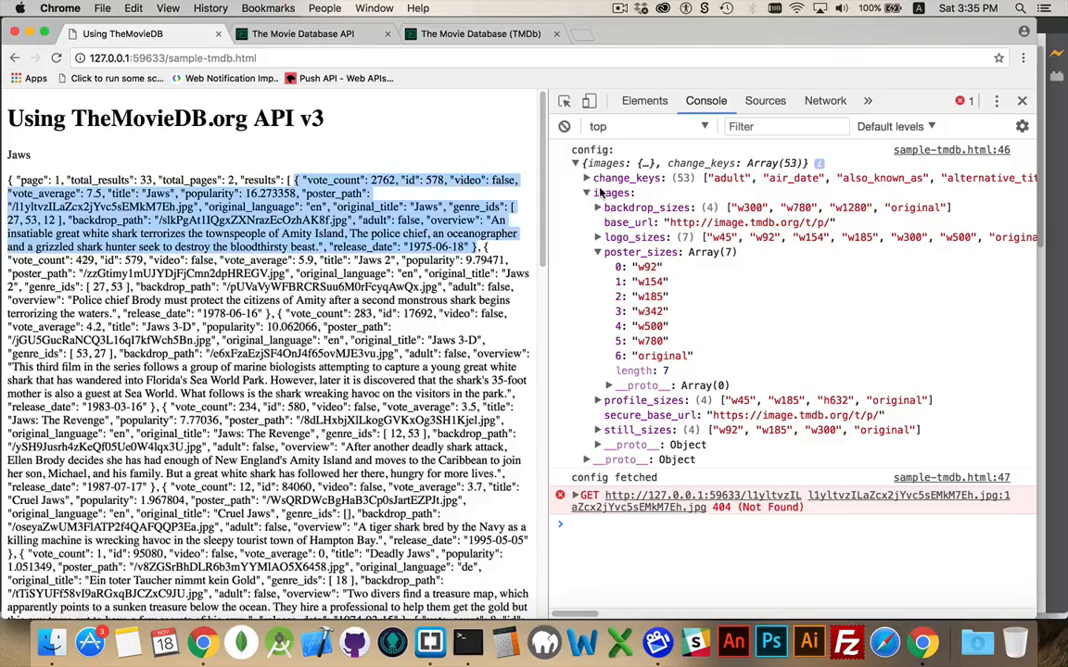
mouse_move(640, 330)
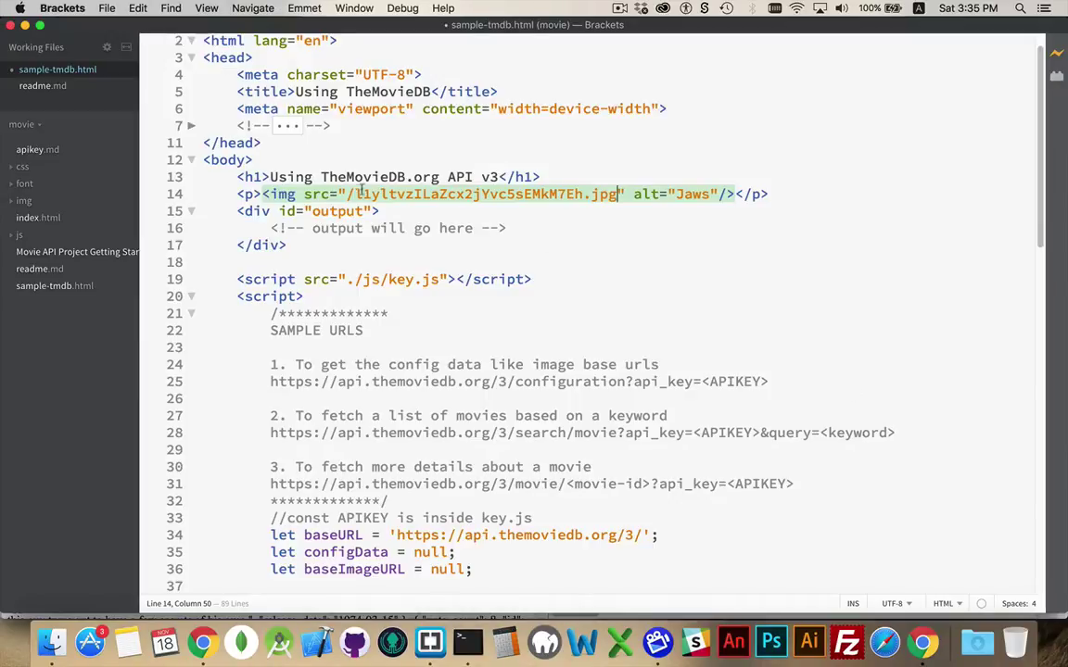
type("https://image.tmdb.org/t/p/w")
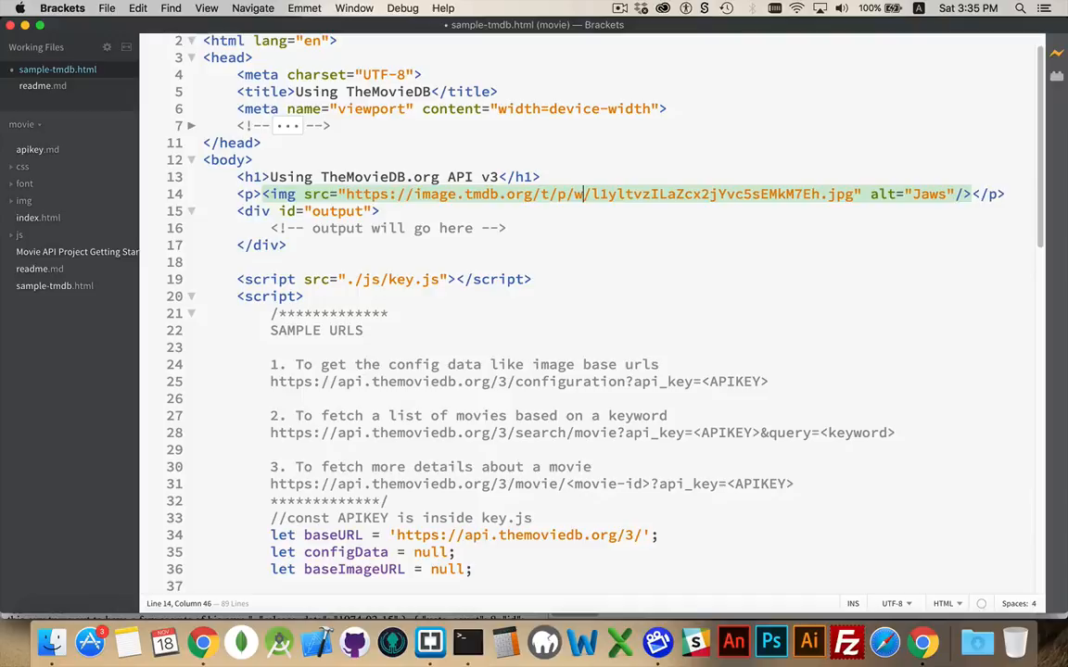
type("500")
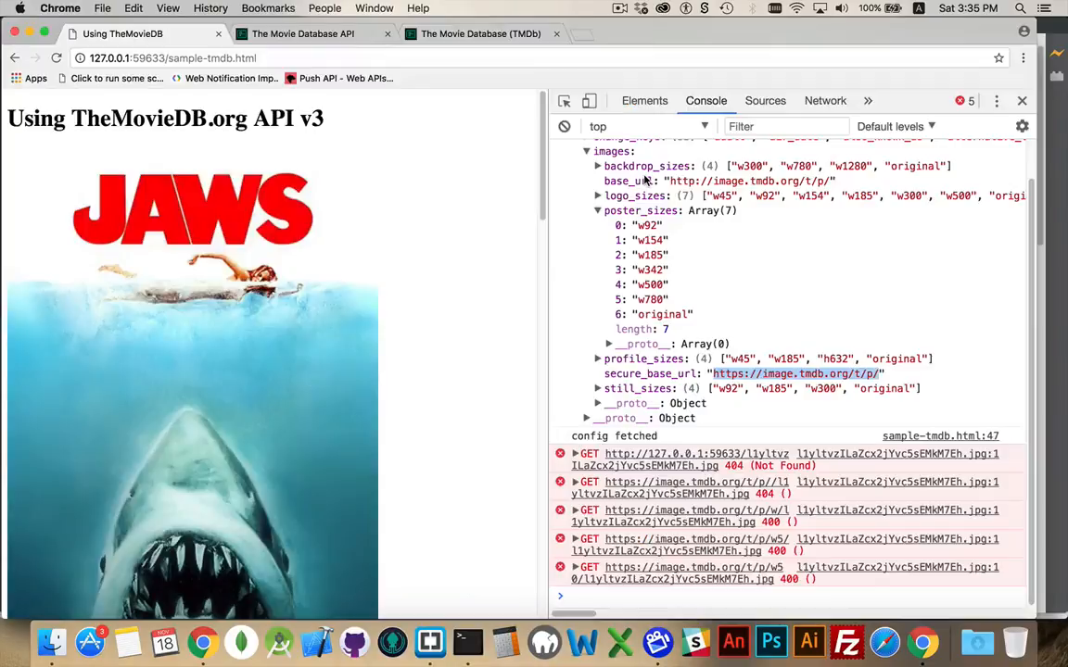
mouse_move(274, 352)
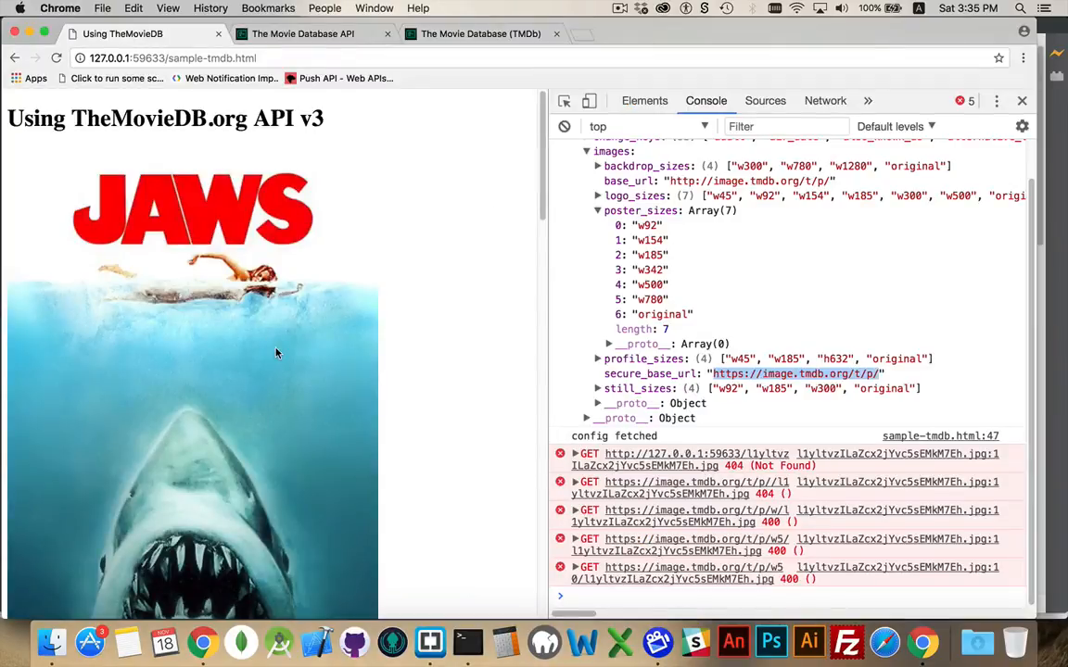
scroll("down", 3)
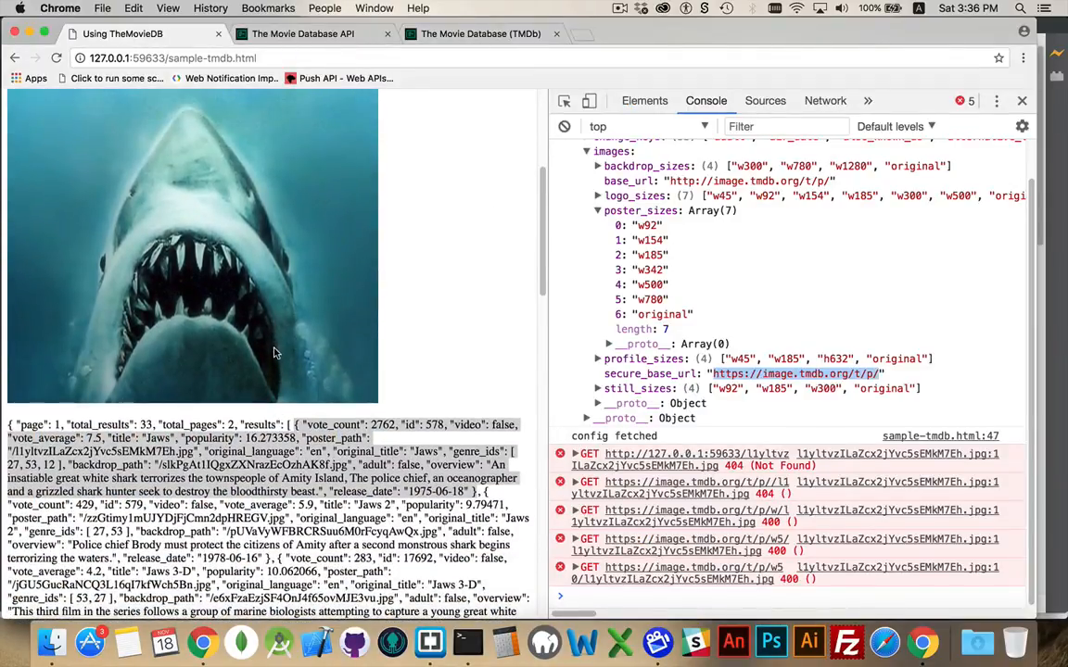
mouse_move(352, 249)
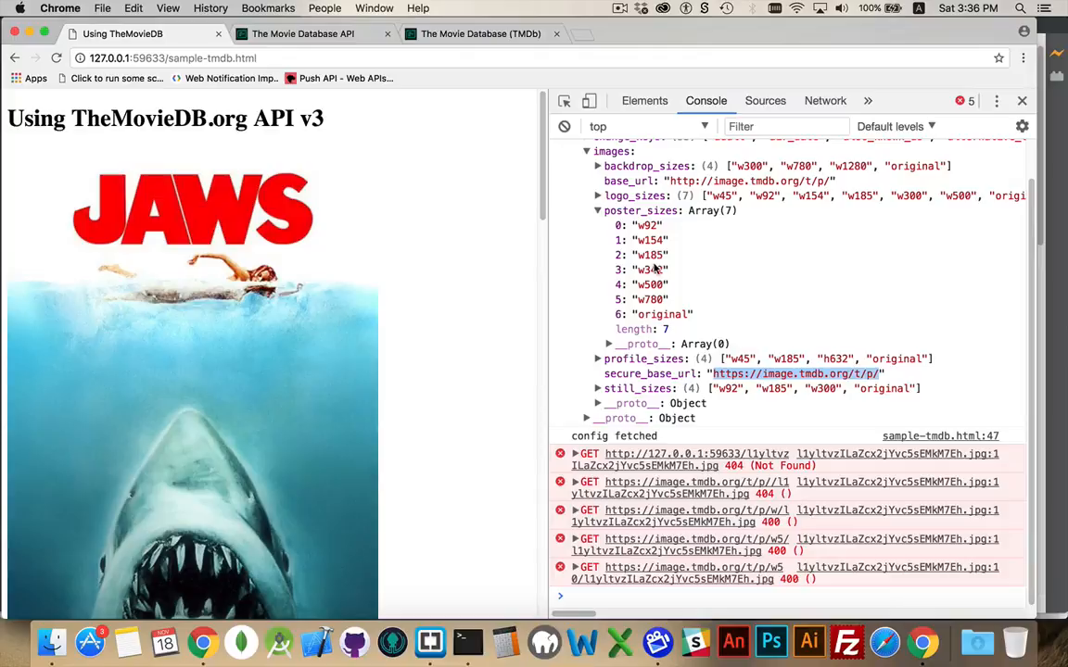
- Change the img src poster size from w500 to w185 and view the smaller poster in Chrome
left_click(430, 642)
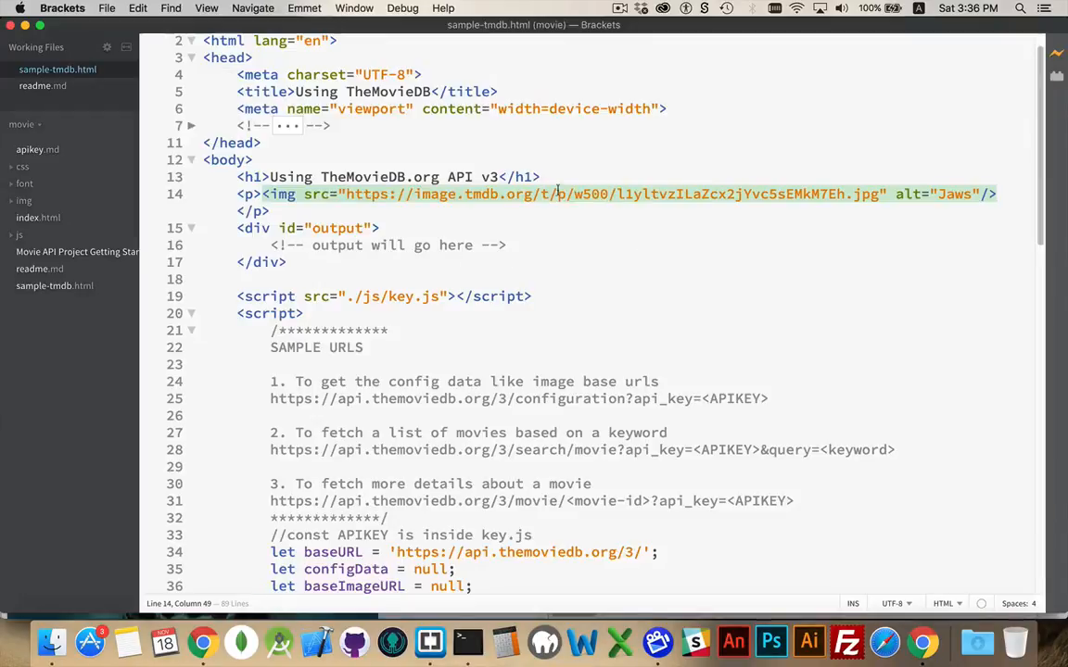
double_click(591, 195)
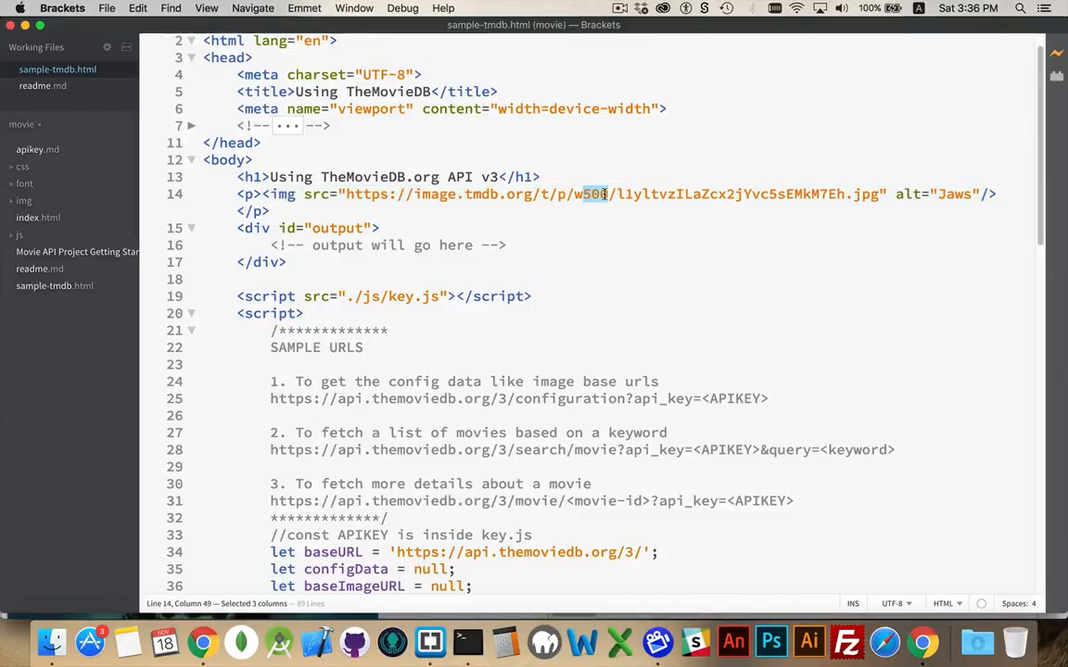
type("w185")
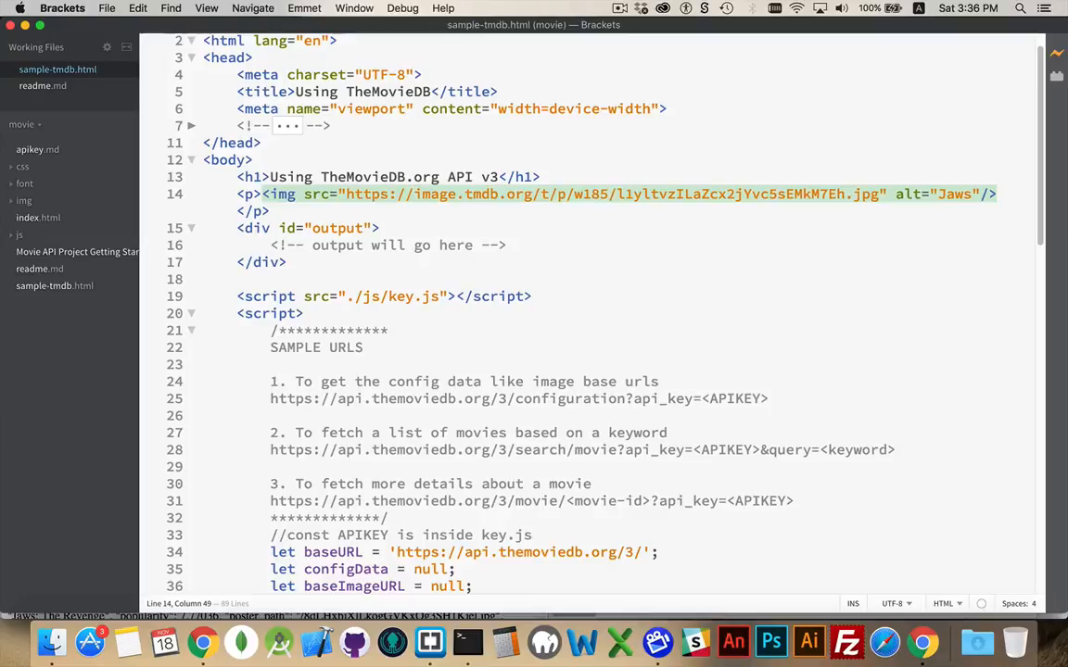
left_click(200, 642)
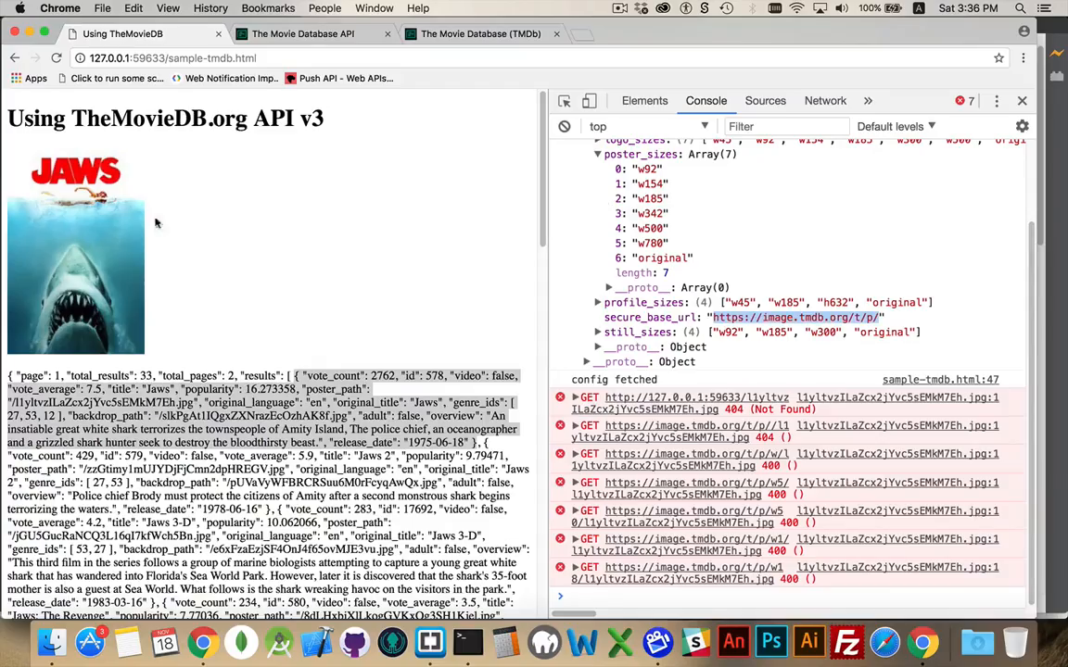
mouse_move(234, 218)
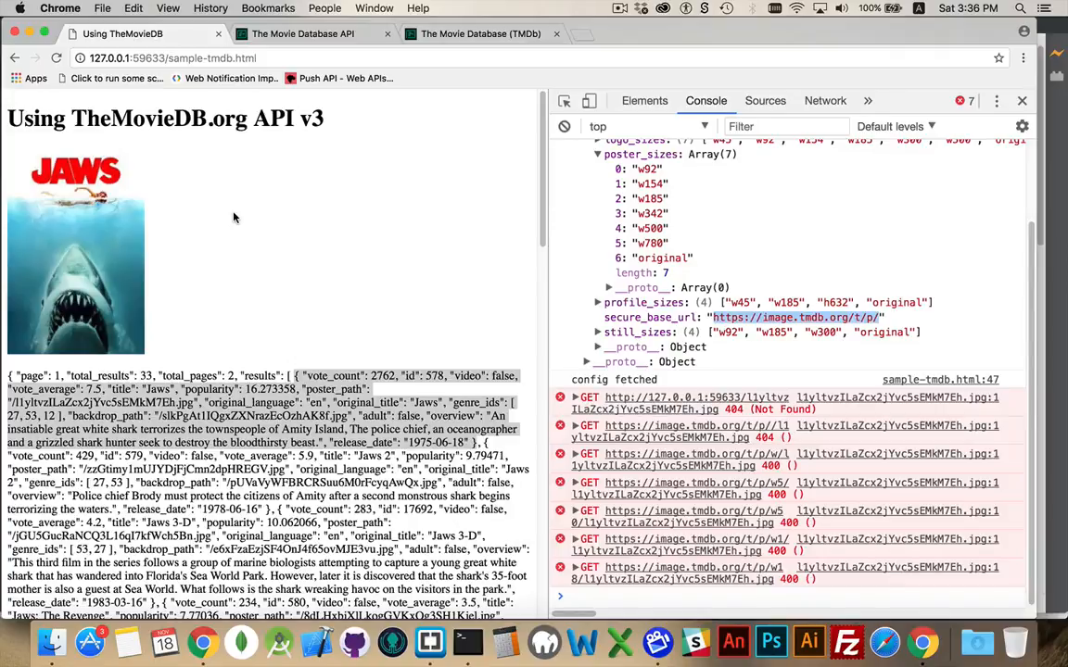
mouse_move(323, 158)
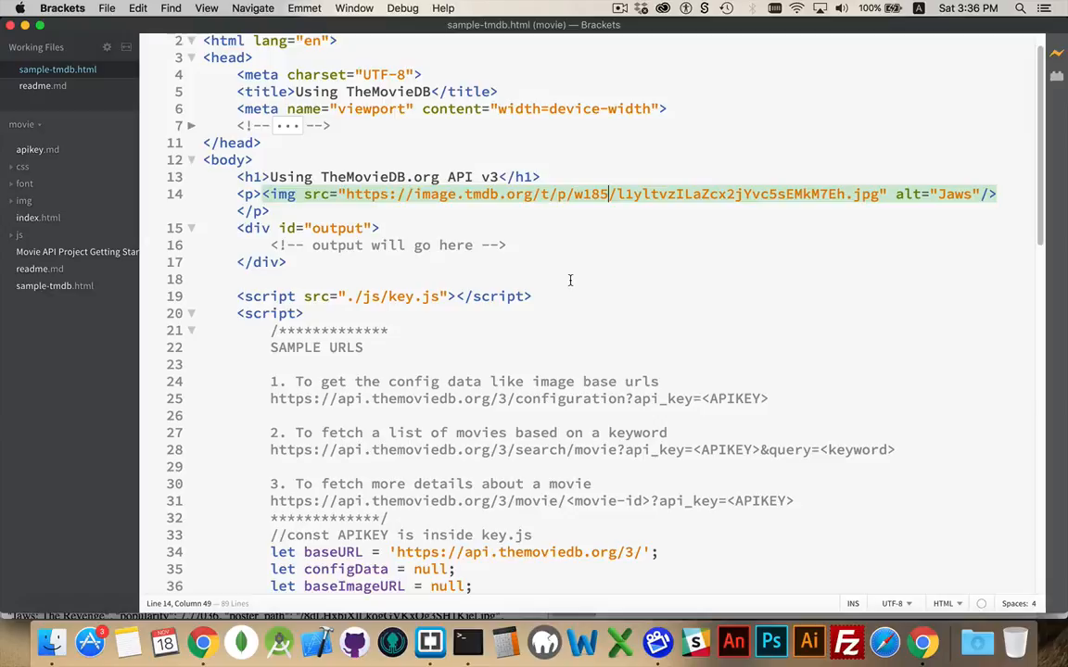
- Scroll past the w185 Jaws poster to the search results JSON below it
scroll("down", 3)
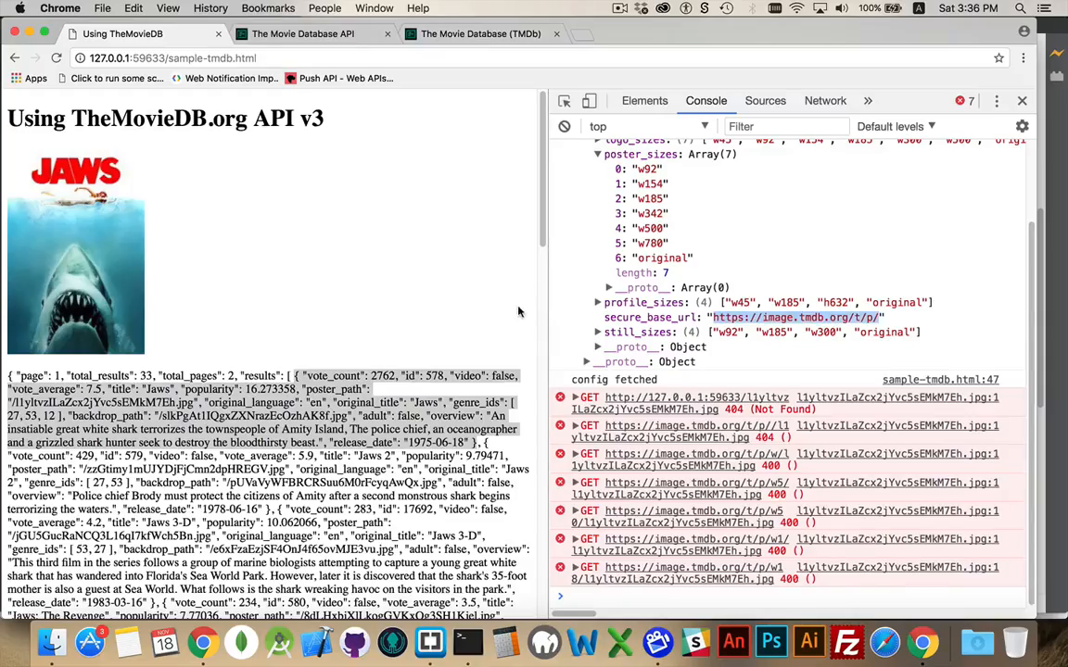
scroll("down", 3)
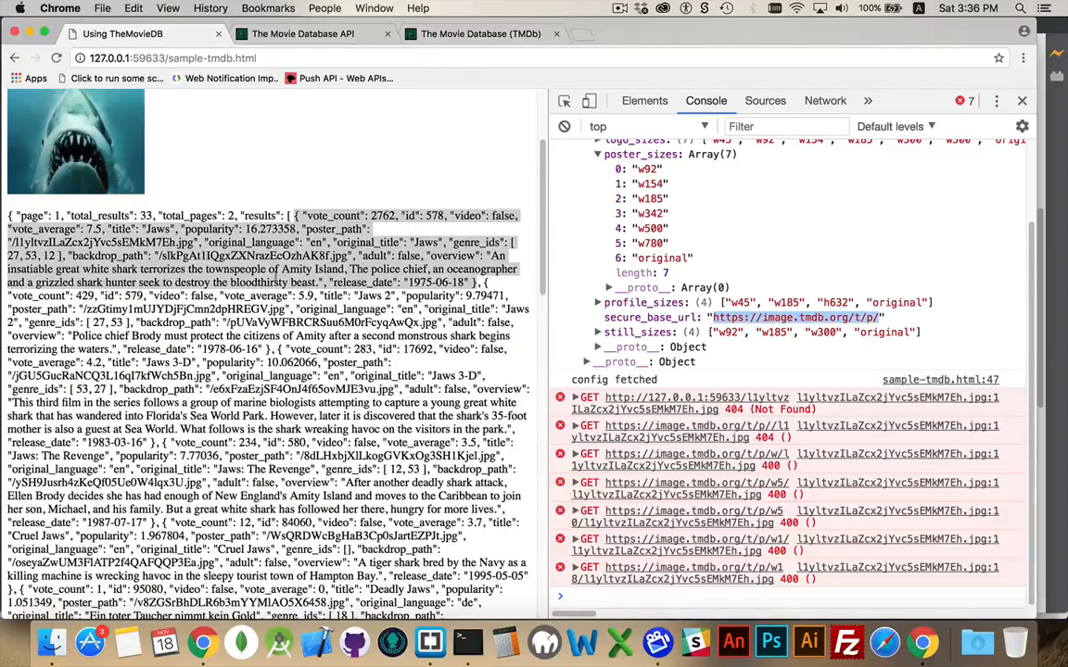
mouse_move(426, 166)
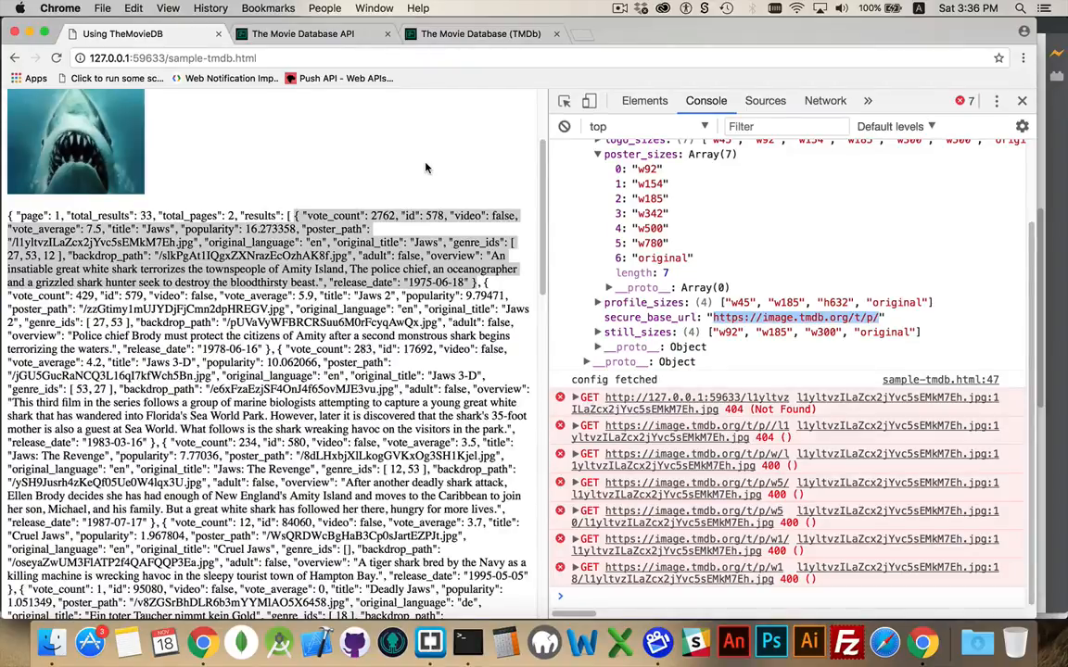
mouse_move(378, 168)
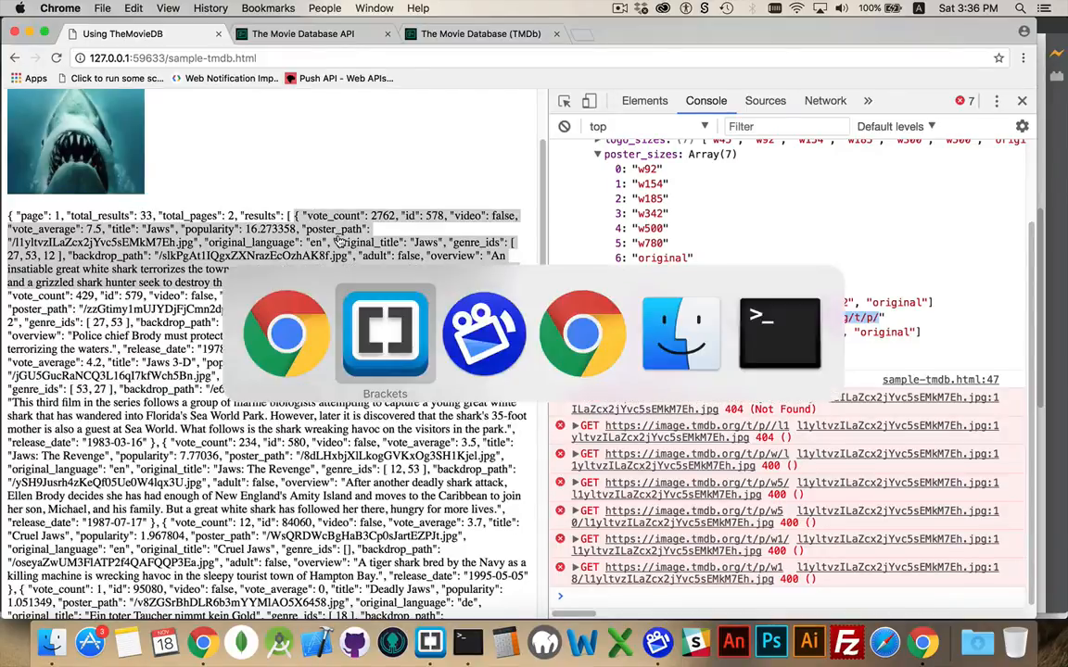
left_click(386, 334)
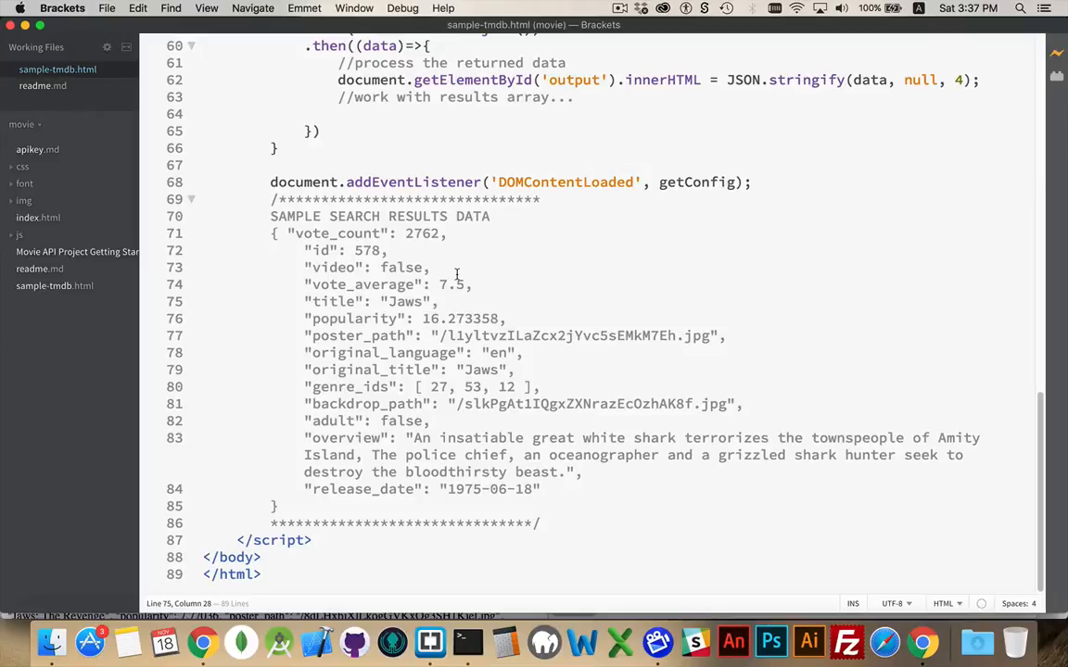
double_click(330, 251)
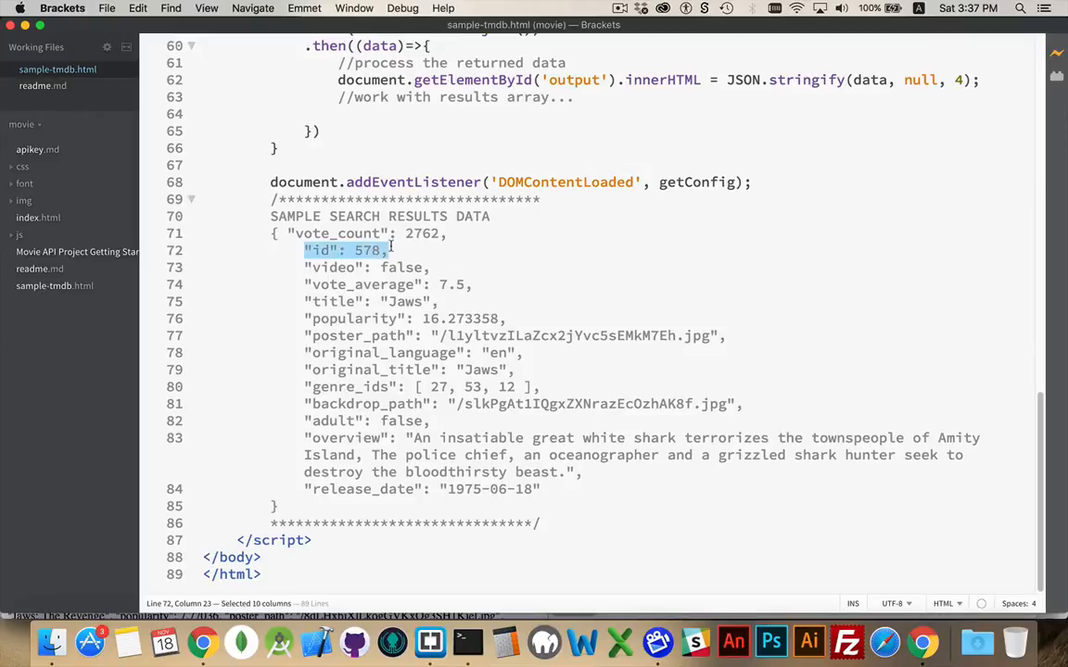
scroll("up", 3)
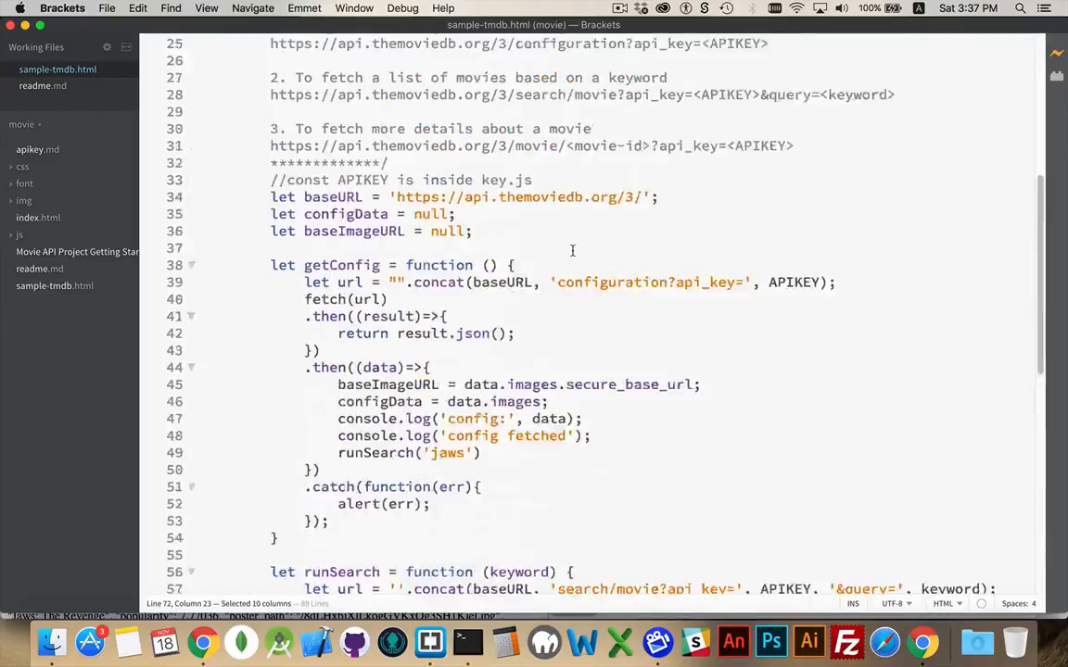
scroll("up", 3)
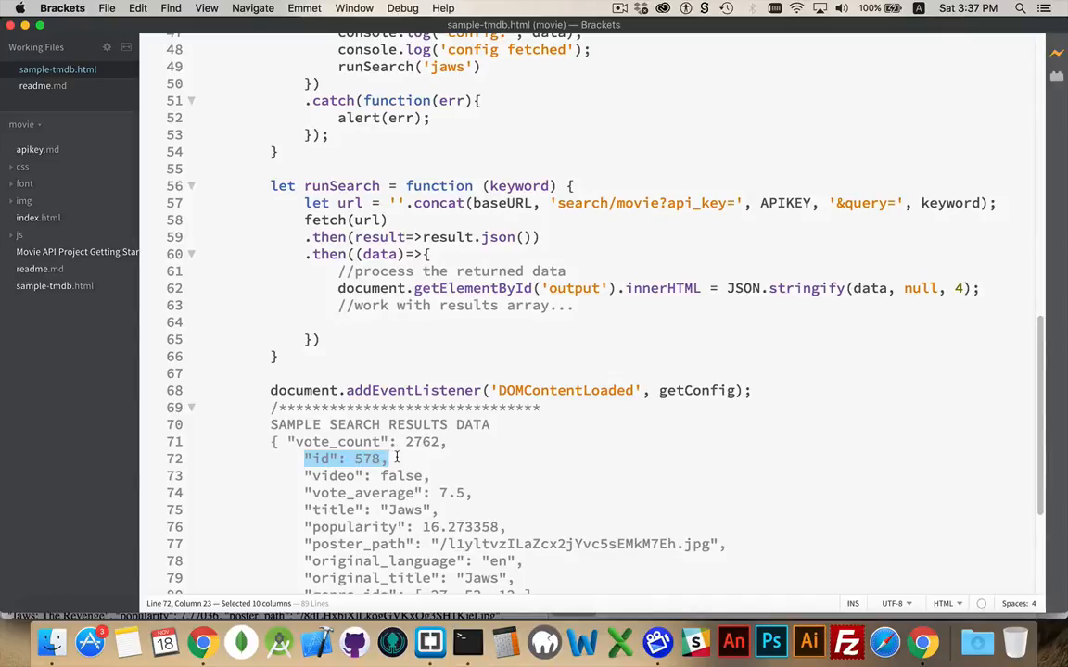
scroll("up", 3)
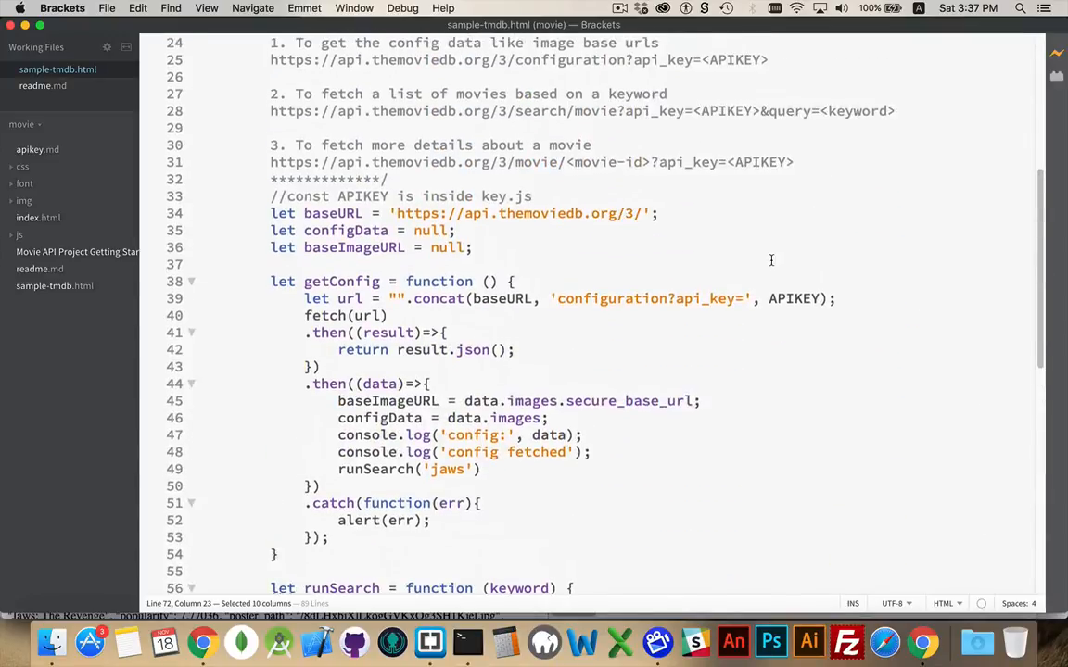
scroll("up", 3)
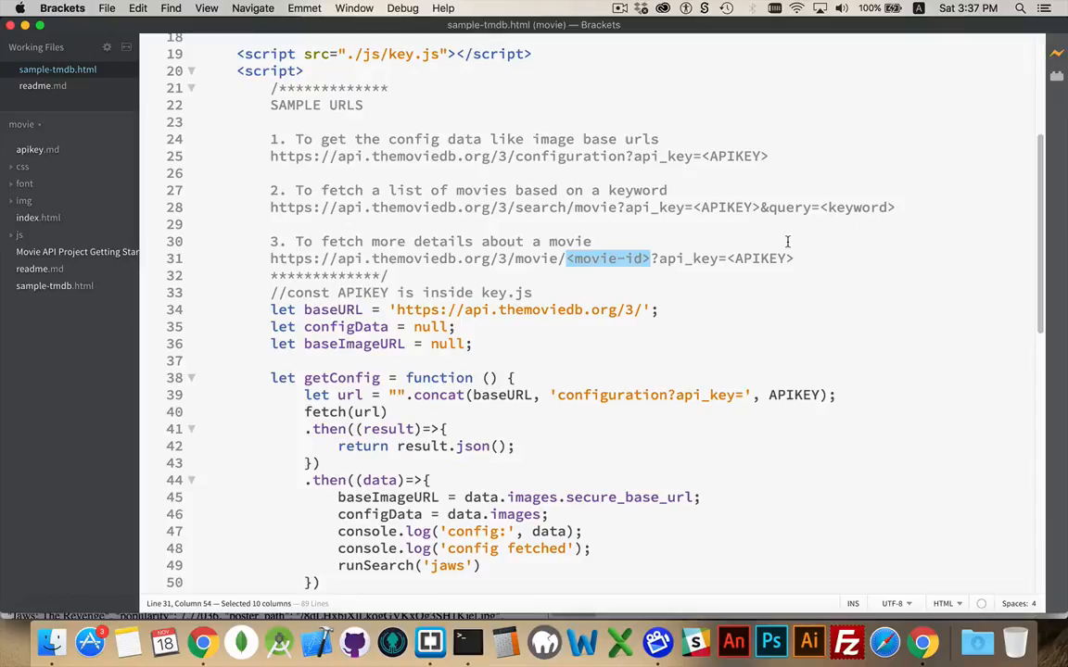
mouse_move(826, 285)
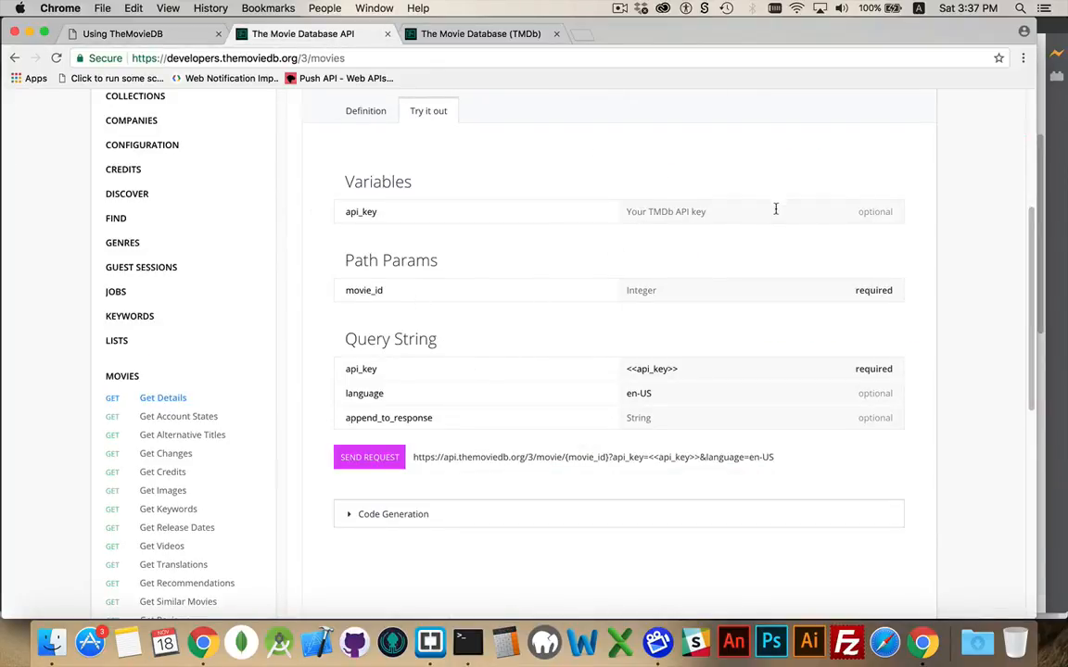
mouse_move(809, 215)
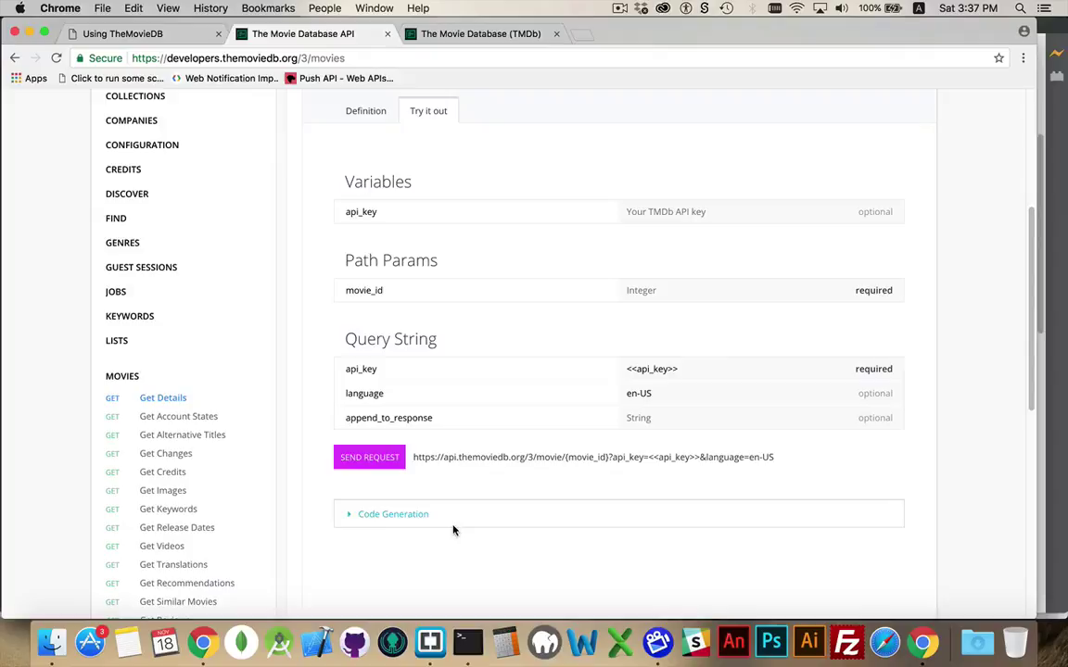
- Scroll the docs sidebar toward the Search section's company search endpoint
scroll("down", 3)
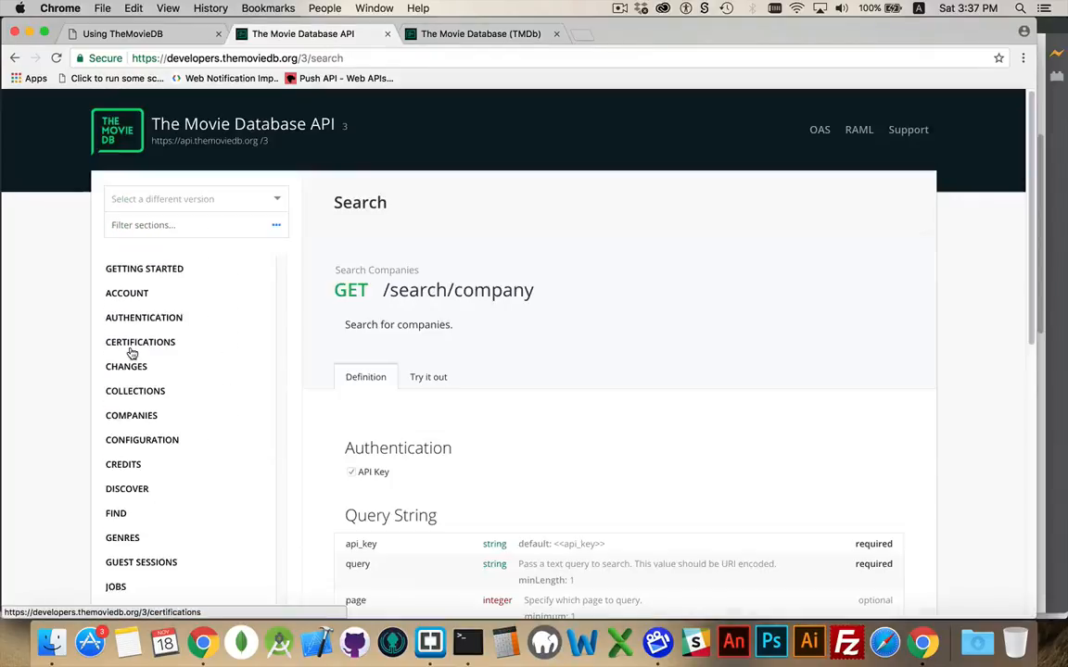
- Navigate via Search Keywords to the Search Movies (GET /search/movie) endpoint reference
scroll("down", 3)
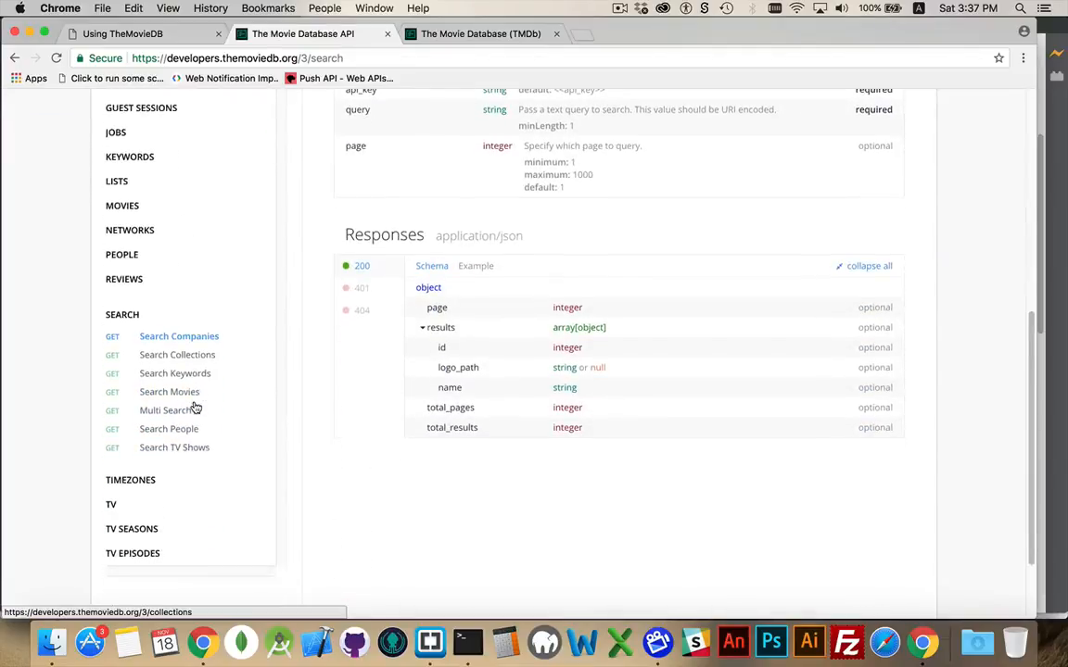
scroll("down", 3)
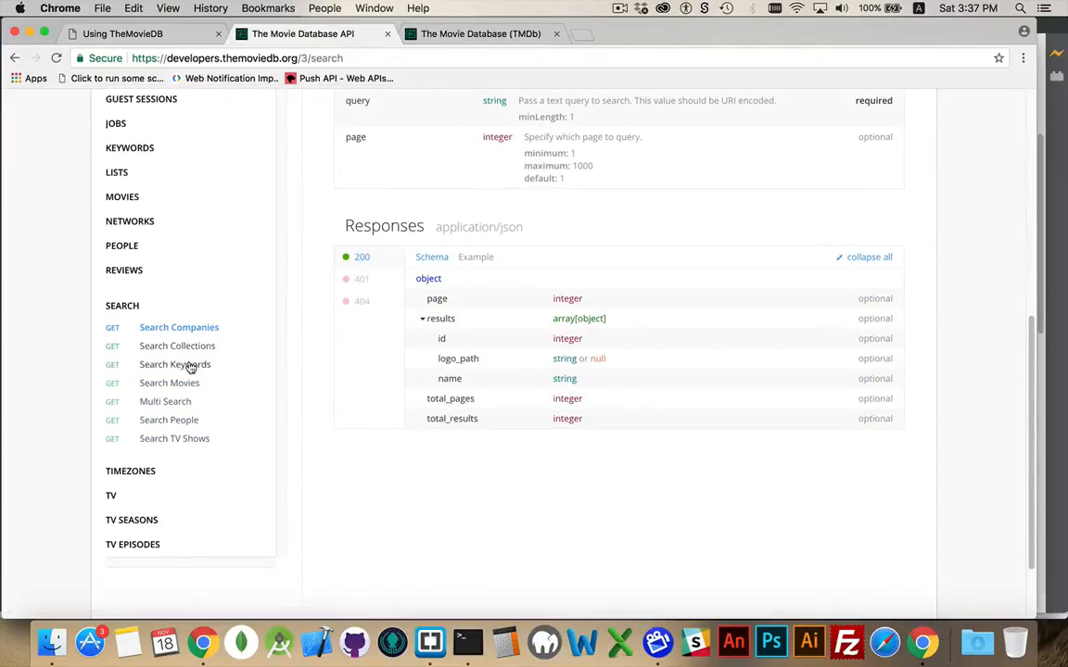
left_click(174, 363)
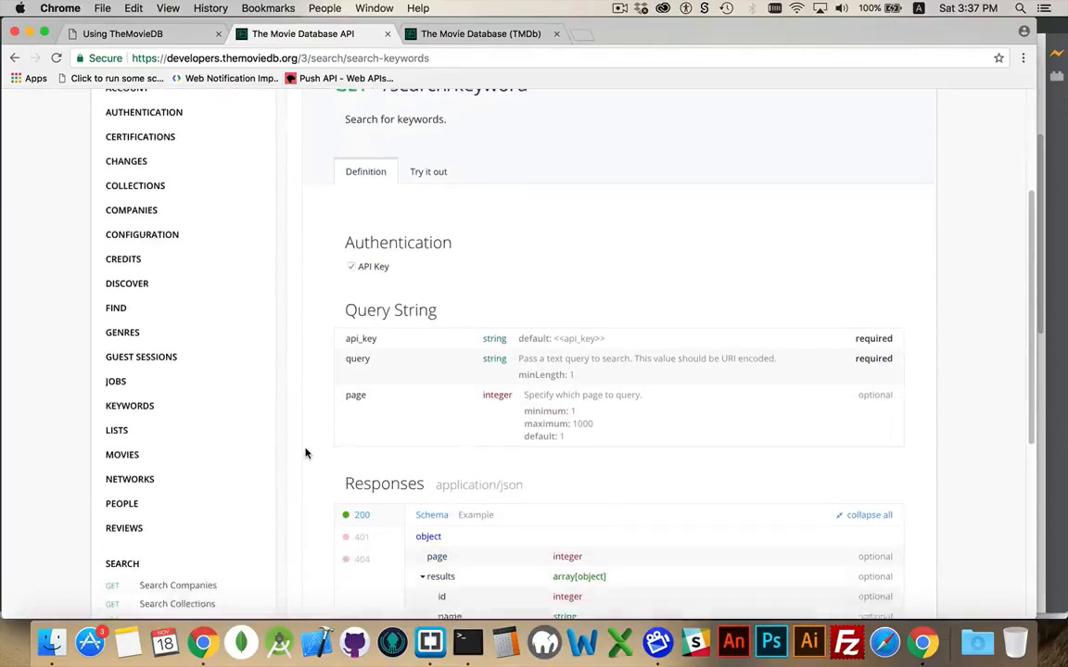
scroll("down", 3)
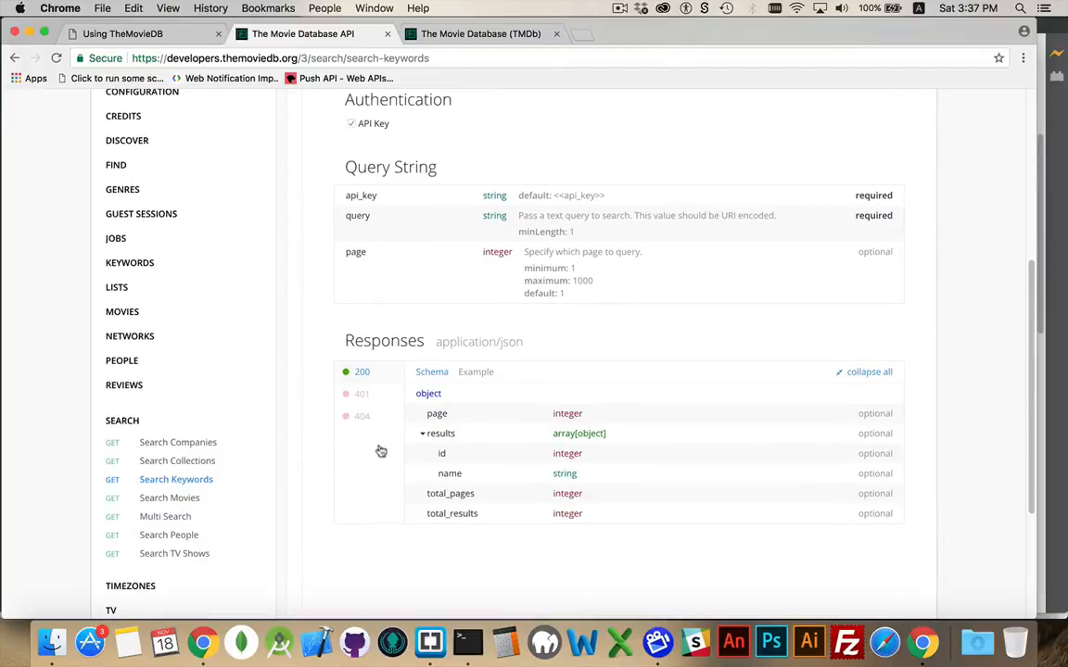
mouse_move(352, 500)
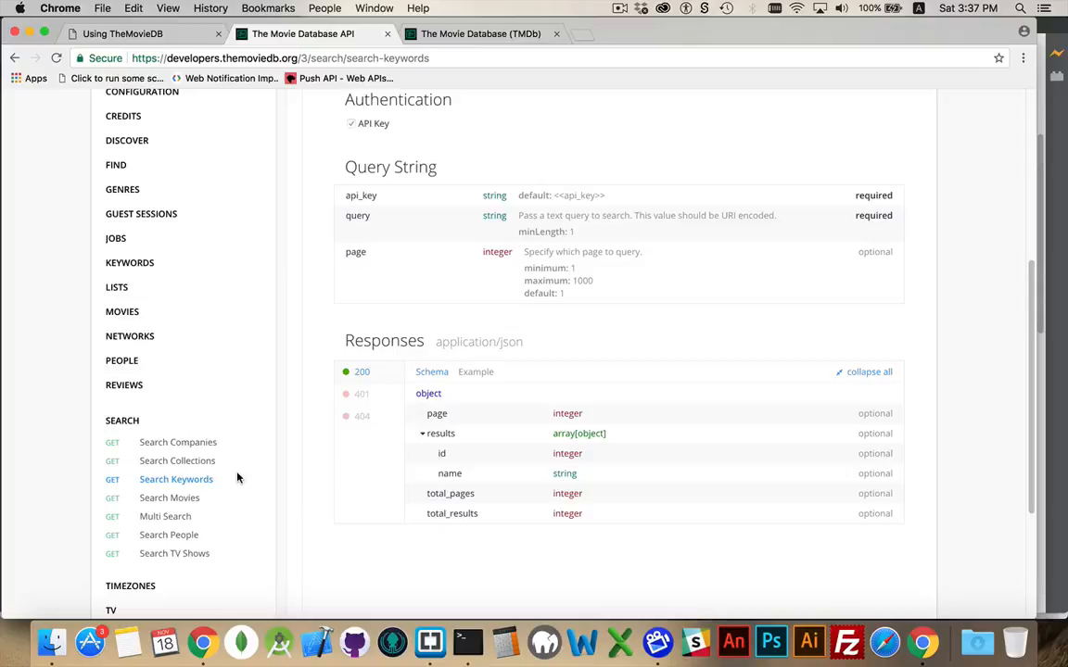
left_click(169, 497)
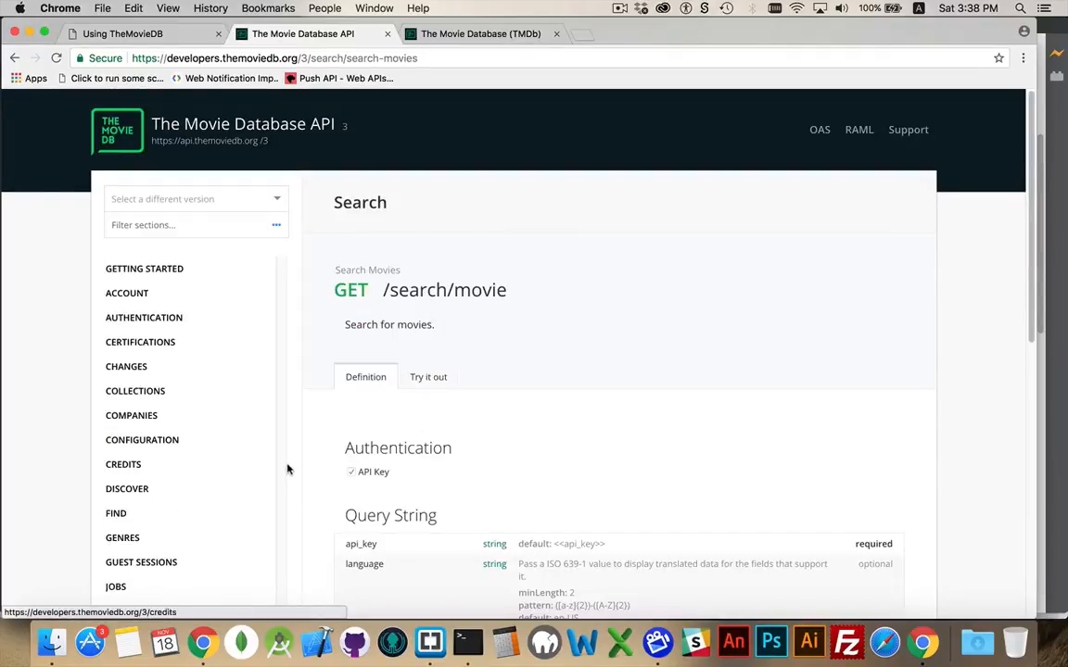
- Review the /search/movie query parameters and responses, then switch to the TMDb website tab
scroll("down", 3)
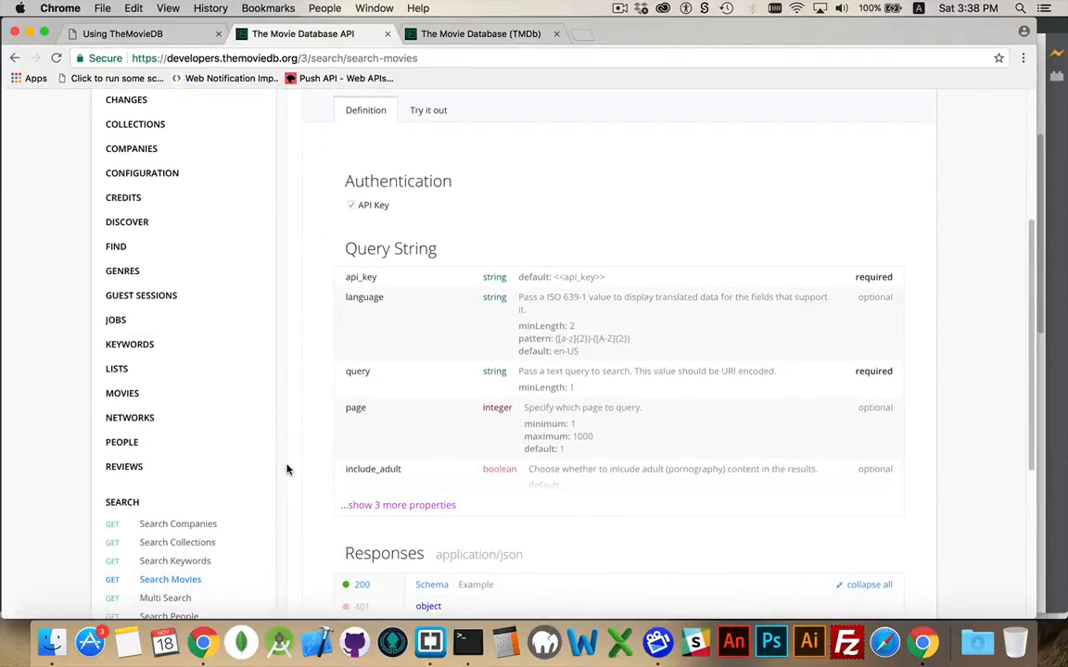
mouse_move(360, 371)
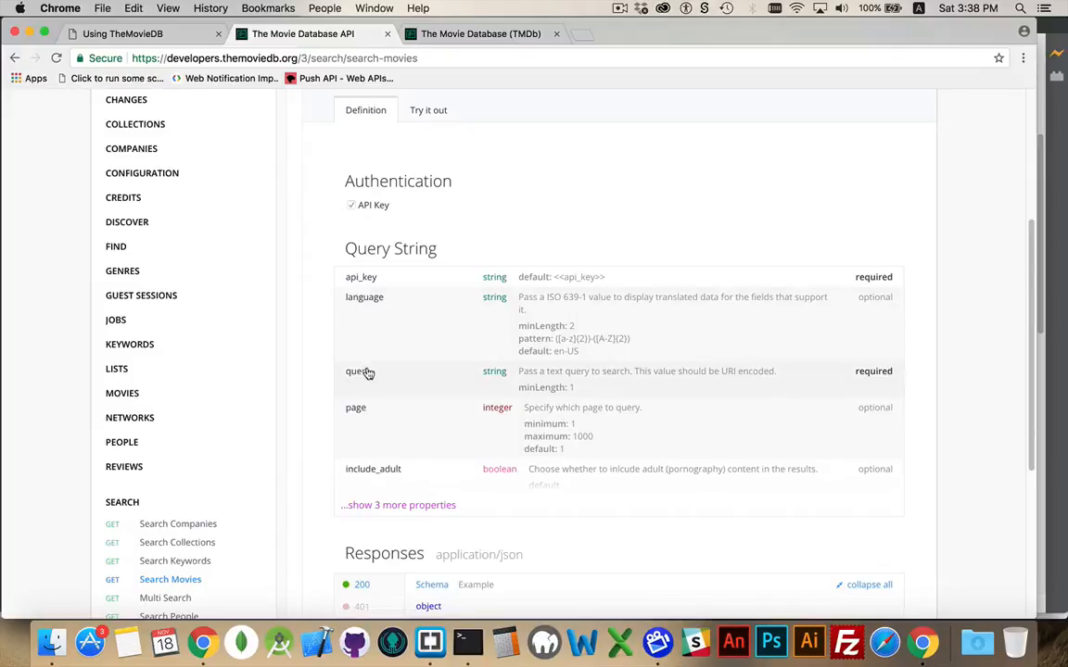
mouse_move(397, 278)
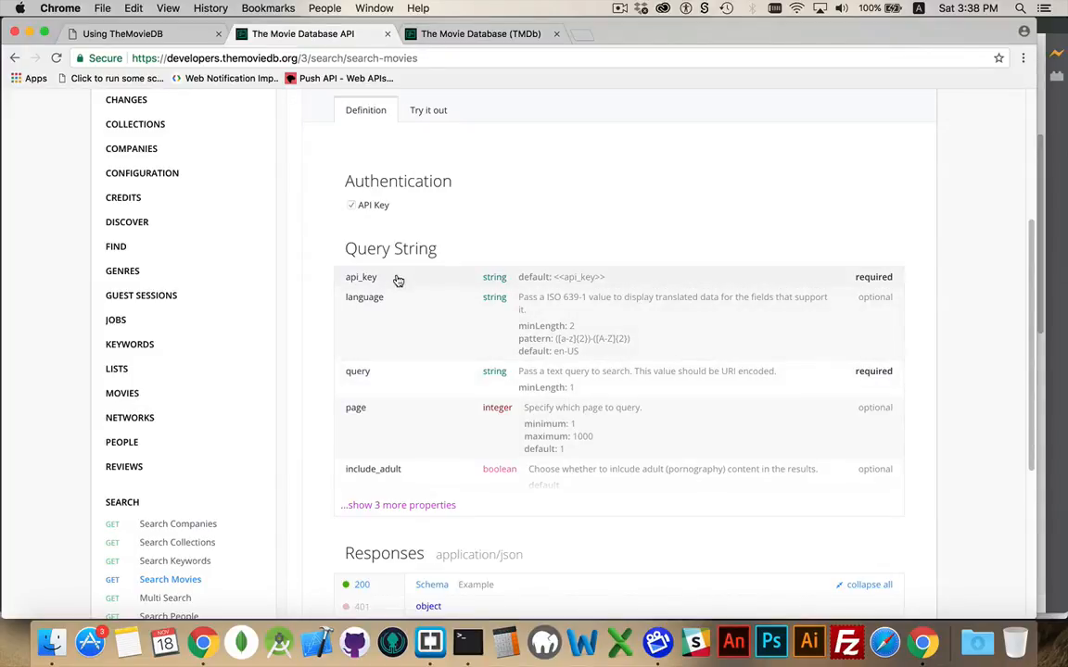
mouse_move(942, 323)
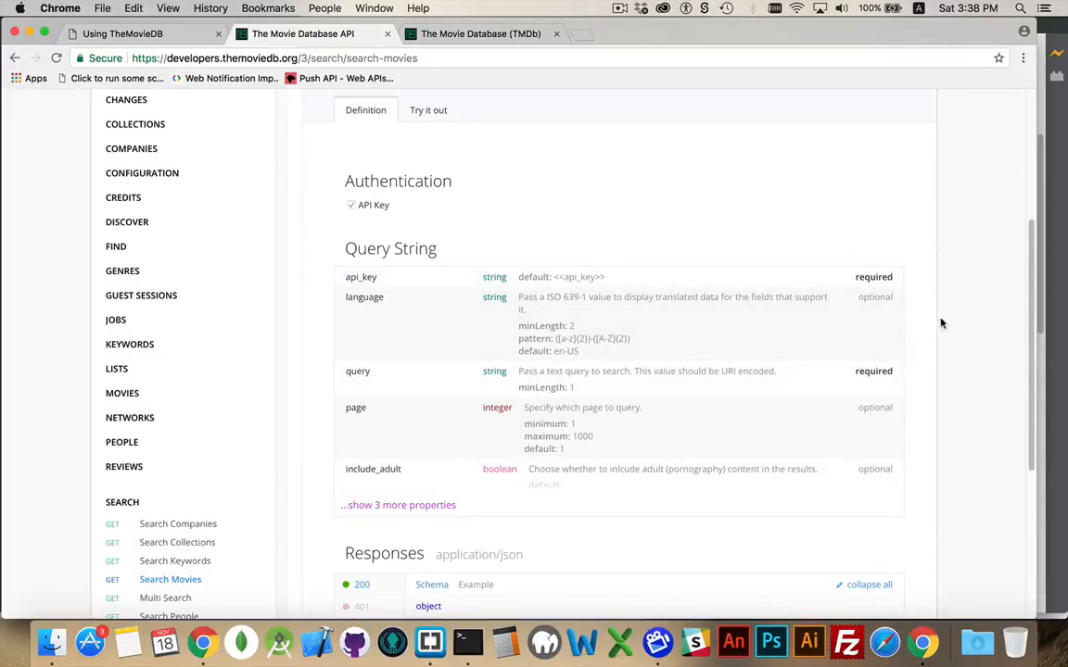
mouse_move(834, 388)
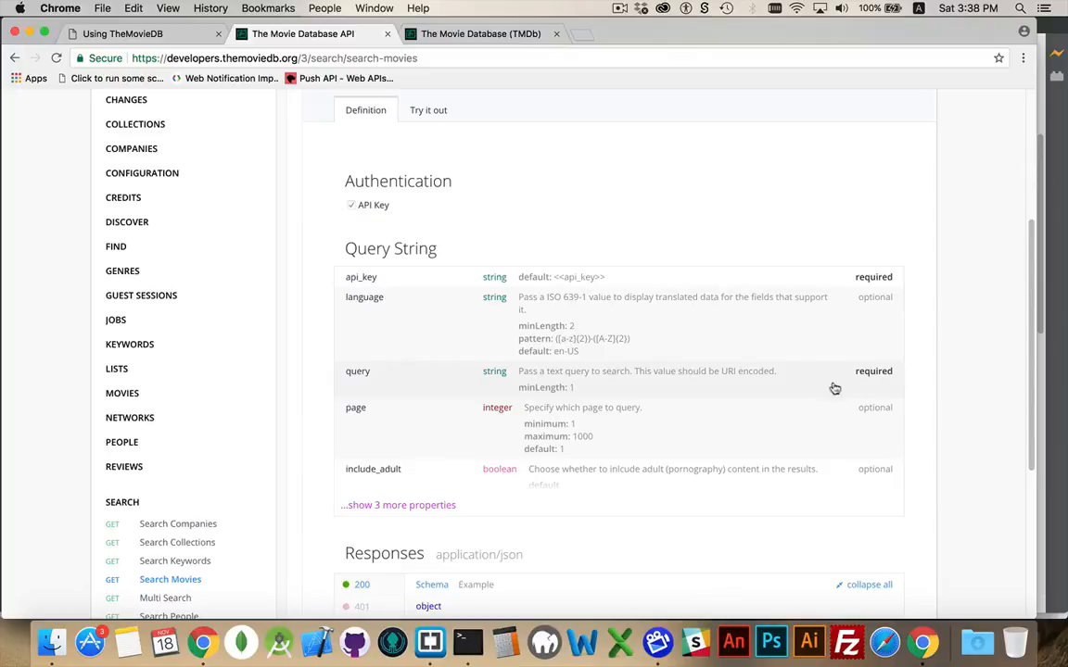
mouse_move(375, 388)
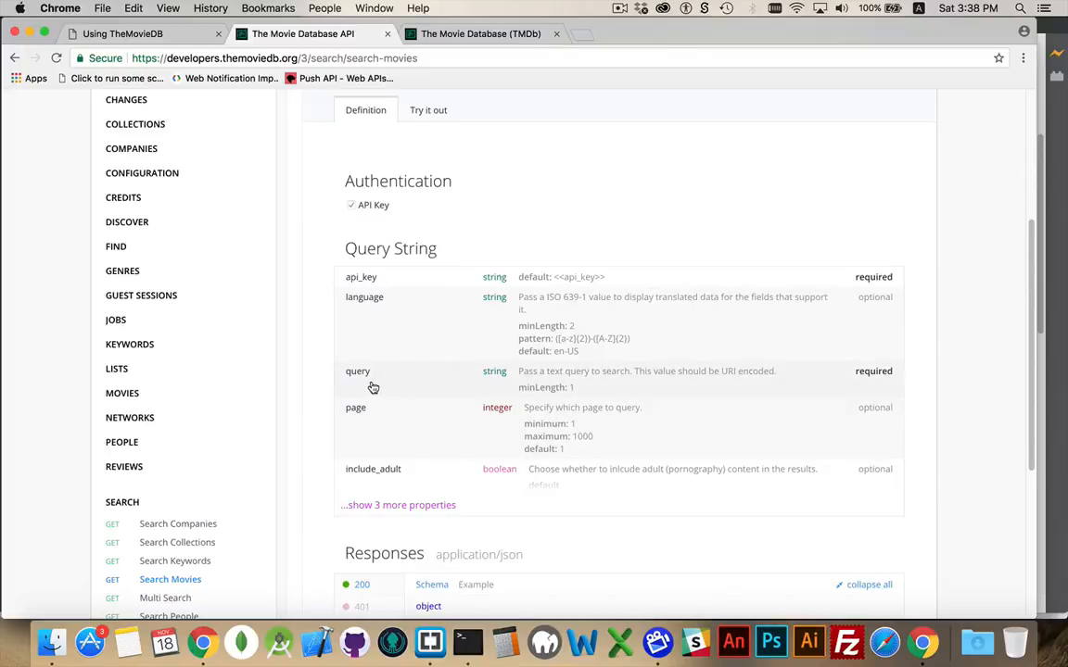
mouse_move(893, 382)
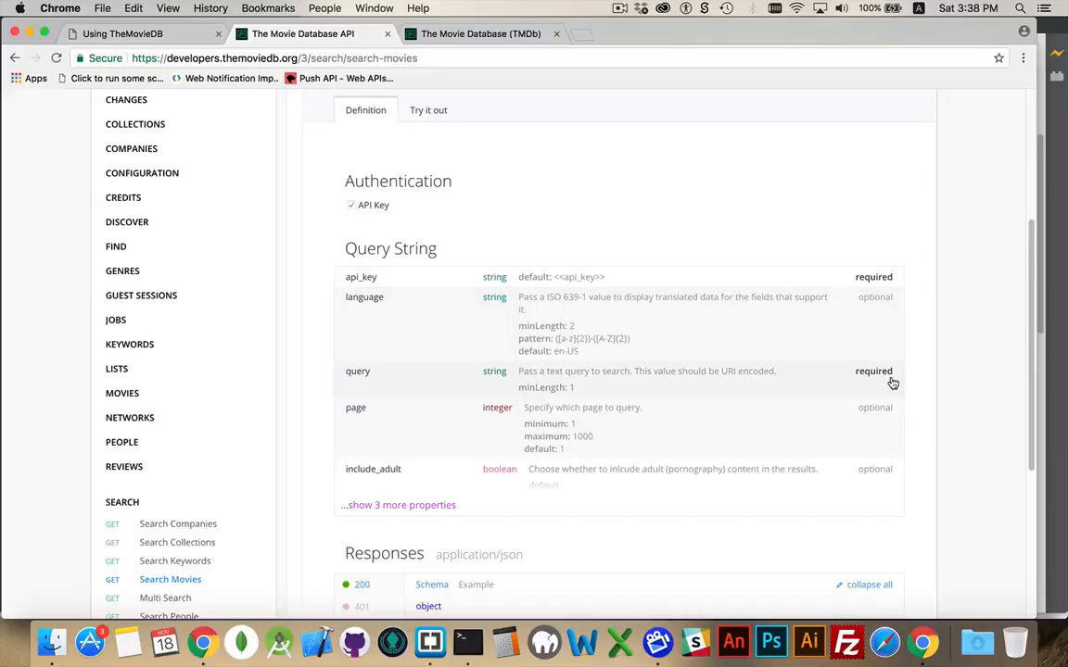
mouse_move(864, 427)
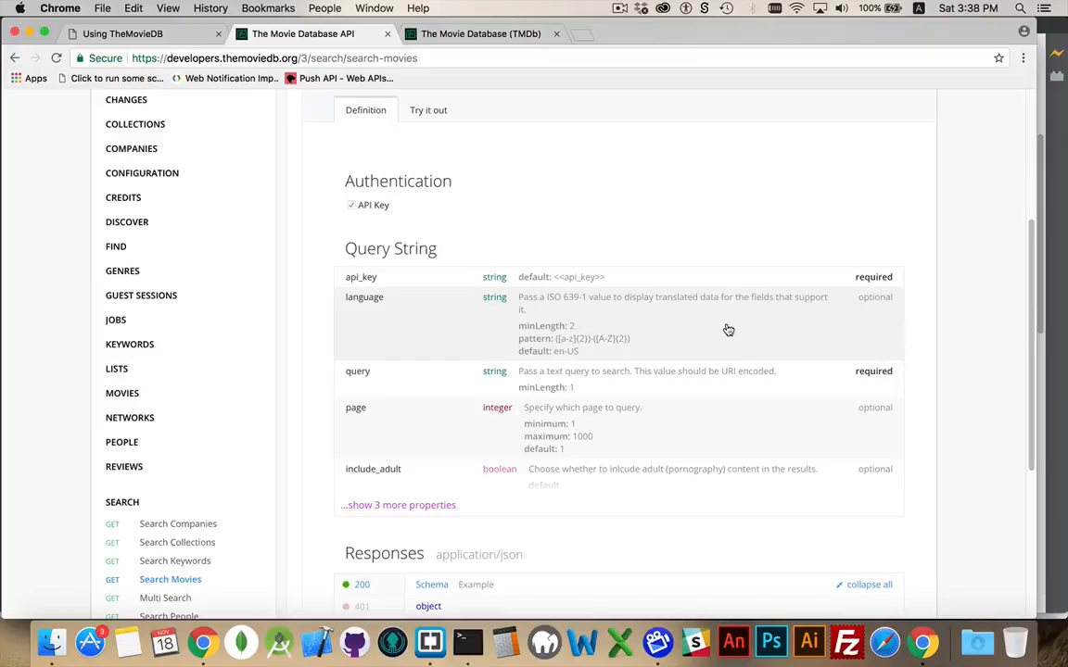
mouse_move(782, 310)
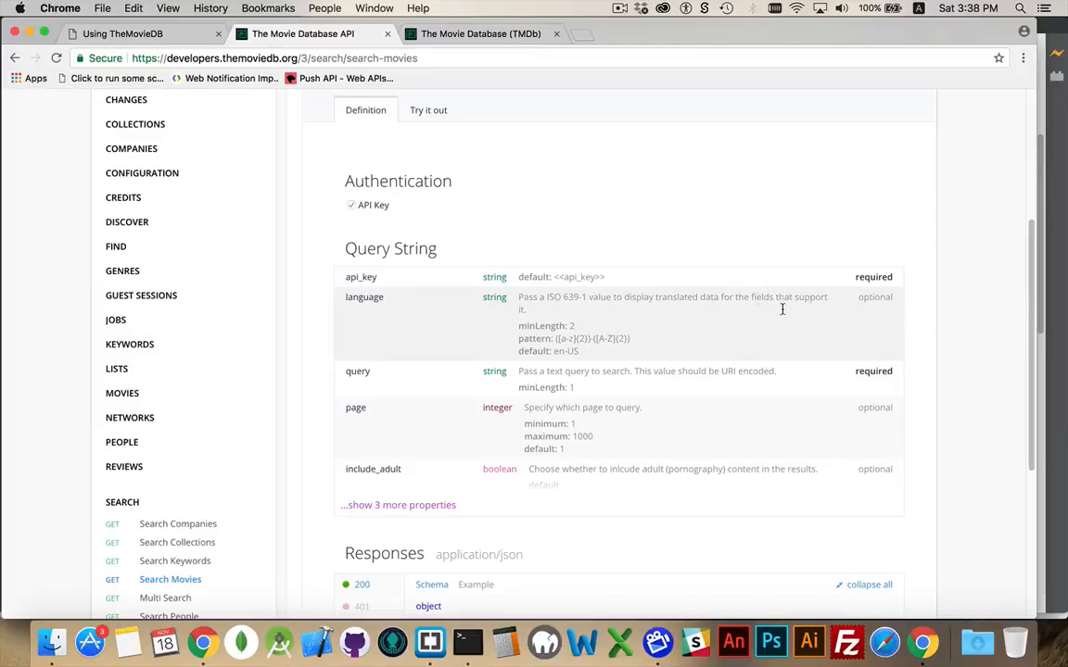
mouse_move(775, 337)
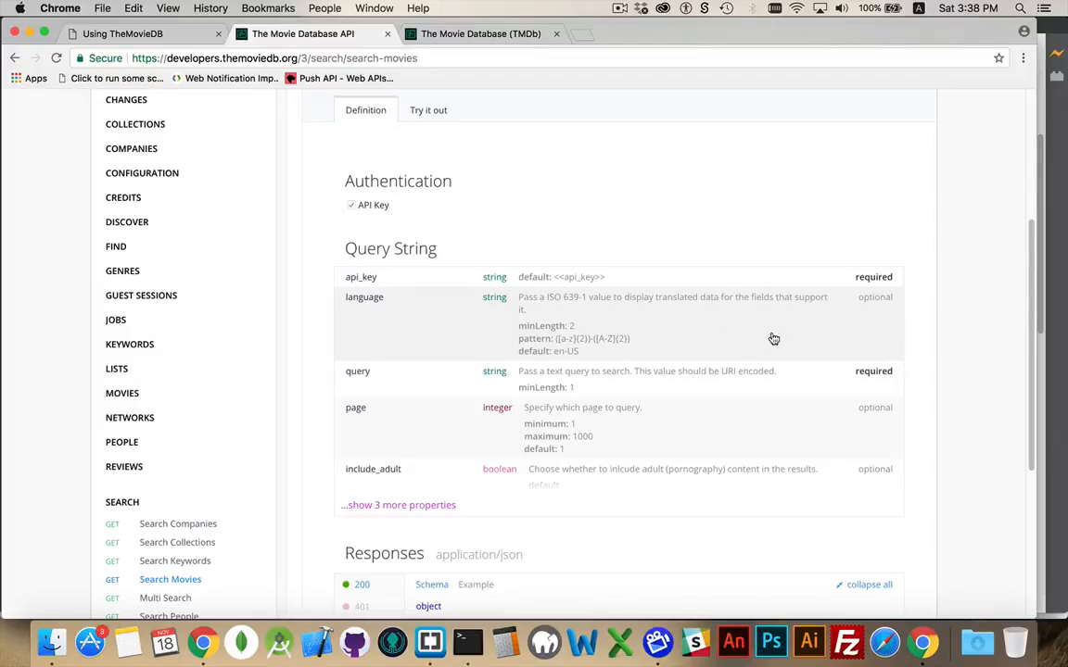
scroll("down", 3)
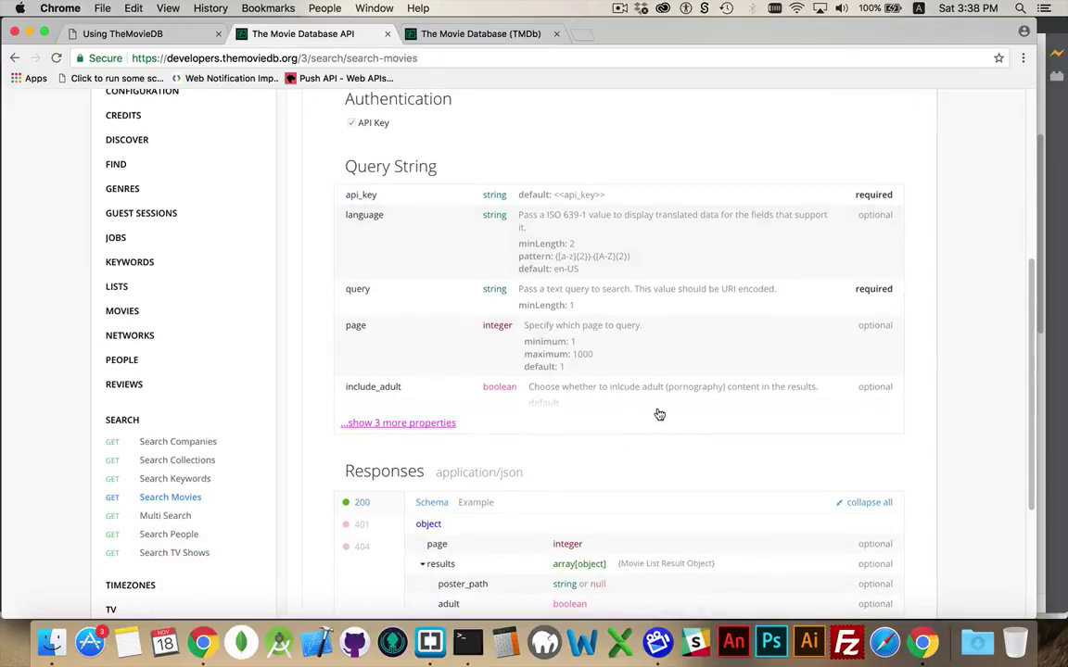
scroll("down", 3)
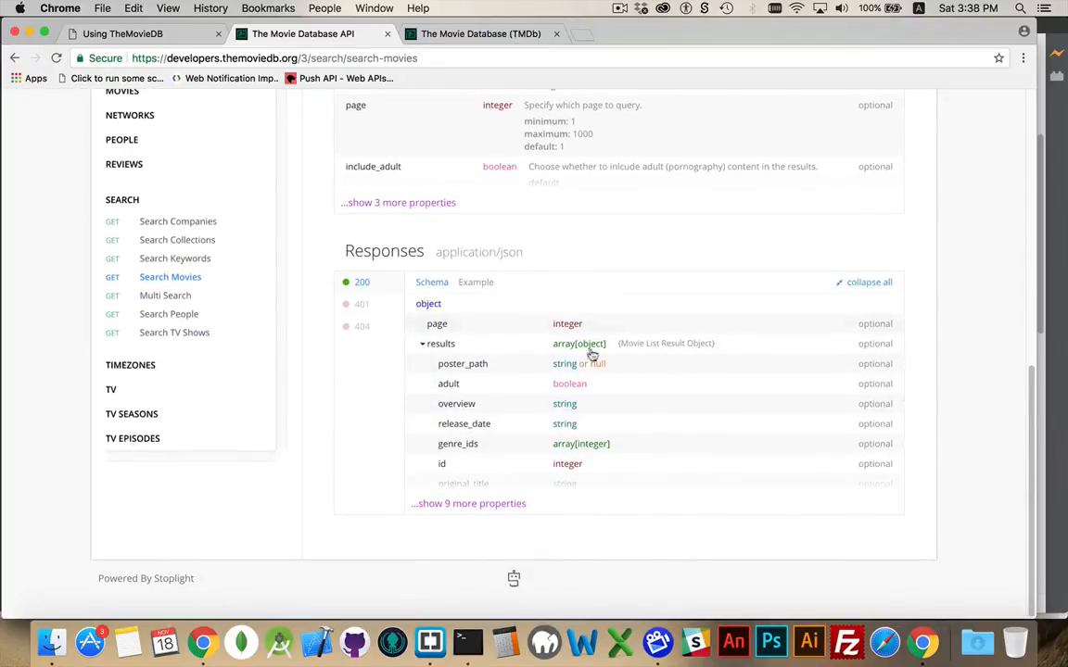
mouse_move(157, 220)
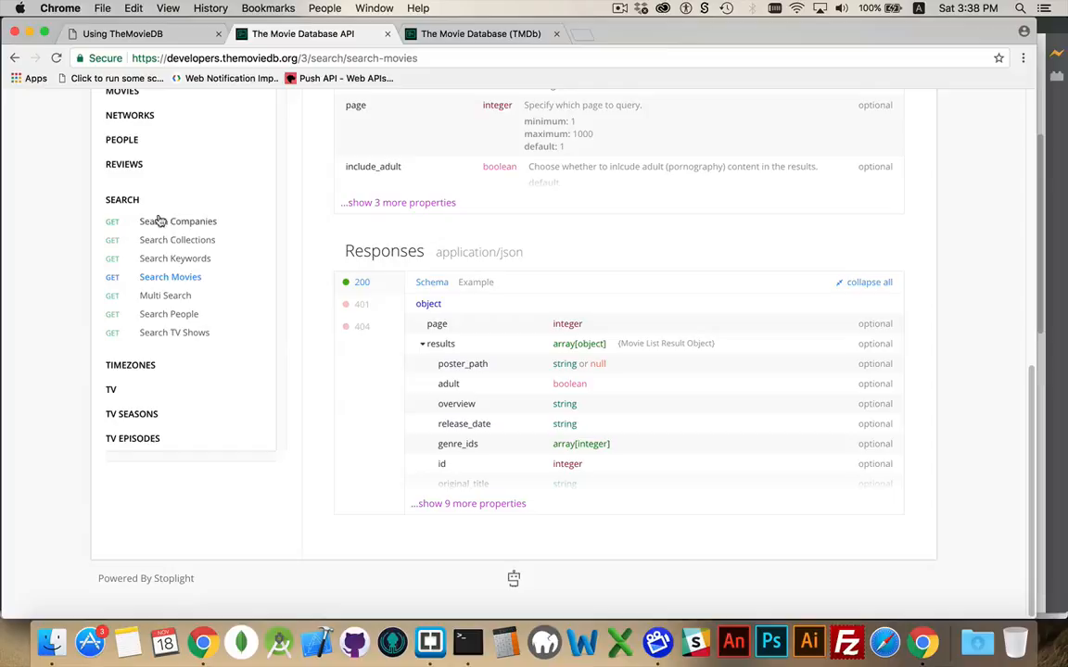
scroll("up", 3)
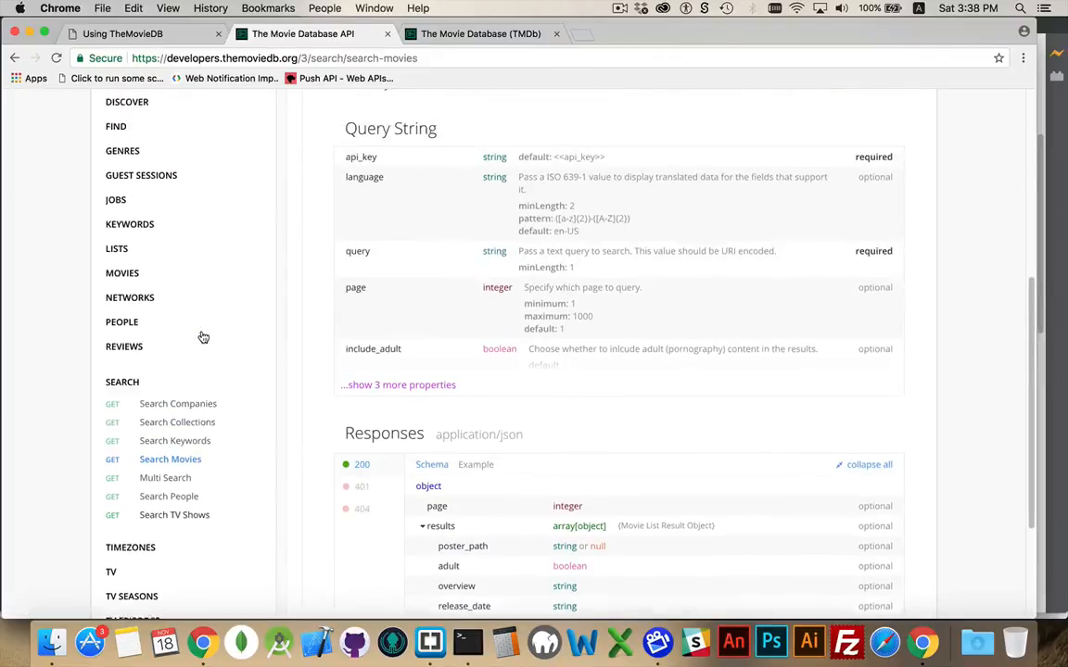
scroll("up", 3)
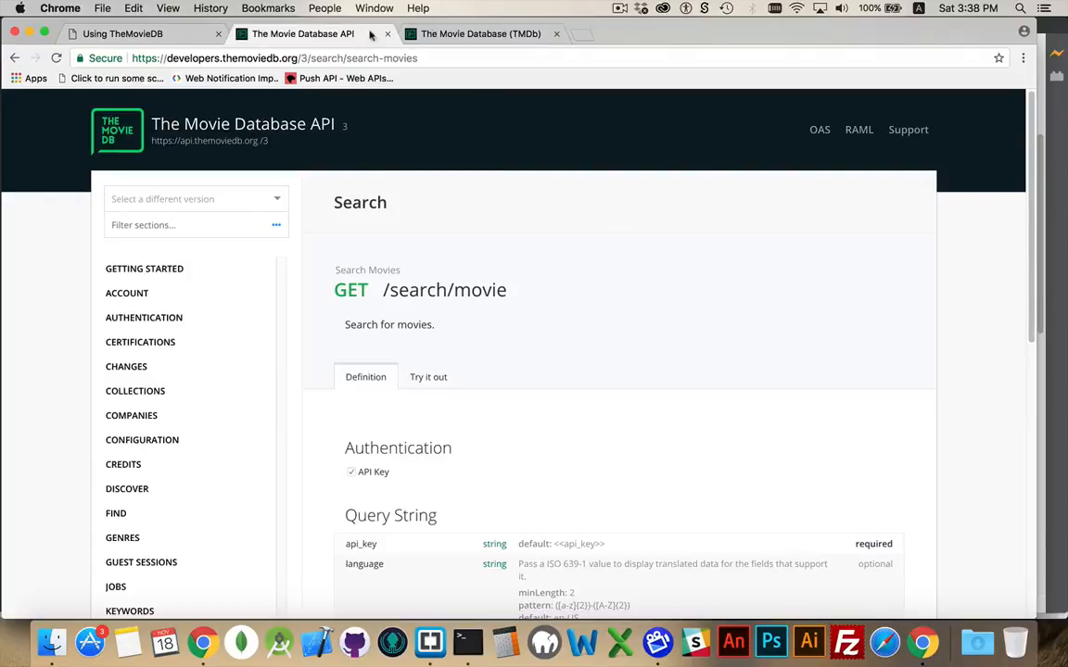
left_click(480, 33)
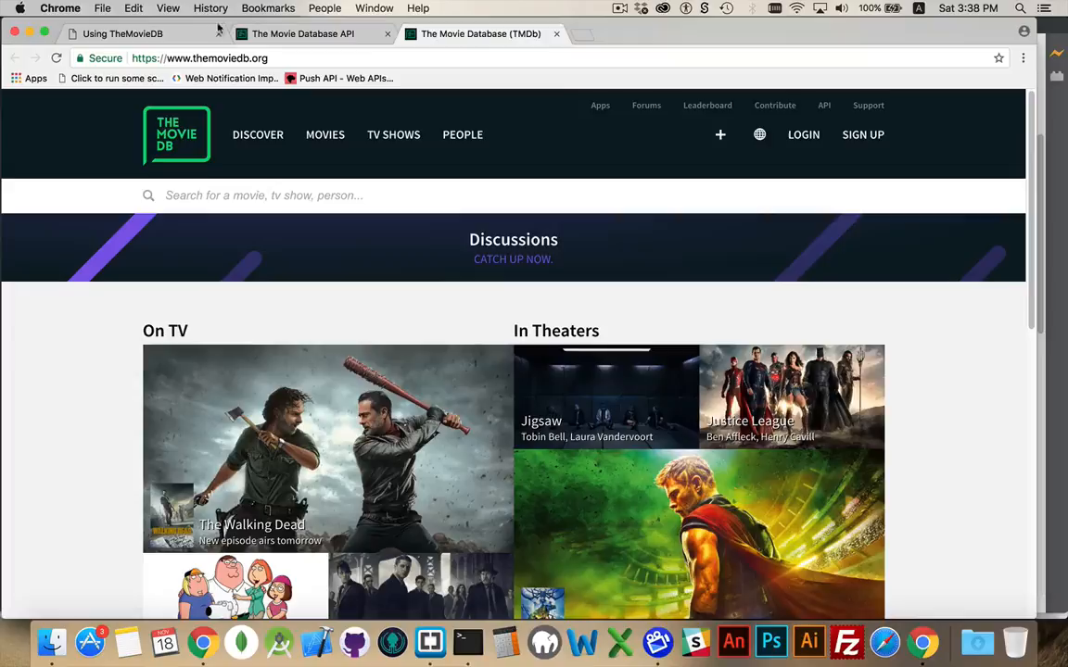
- Return to the sample-tmdb.html tab showing the Jaws poster and search results JSON
left_click(139, 34)
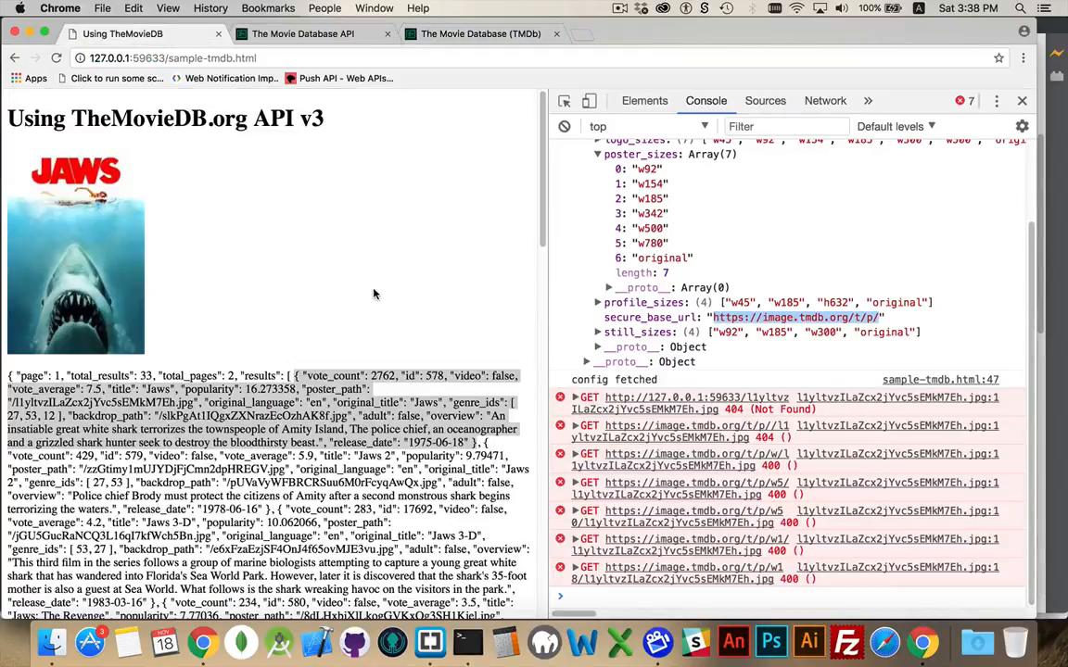